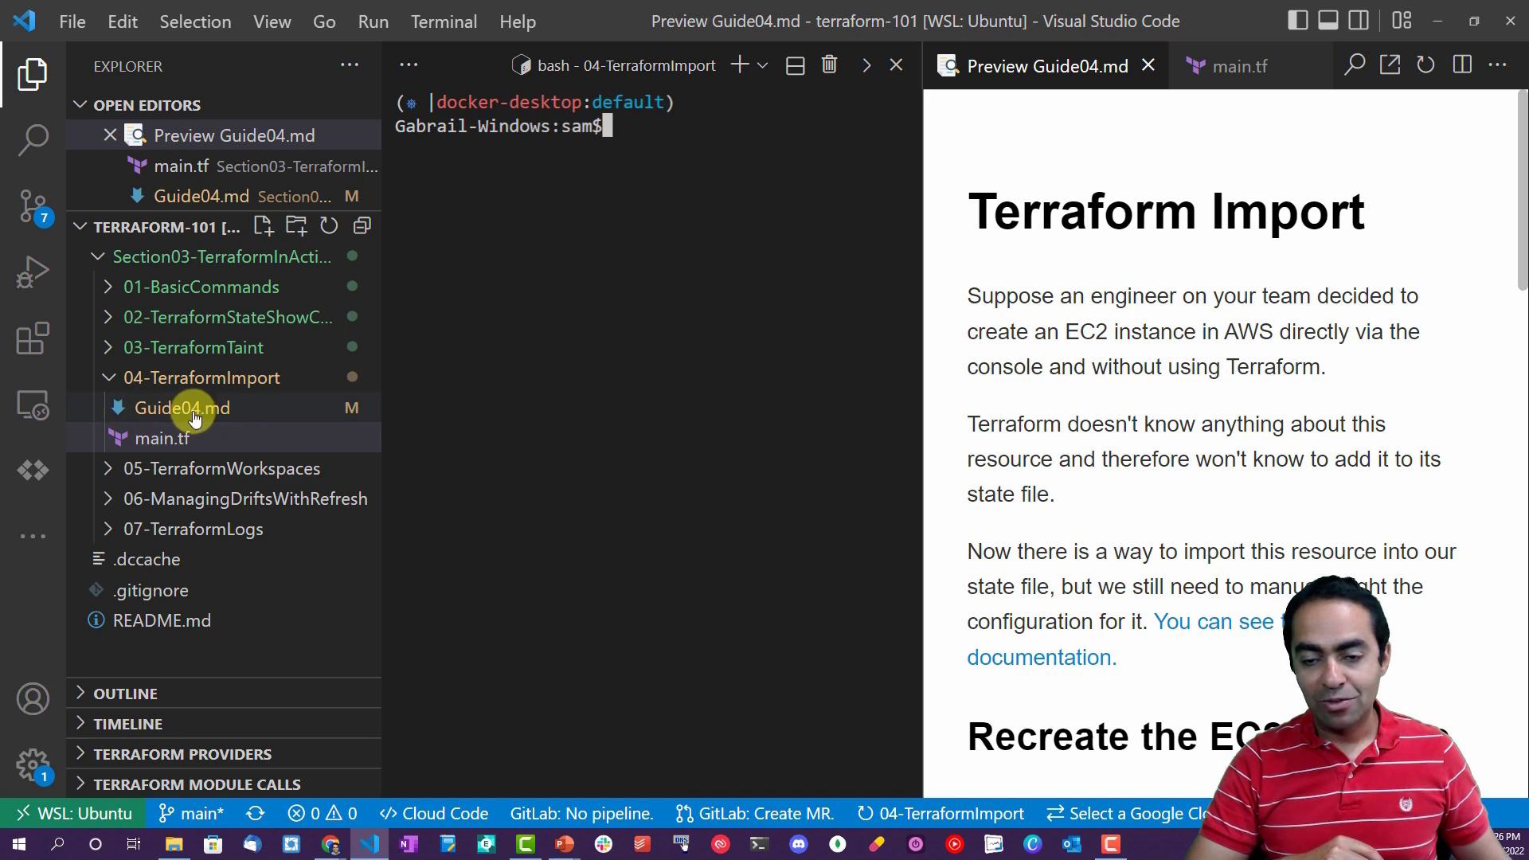
{"action": "mouse_move", "coordinate": [160, 438]}
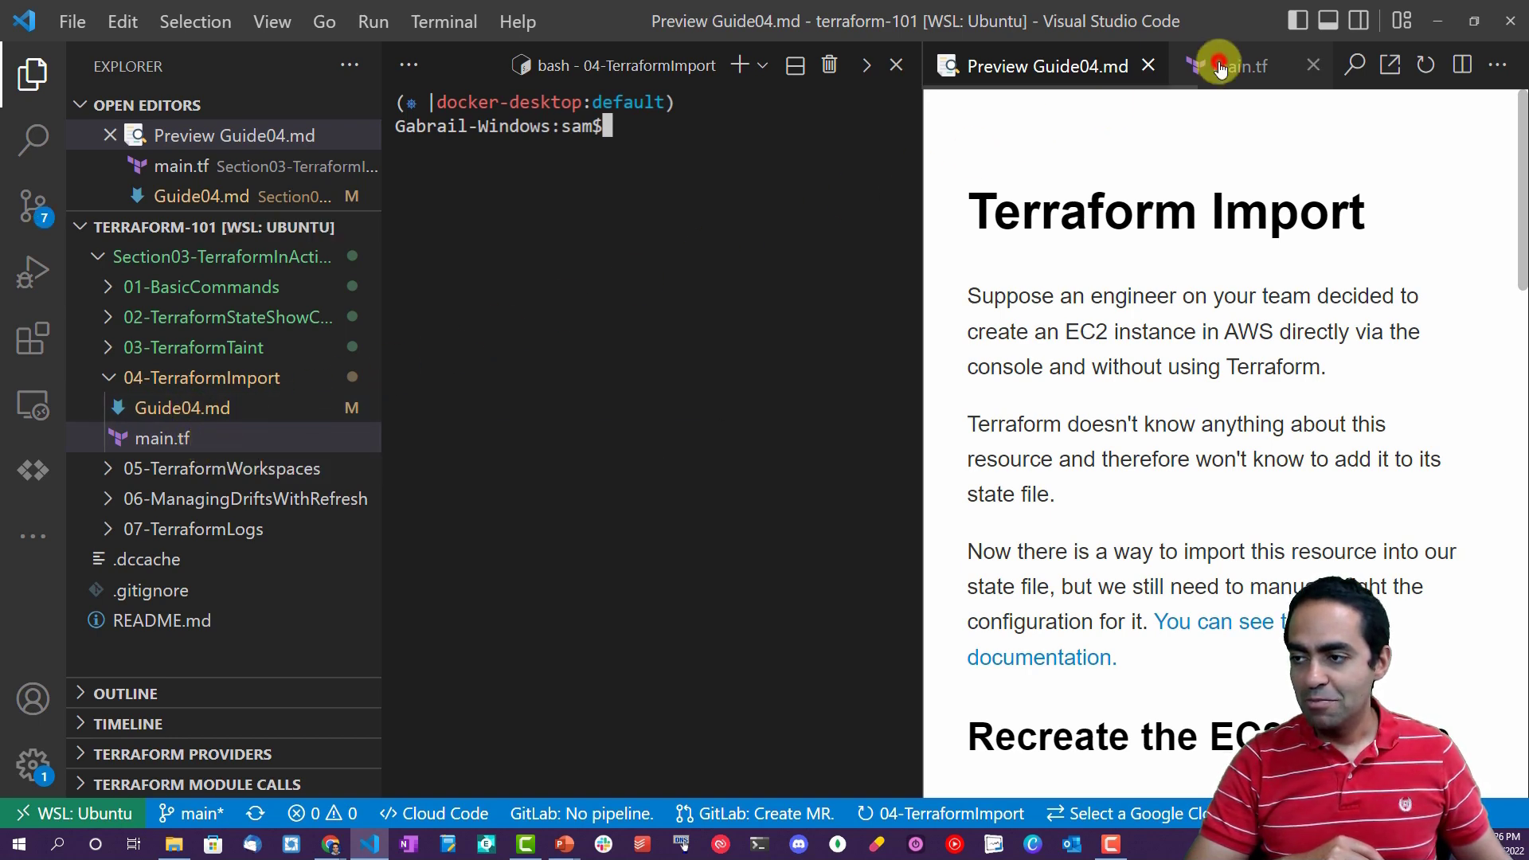
Review webserver1 and the commented-out console resource in main.tf, then return to the Guide04.md preview.
{"action": "left_click", "coordinate": [1237, 65]}
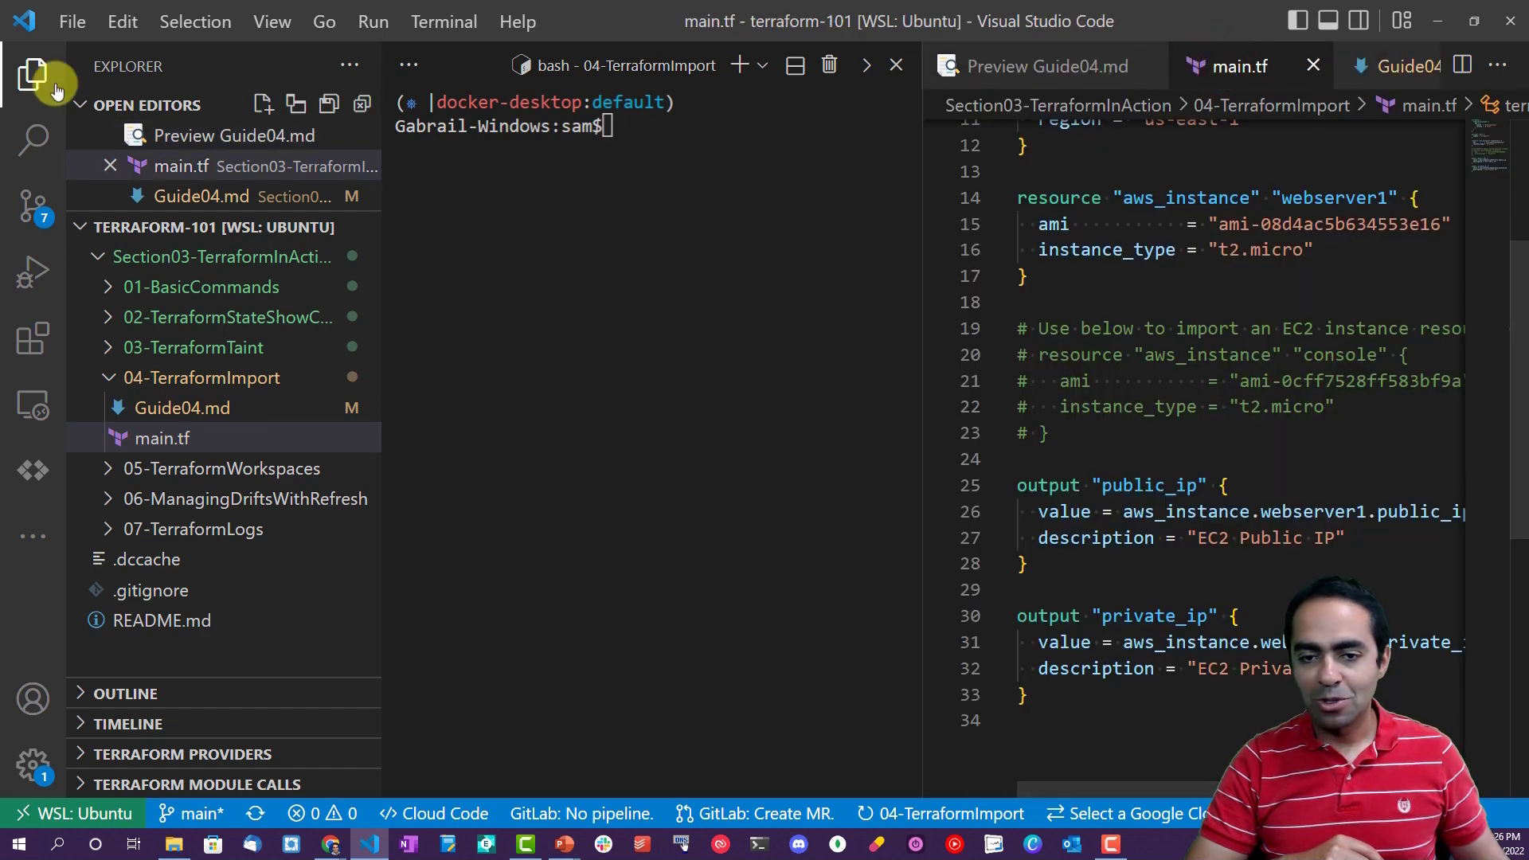
{"action": "left_click", "coordinate": [32, 75]}
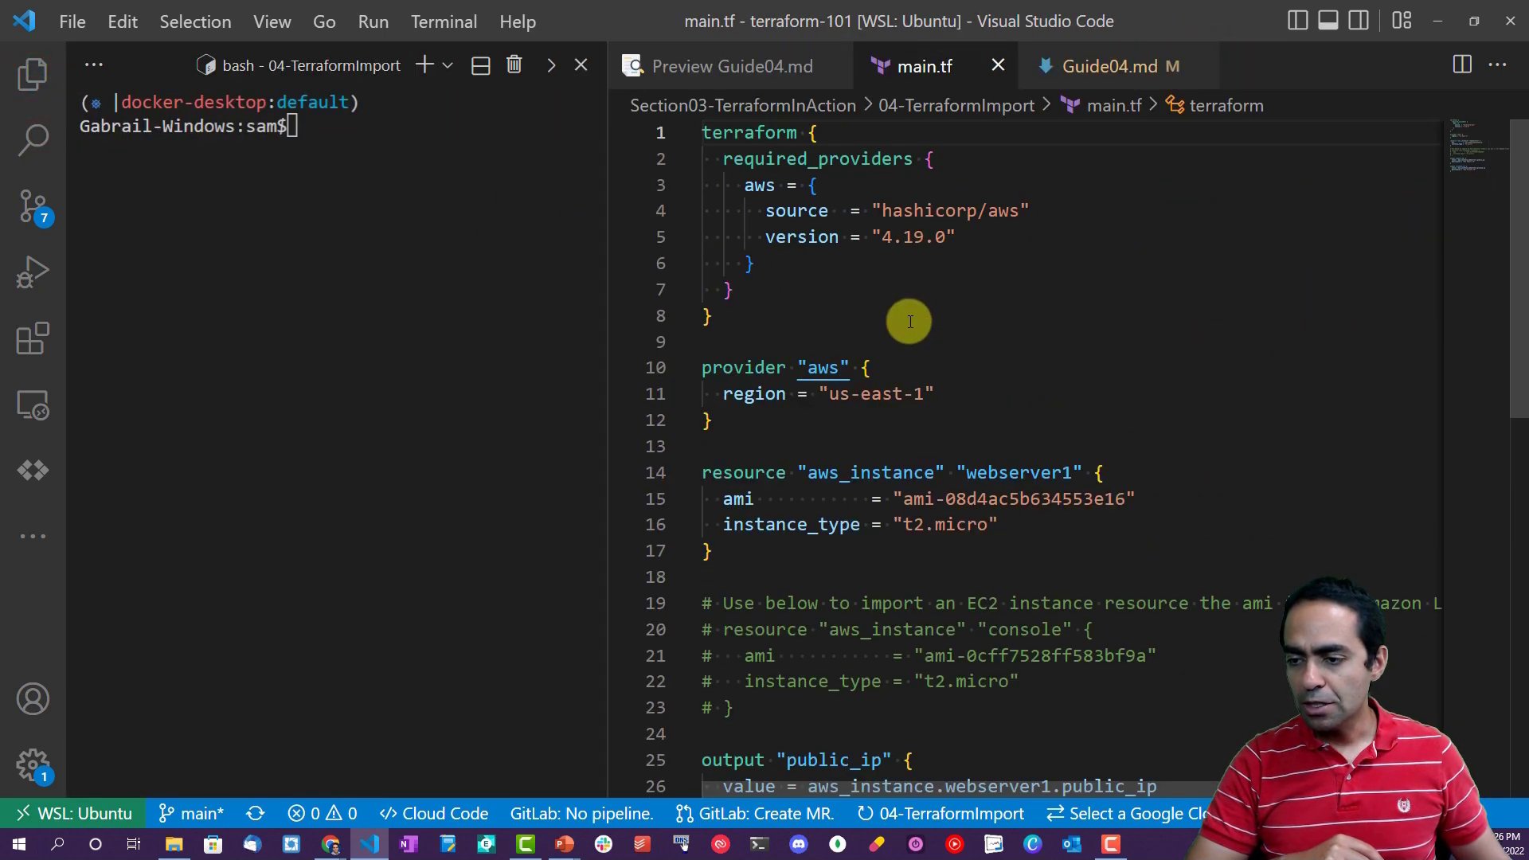
{"action": "scroll", "scroll_direction": "down", "scroll_amount": 3}
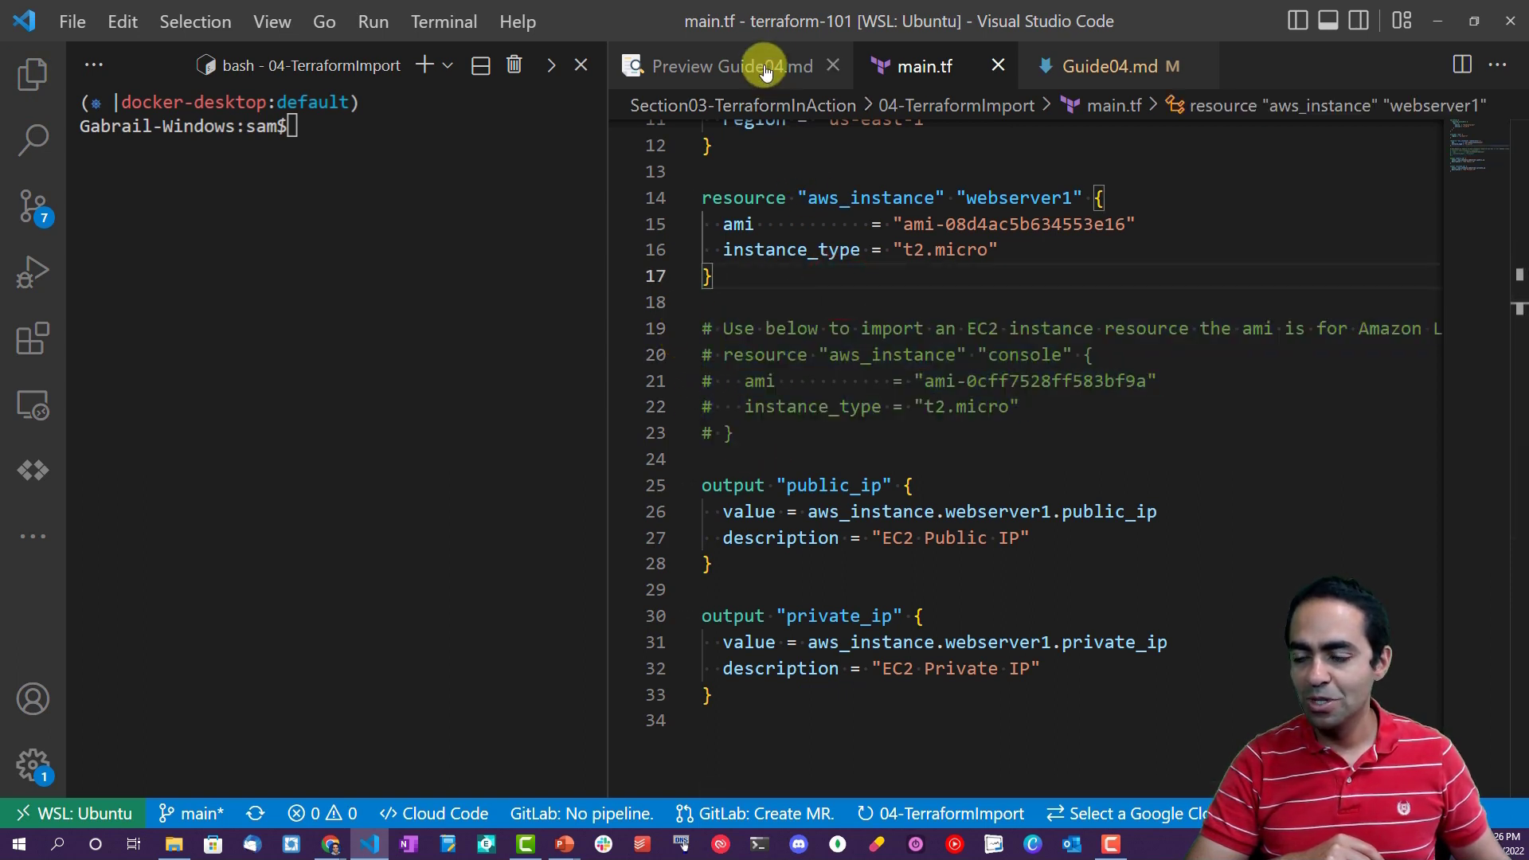
{"action": "left_click", "coordinate": [736, 65]}
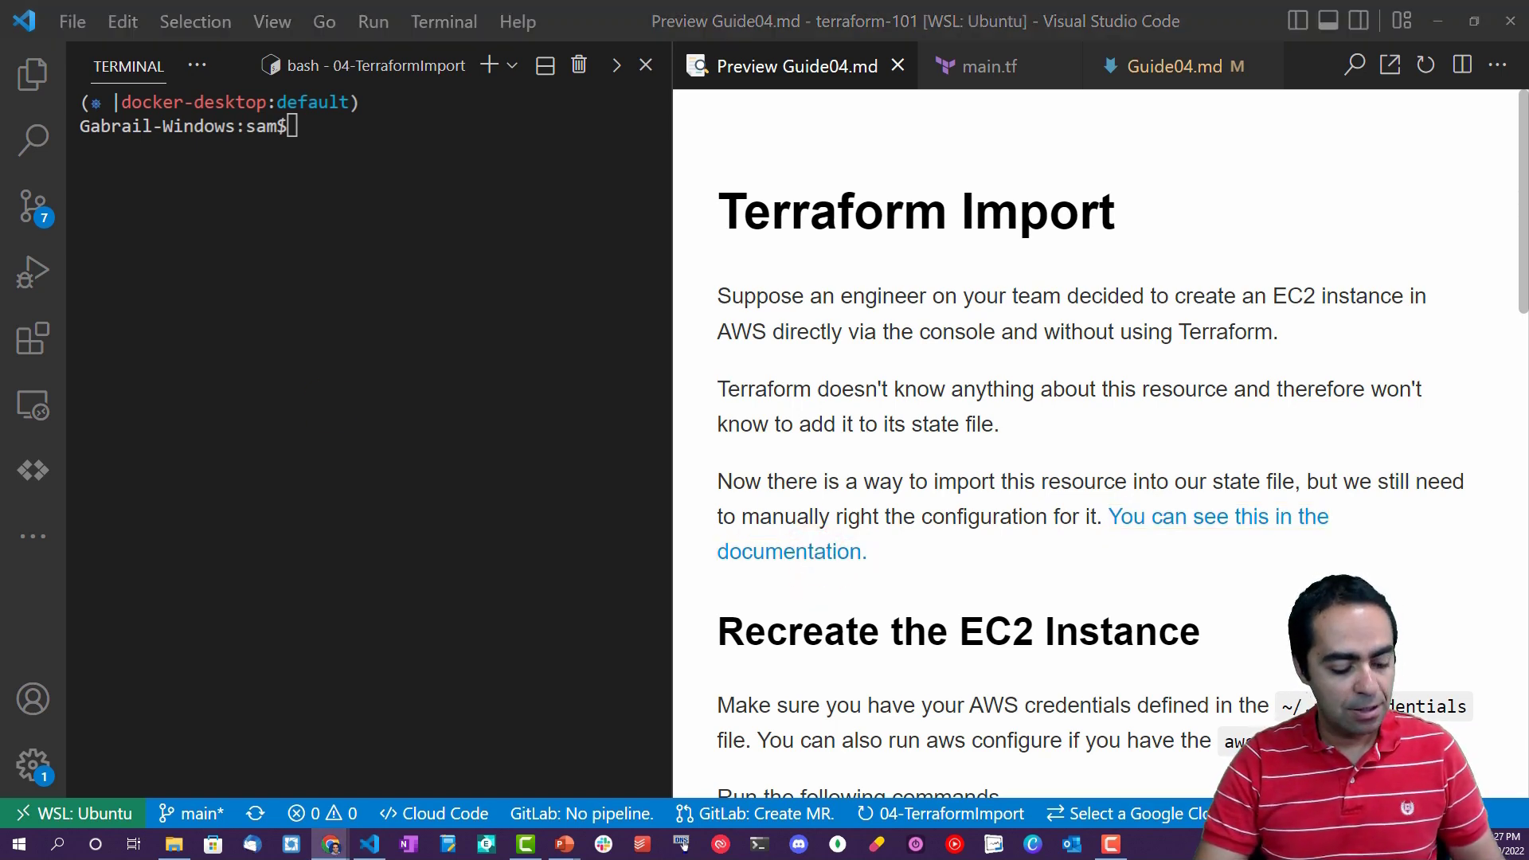
View terraform.io/cli/import in Chrome down to the Currently State Only section.
{"action": "left_click", "coordinate": [332, 844]}
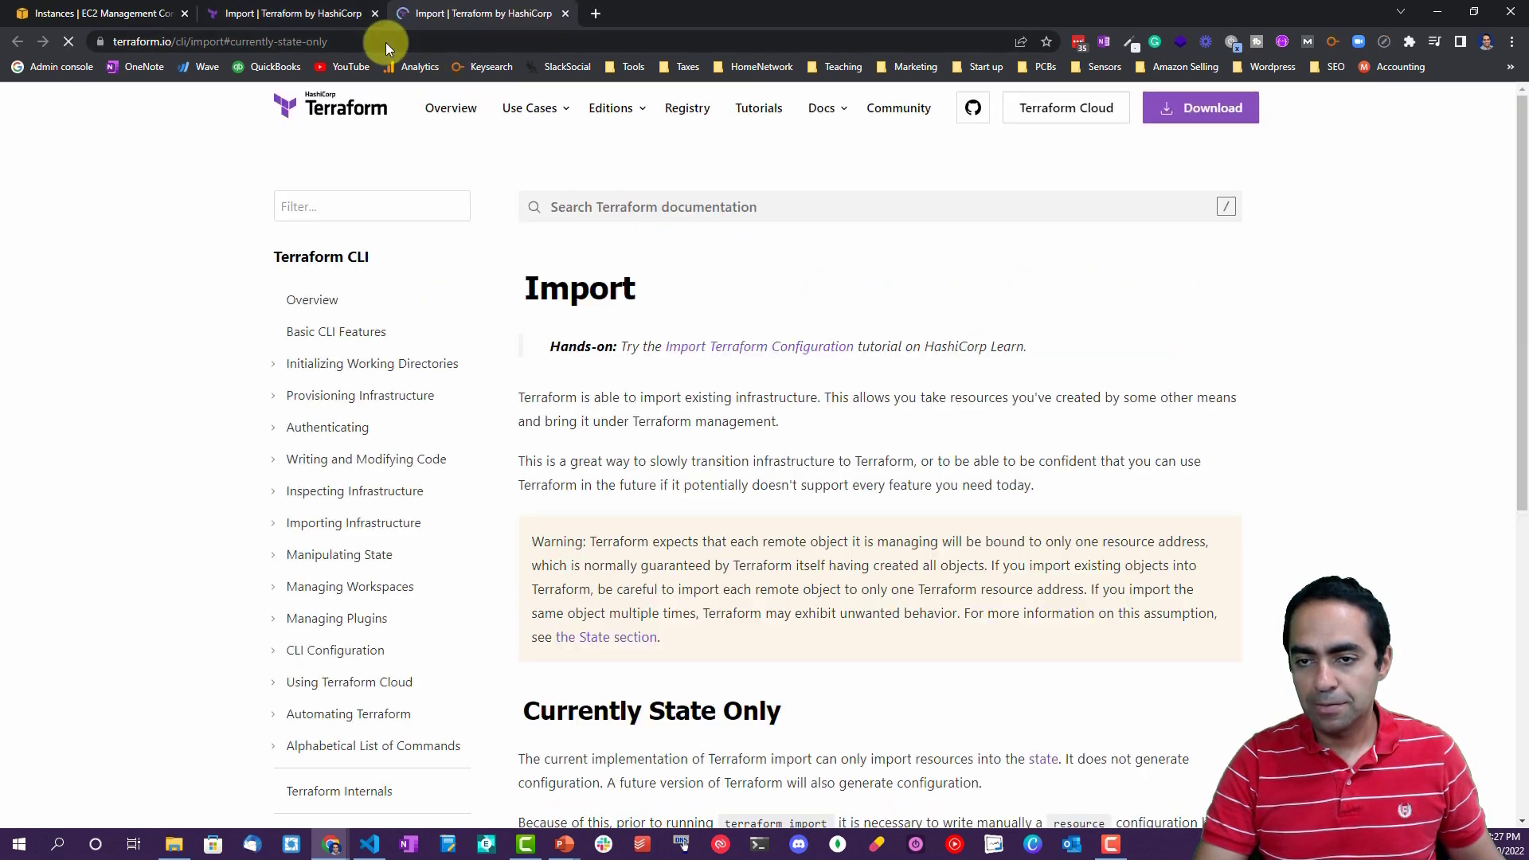
{"action": "scroll", "scroll_direction": "down", "scroll_amount": 3}
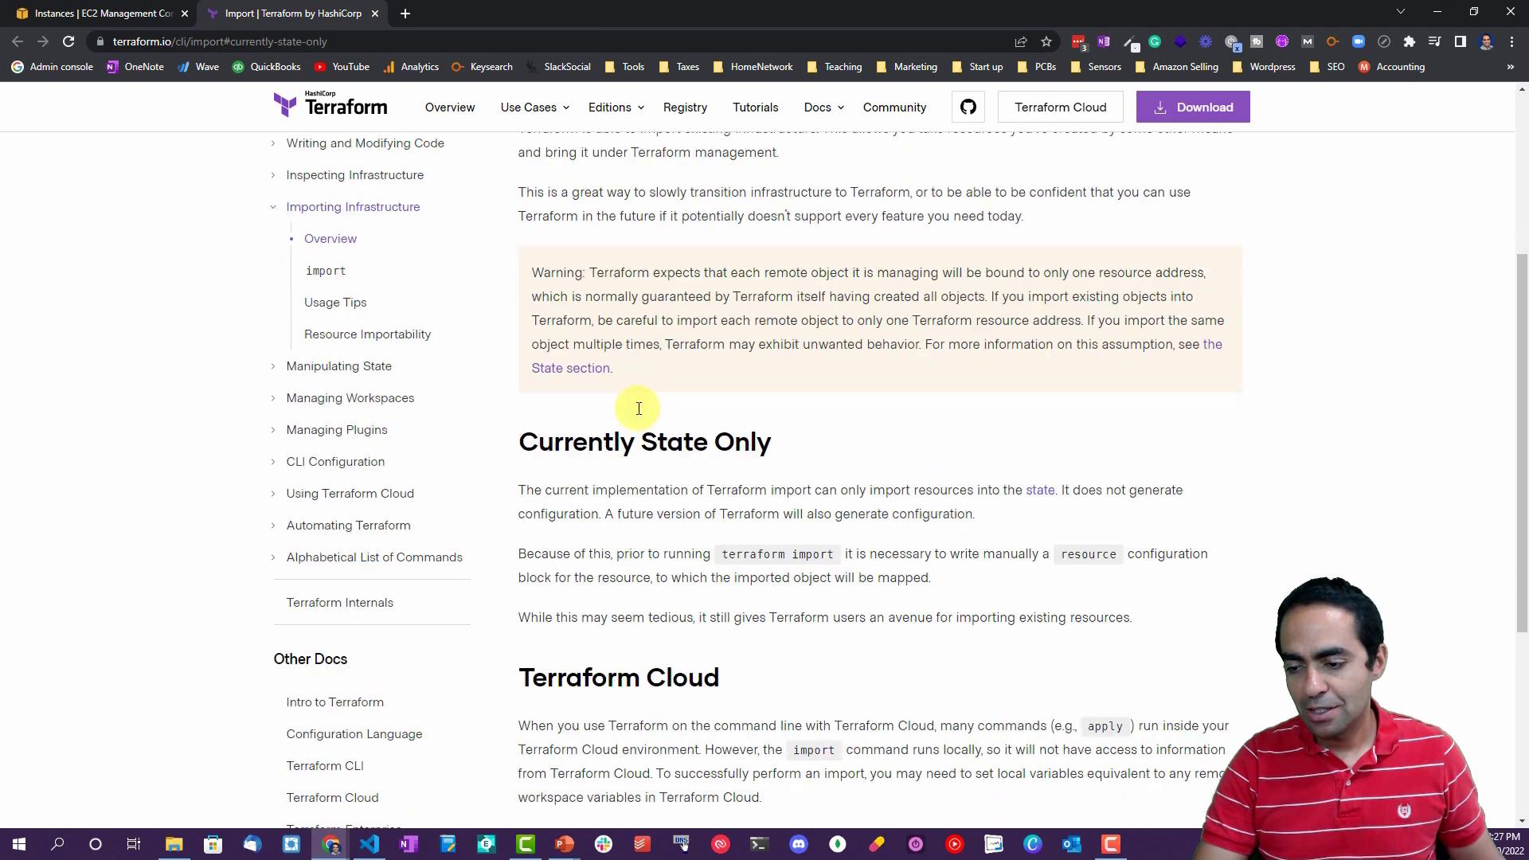
{"action": "scroll", "scroll_direction": "down", "scroll_amount": 3}
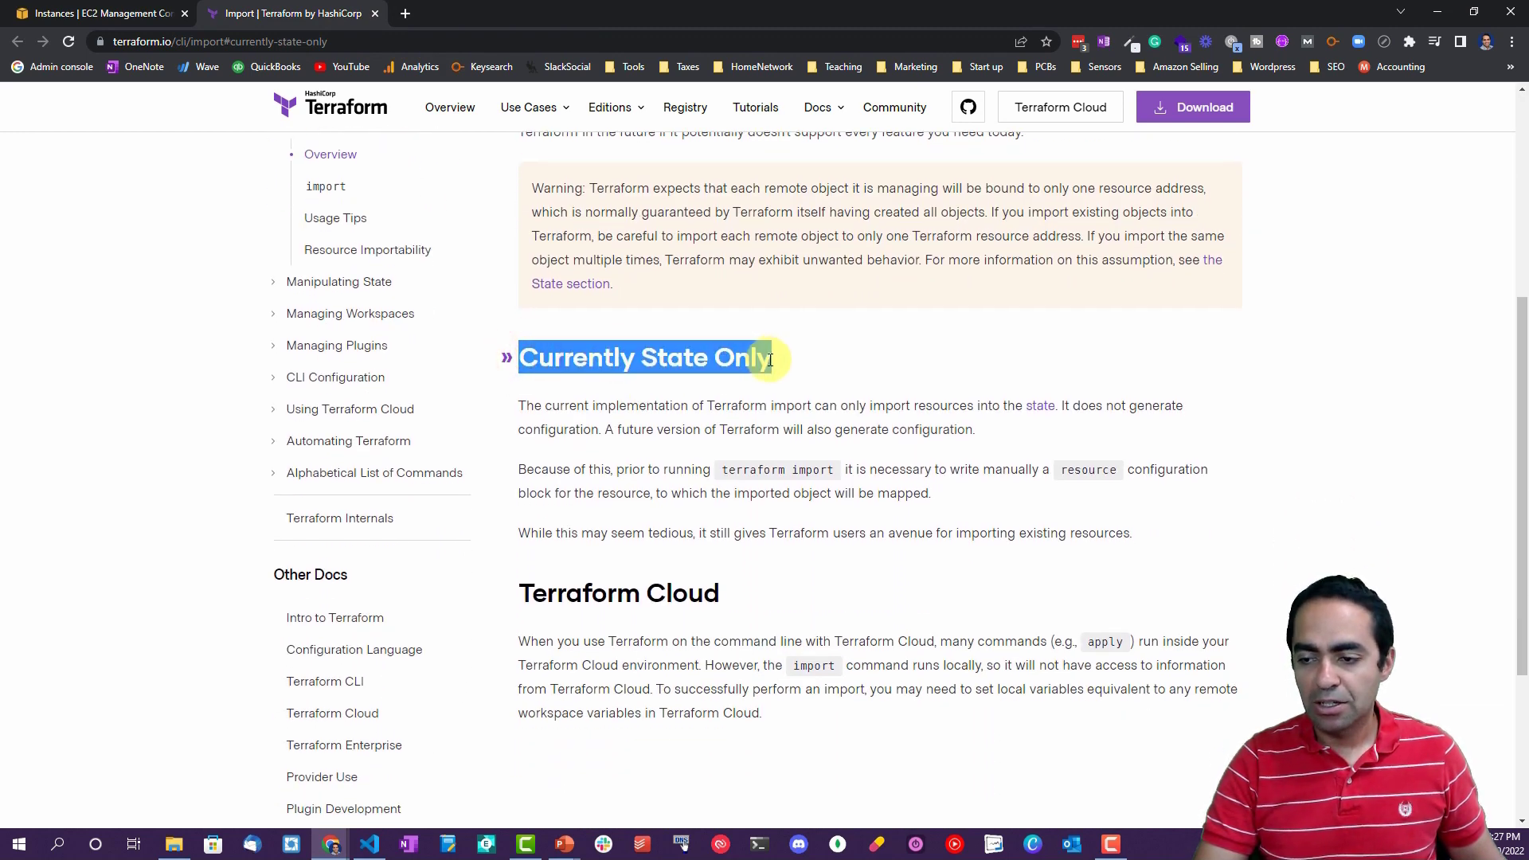
{"action": "scroll", "scroll_direction": "down", "scroll_amount": 3}
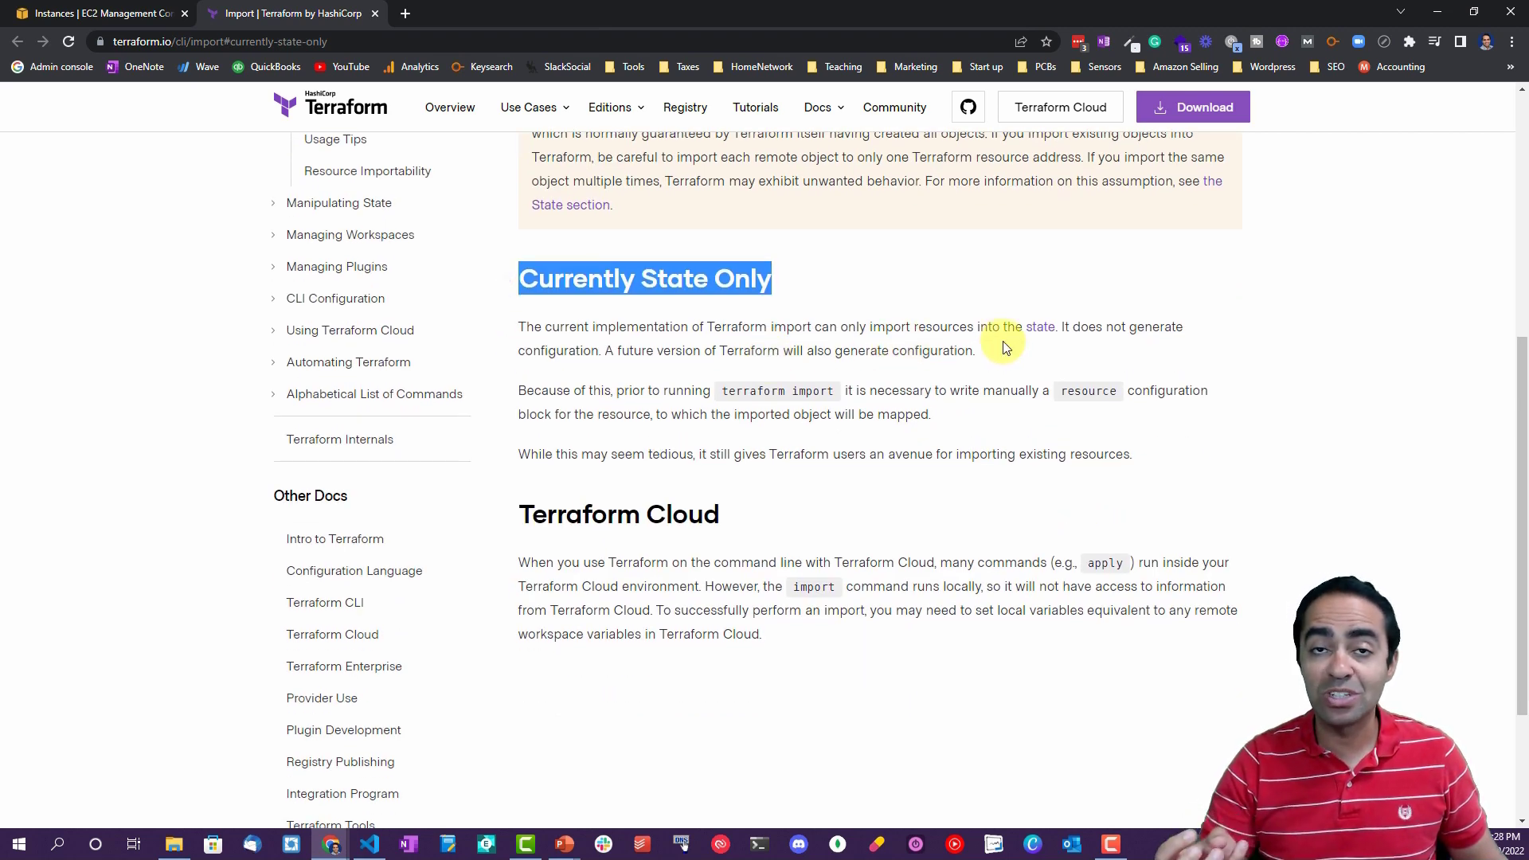
{"action": "mouse_move", "coordinate": [664, 372]}
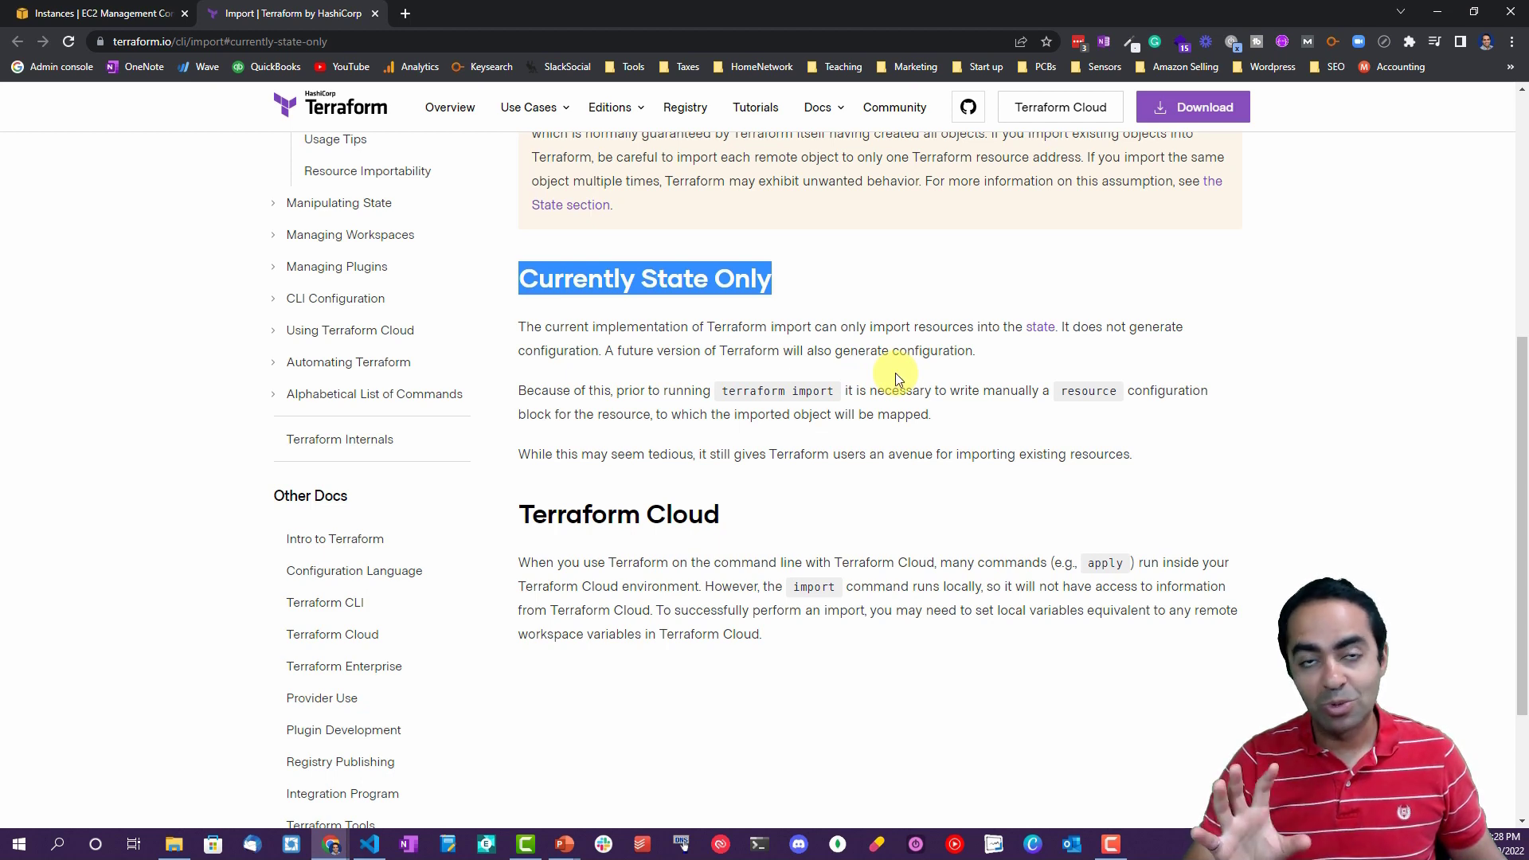
{"action": "mouse_move", "coordinate": [895, 374]}
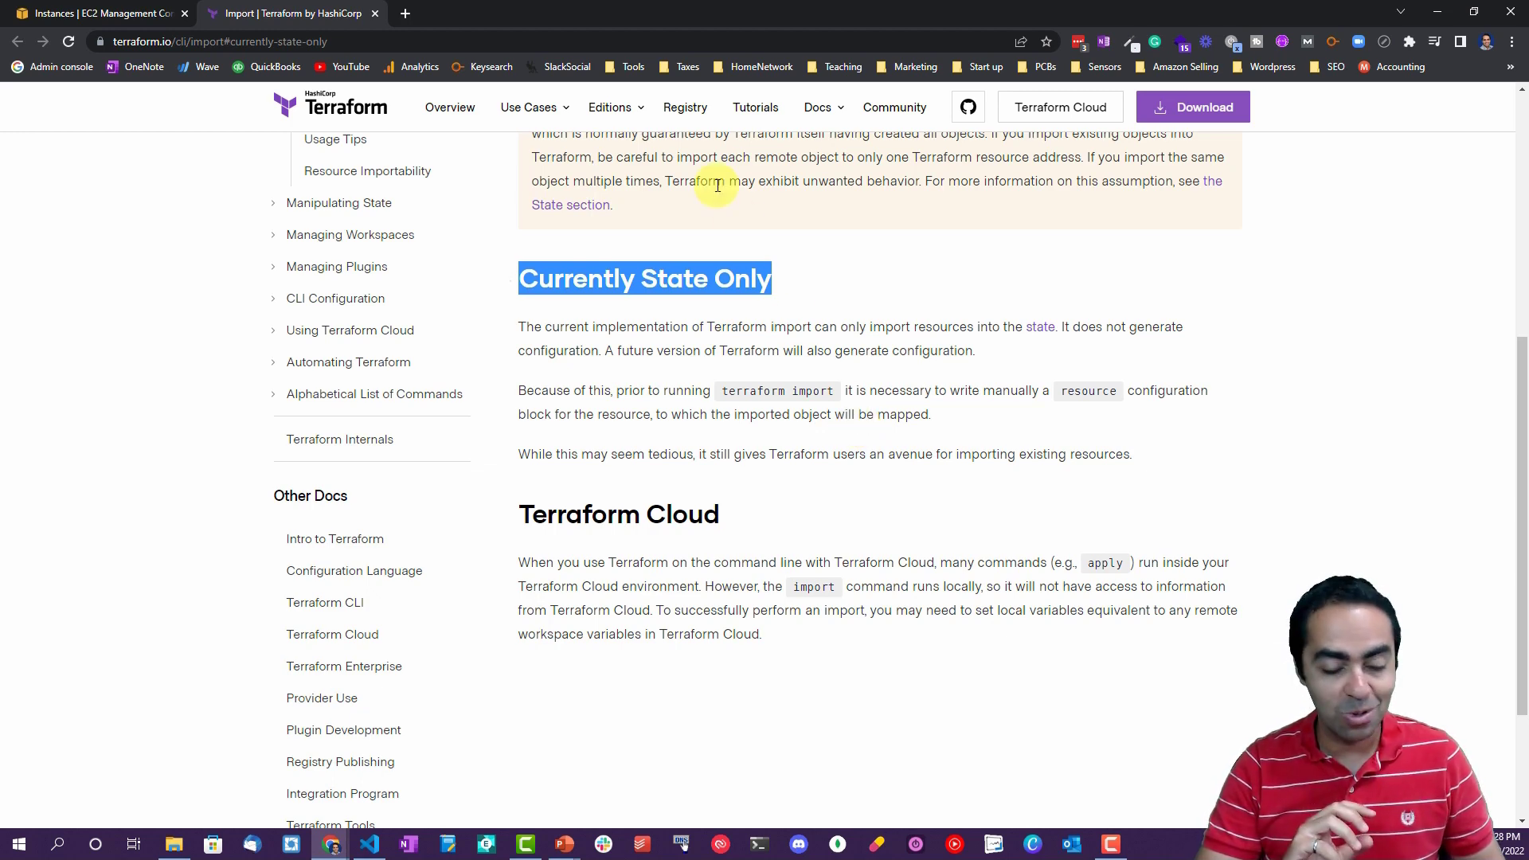
Run terraform init in the 04-TerraformImport folder terminal.
{"action": "left_click", "coordinate": [368, 844]}
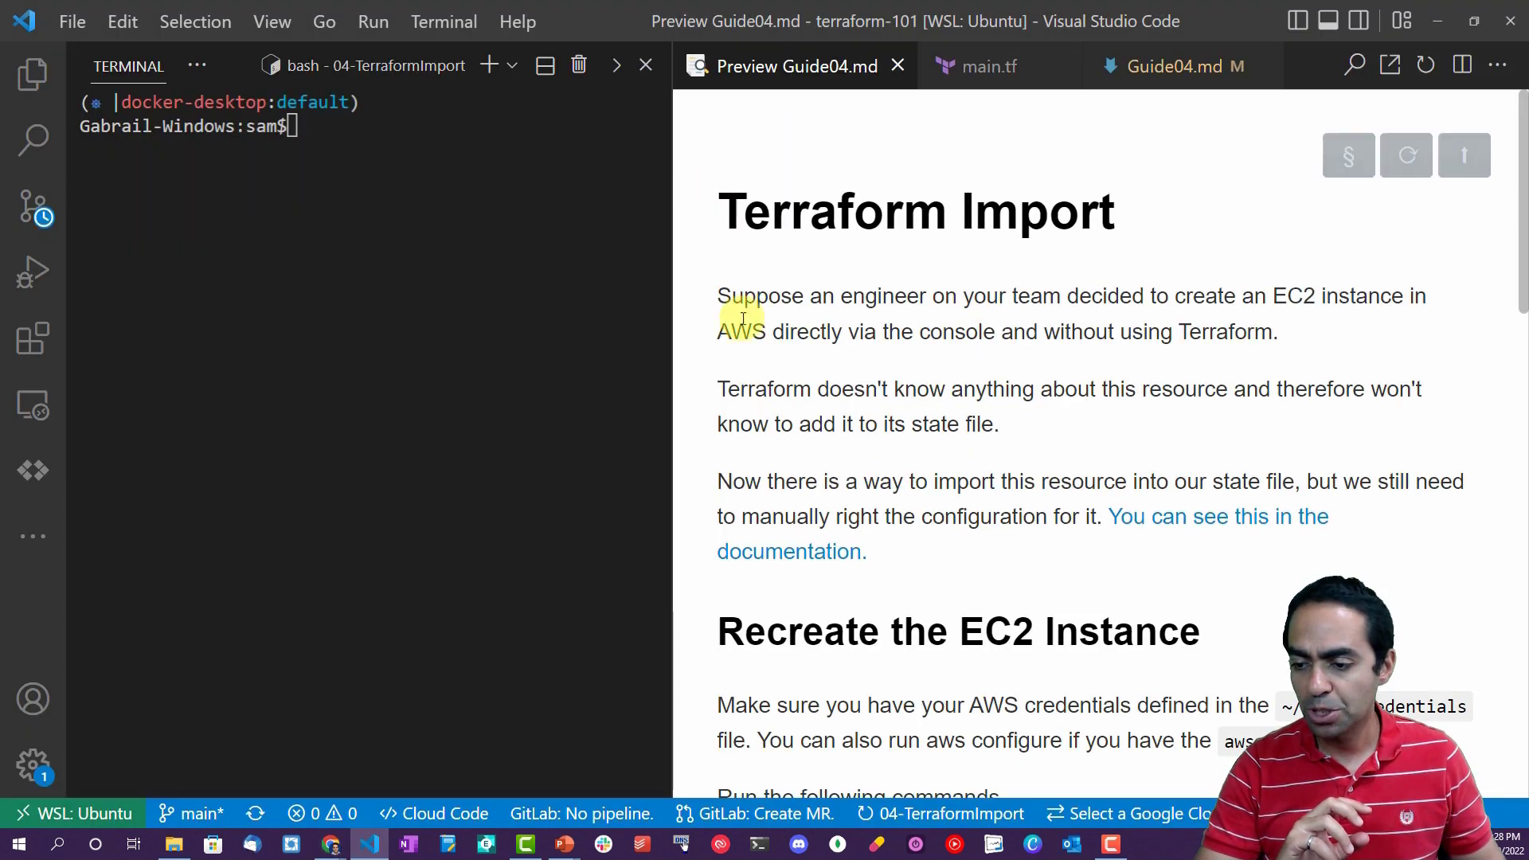
{"action": "scroll", "scroll_direction": "down", "scroll_amount": 3}
{"action": "type", "text": "pwd"}
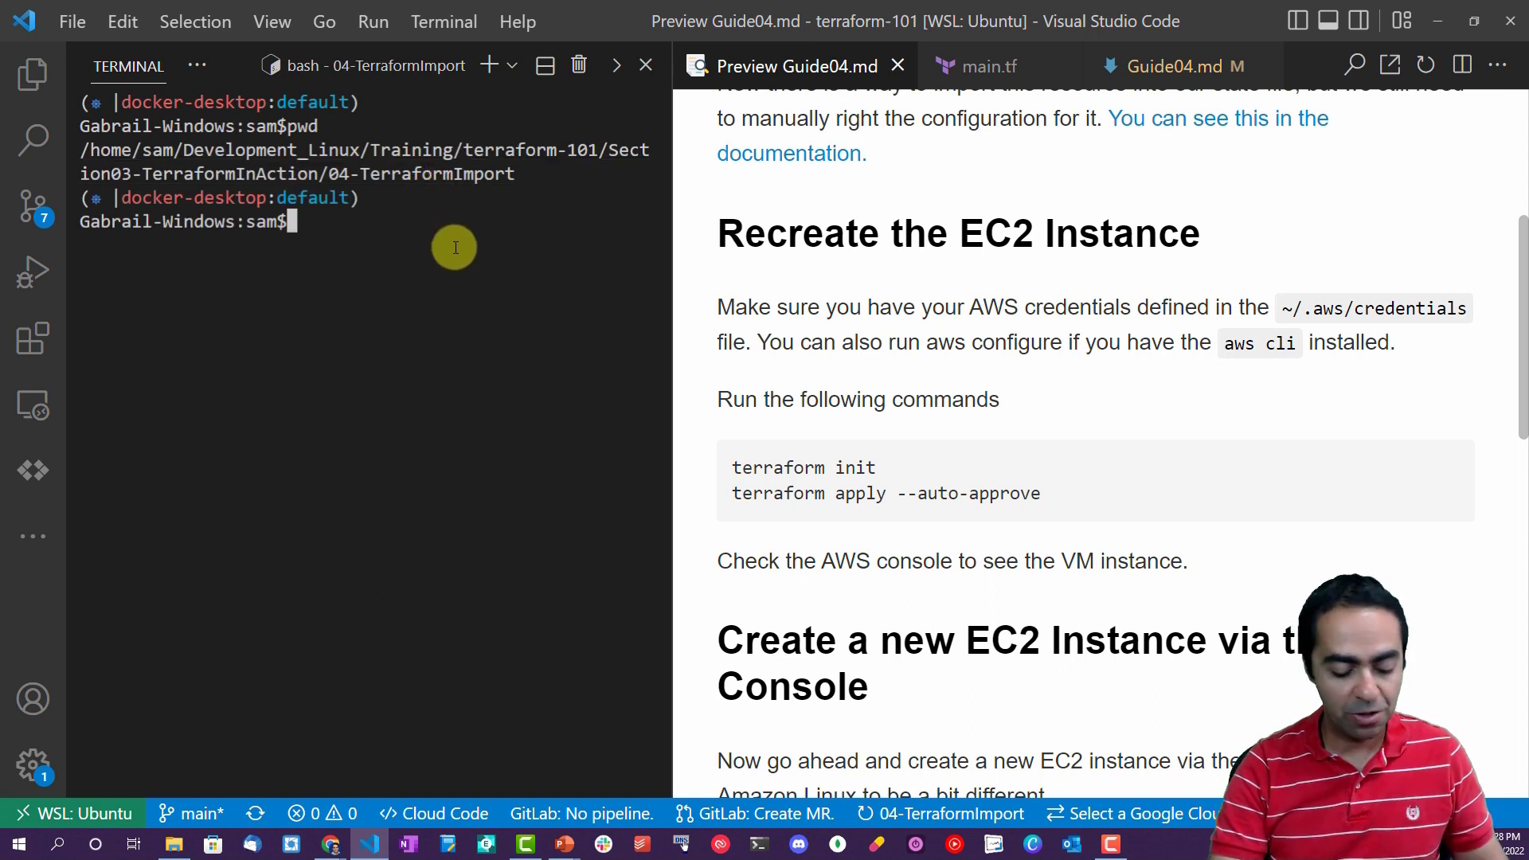
{"action": "type", "text": "terraform"}
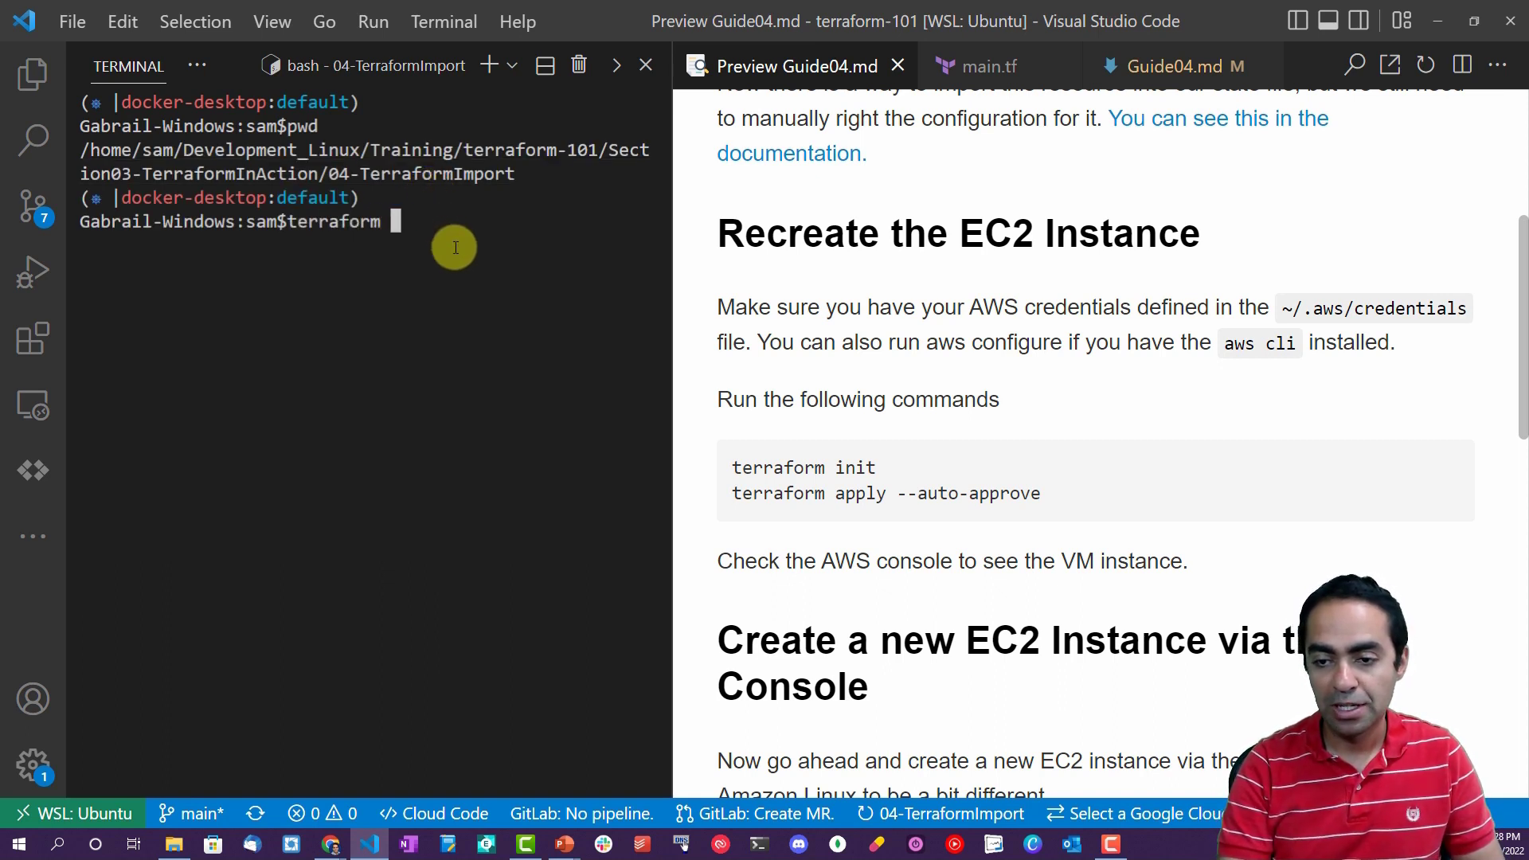
{"action": "type", "text": "init"}
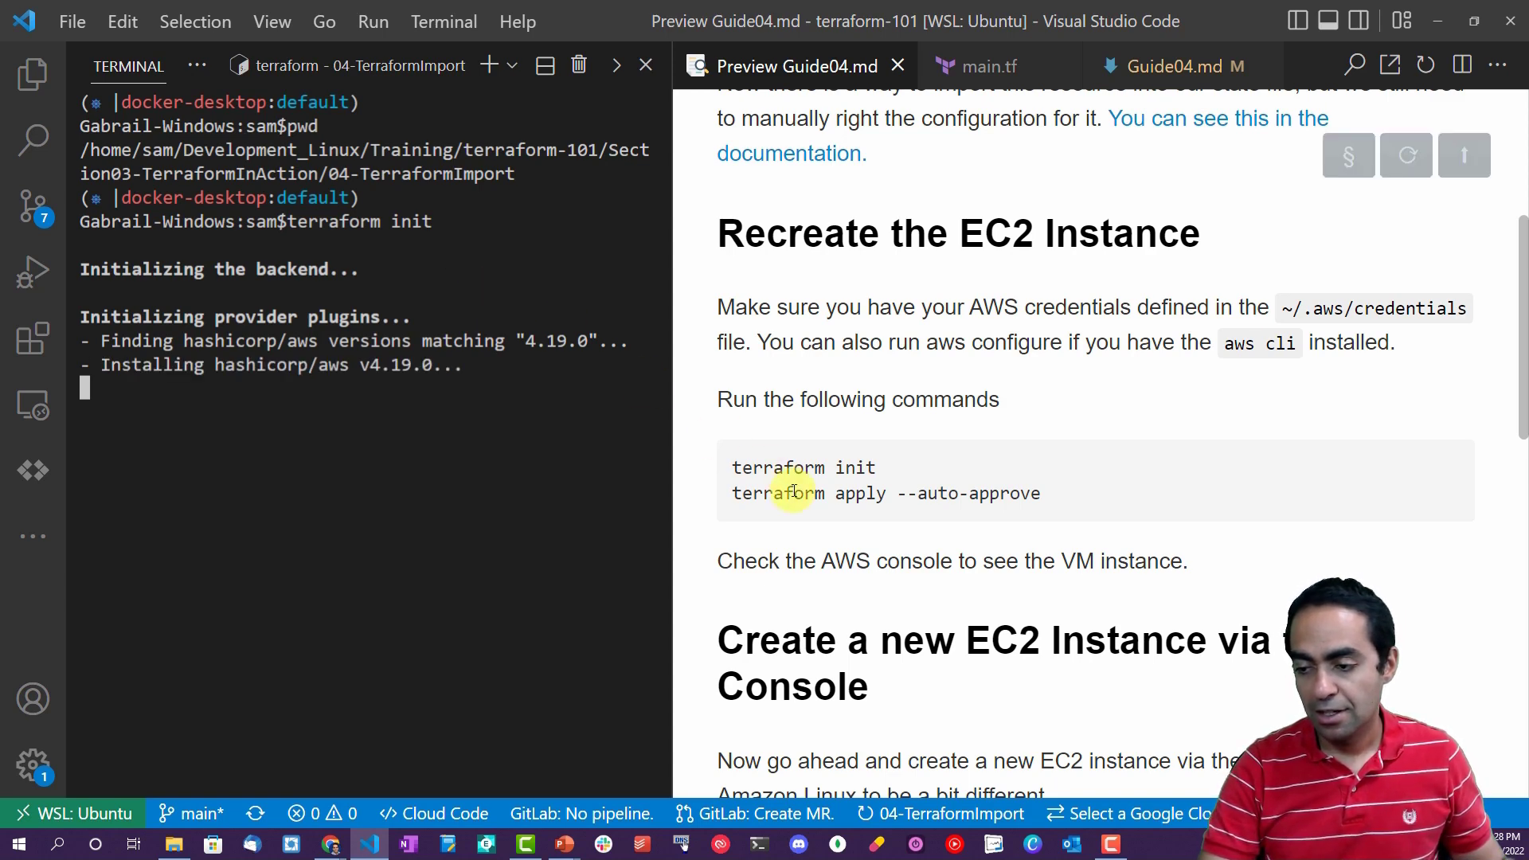
Scroll the guide preview to the EC2 console-instance steps while init completes.
{"action": "scroll", "scroll_direction": "down", "scroll_amount": 3}
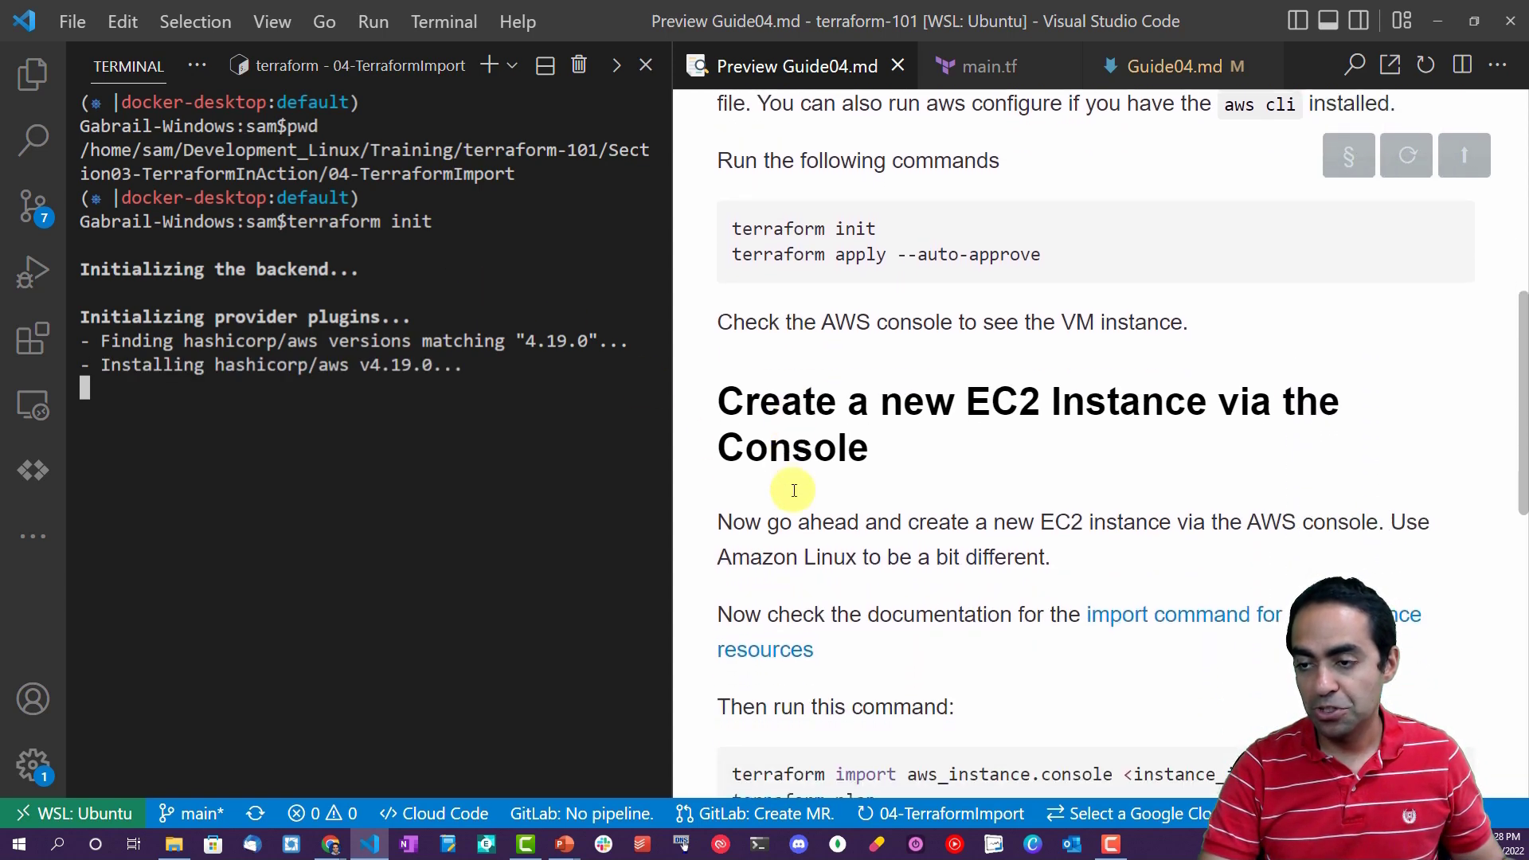
{"action": "scroll", "scroll_direction": "down", "scroll_amount": 3}
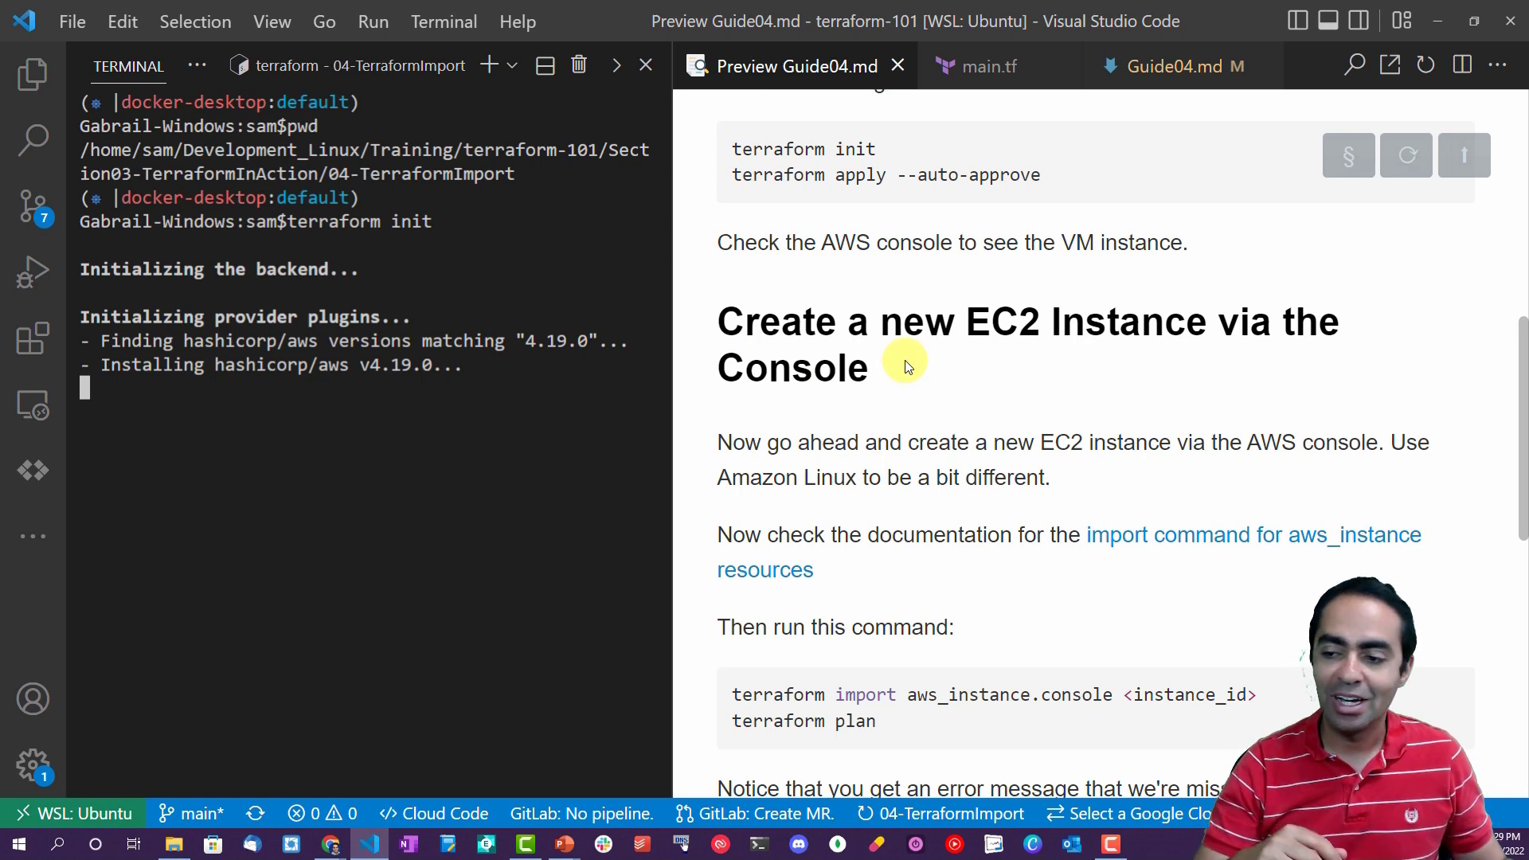
{"action": "scroll", "scroll_direction": "down", "scroll_amount": 3}
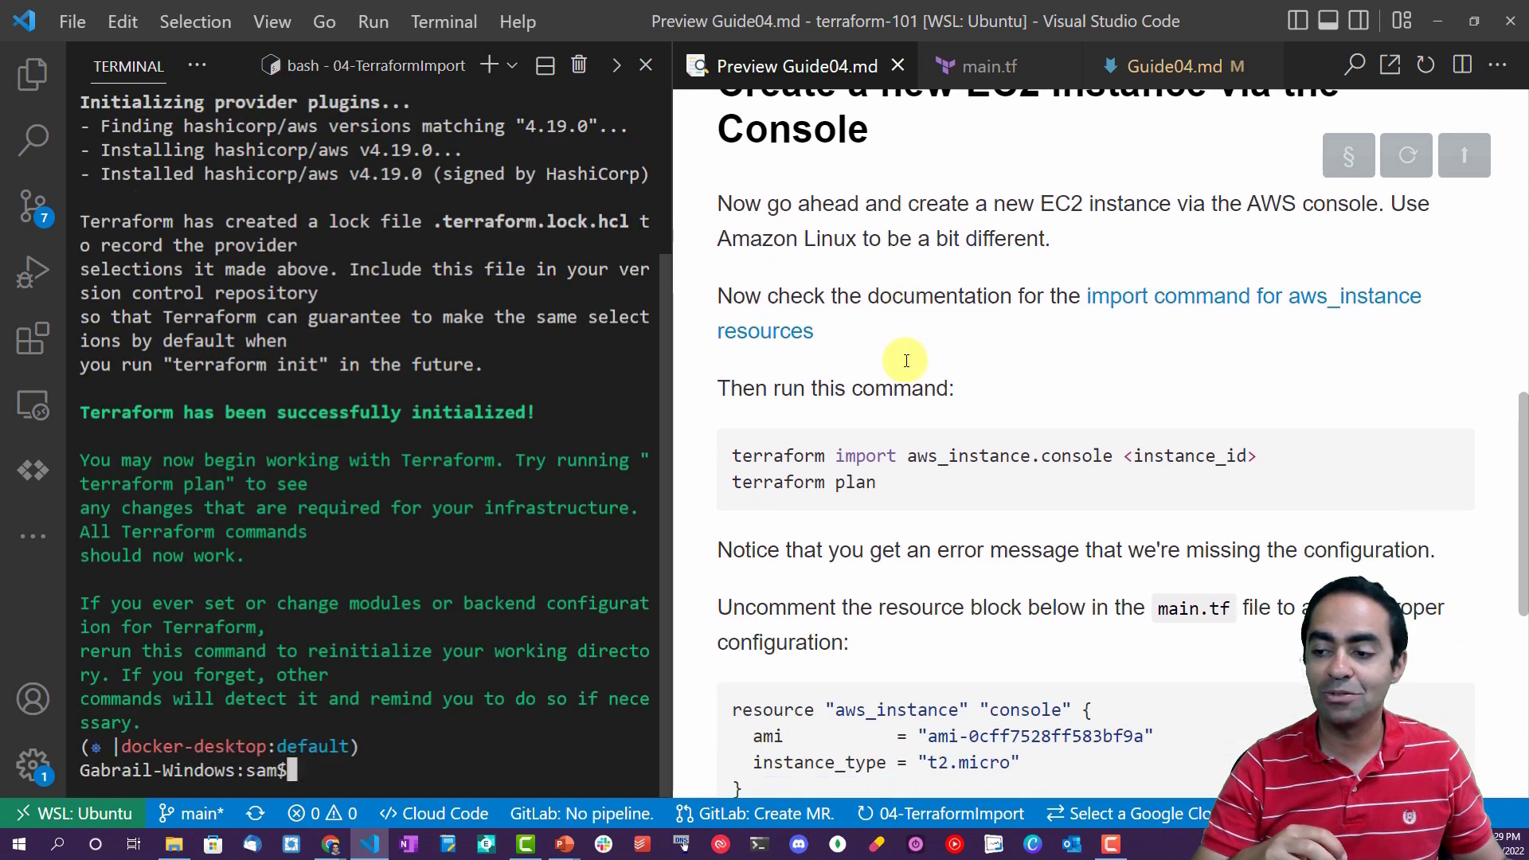
{"action": "scroll", "scroll_direction": "down", "scroll_amount": 3}
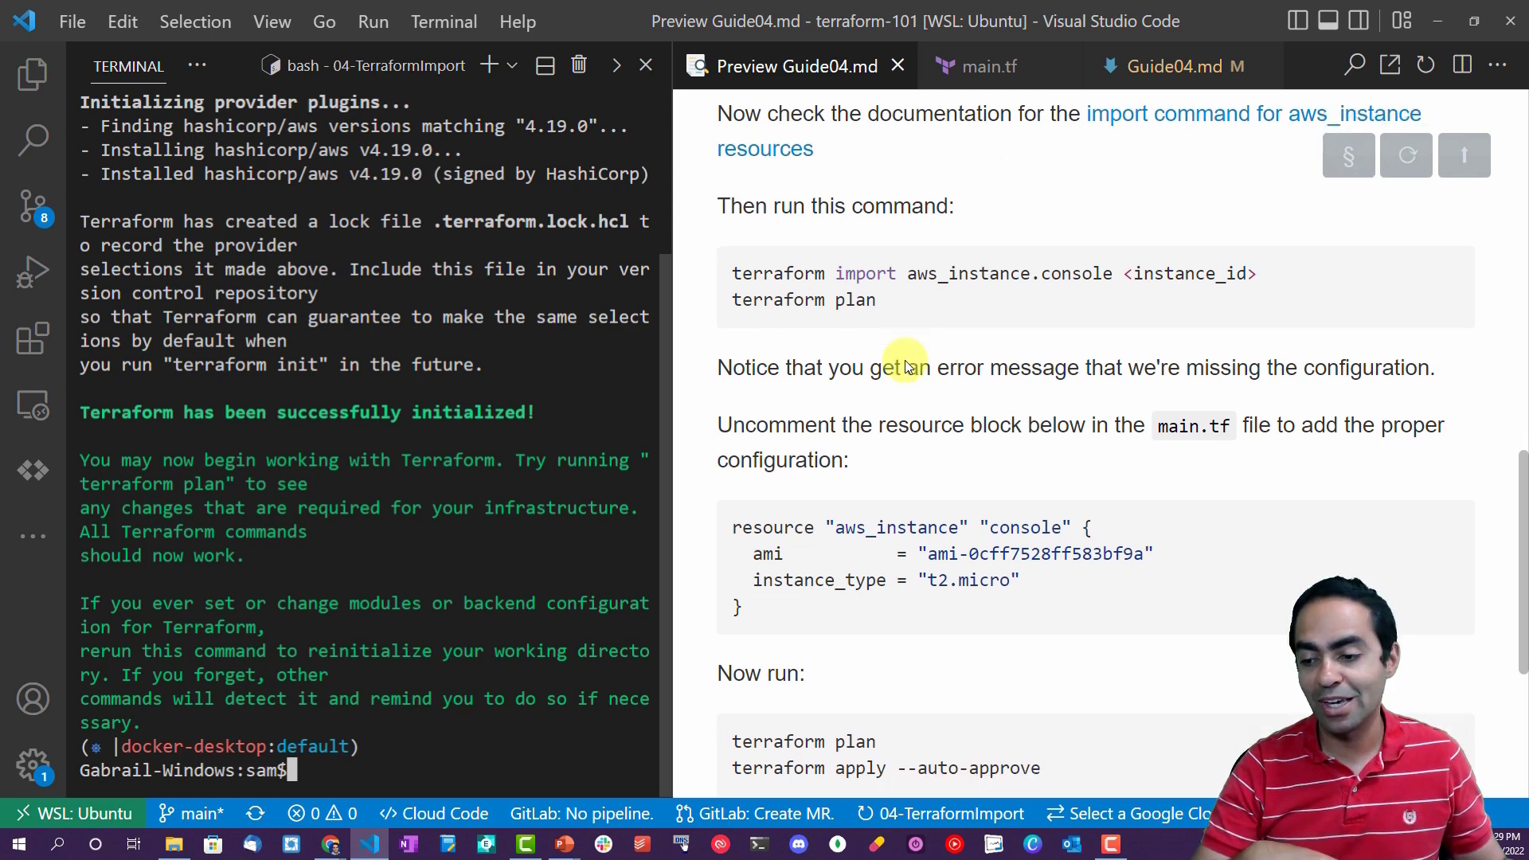
{"action": "scroll", "scroll_direction": "up", "scroll_amount": 3}
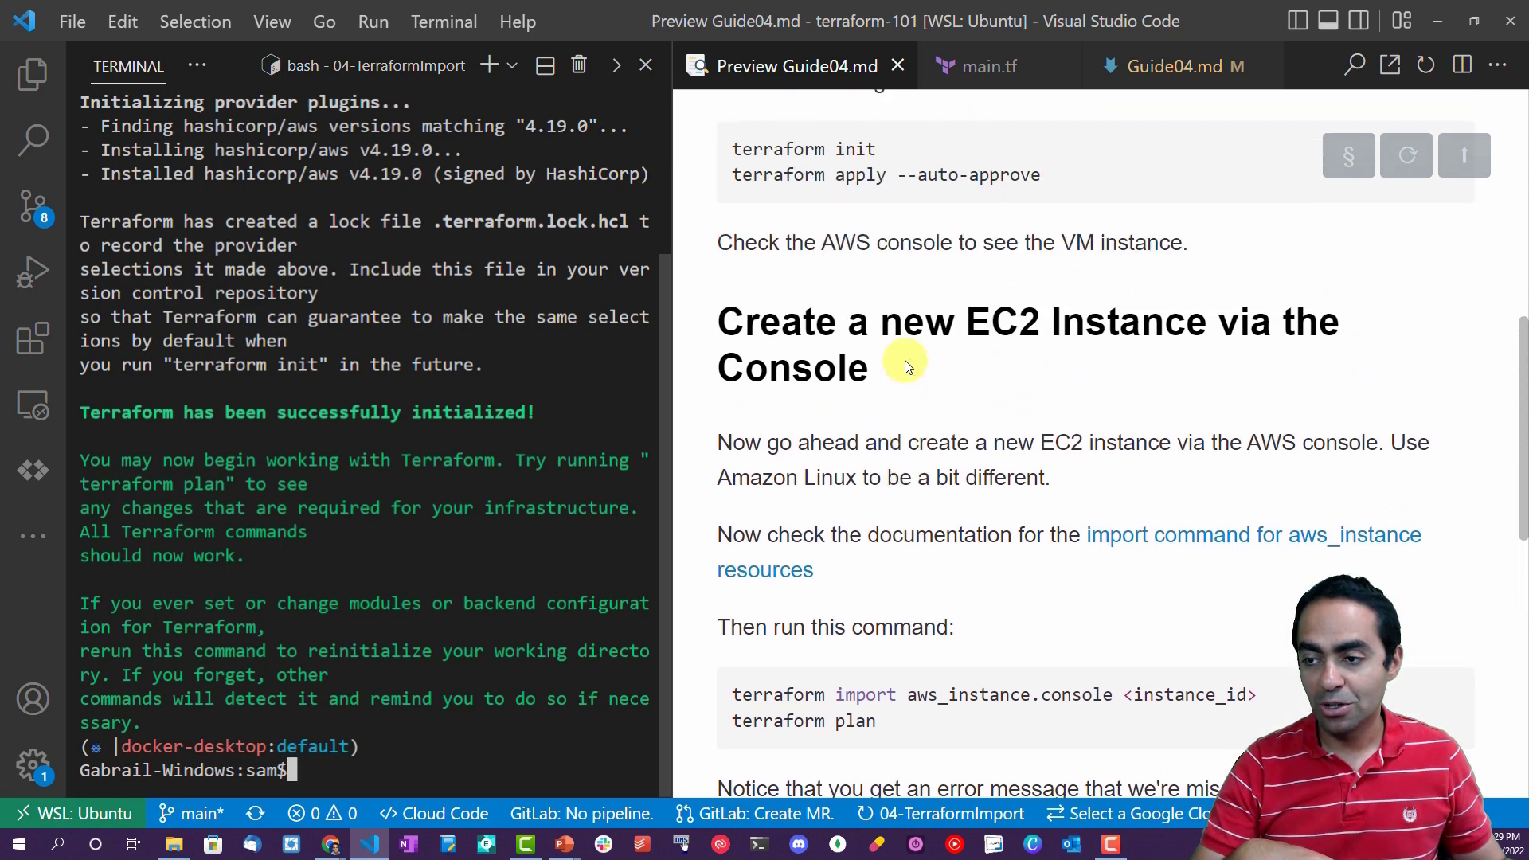
Clear the terminal and run terraform apply --auto-approve to create aws_instance.webserver1.
{"action": "type", "text": "cl"}
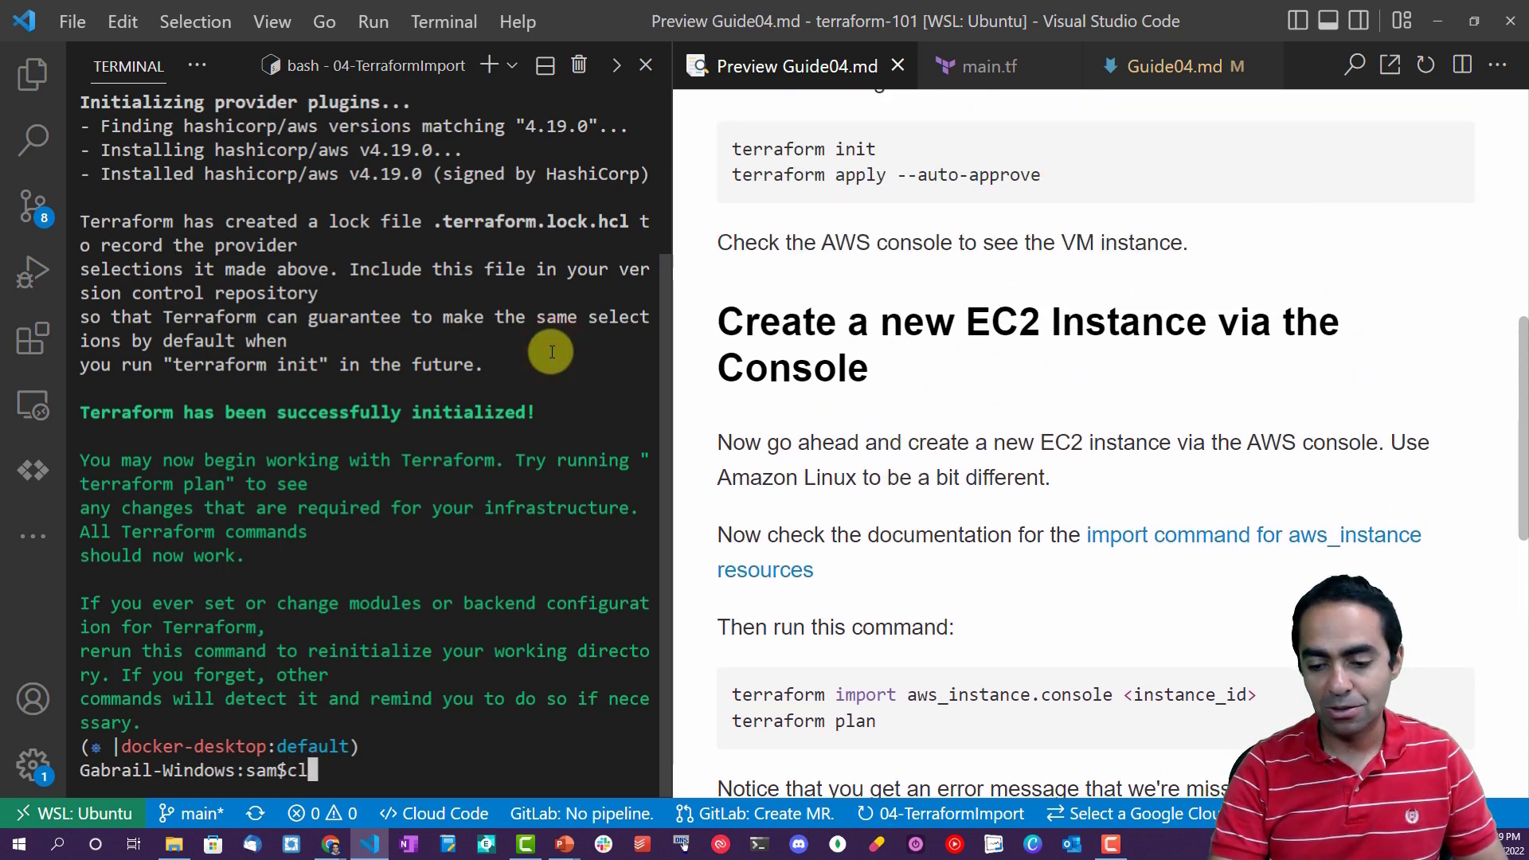
{"action": "type", "text": "terraform apply --auto-approve"}
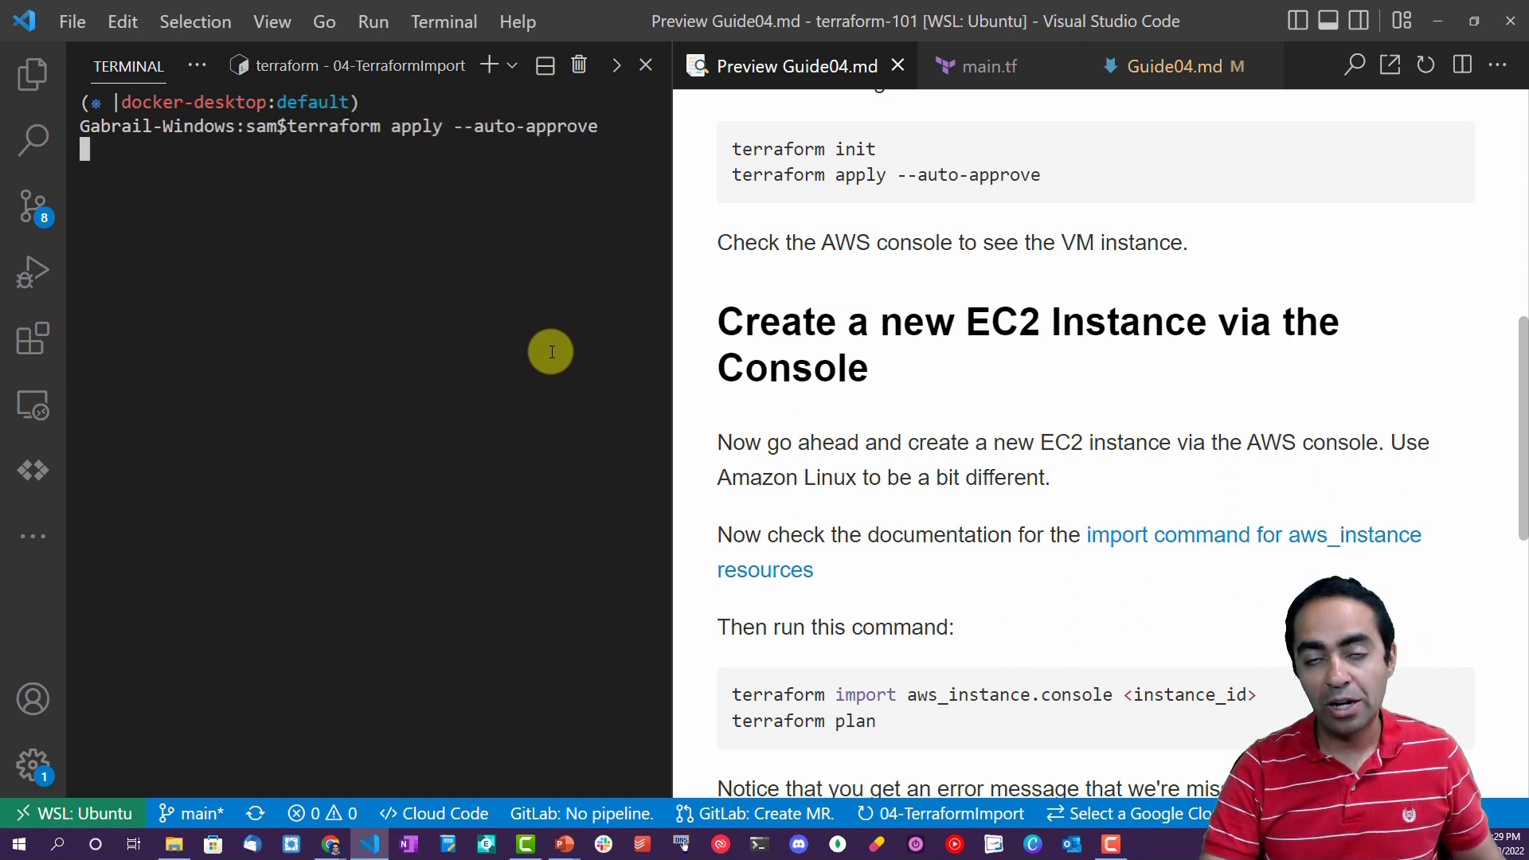
{"action": "mouse_move", "coordinate": [857, 306]}
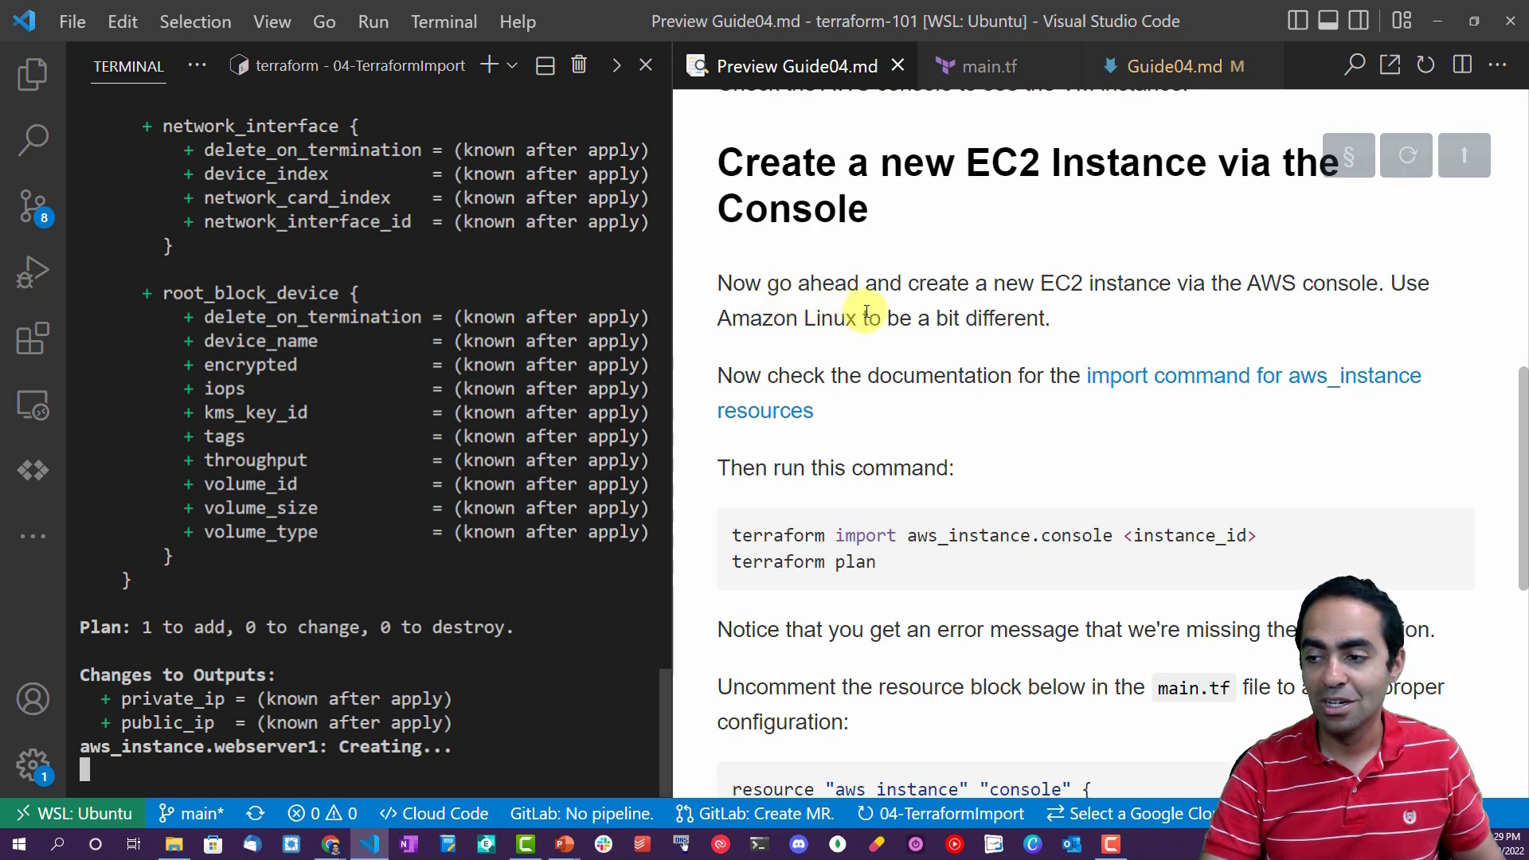
{"action": "scroll", "scroll_direction": "down", "scroll_amount": 3}
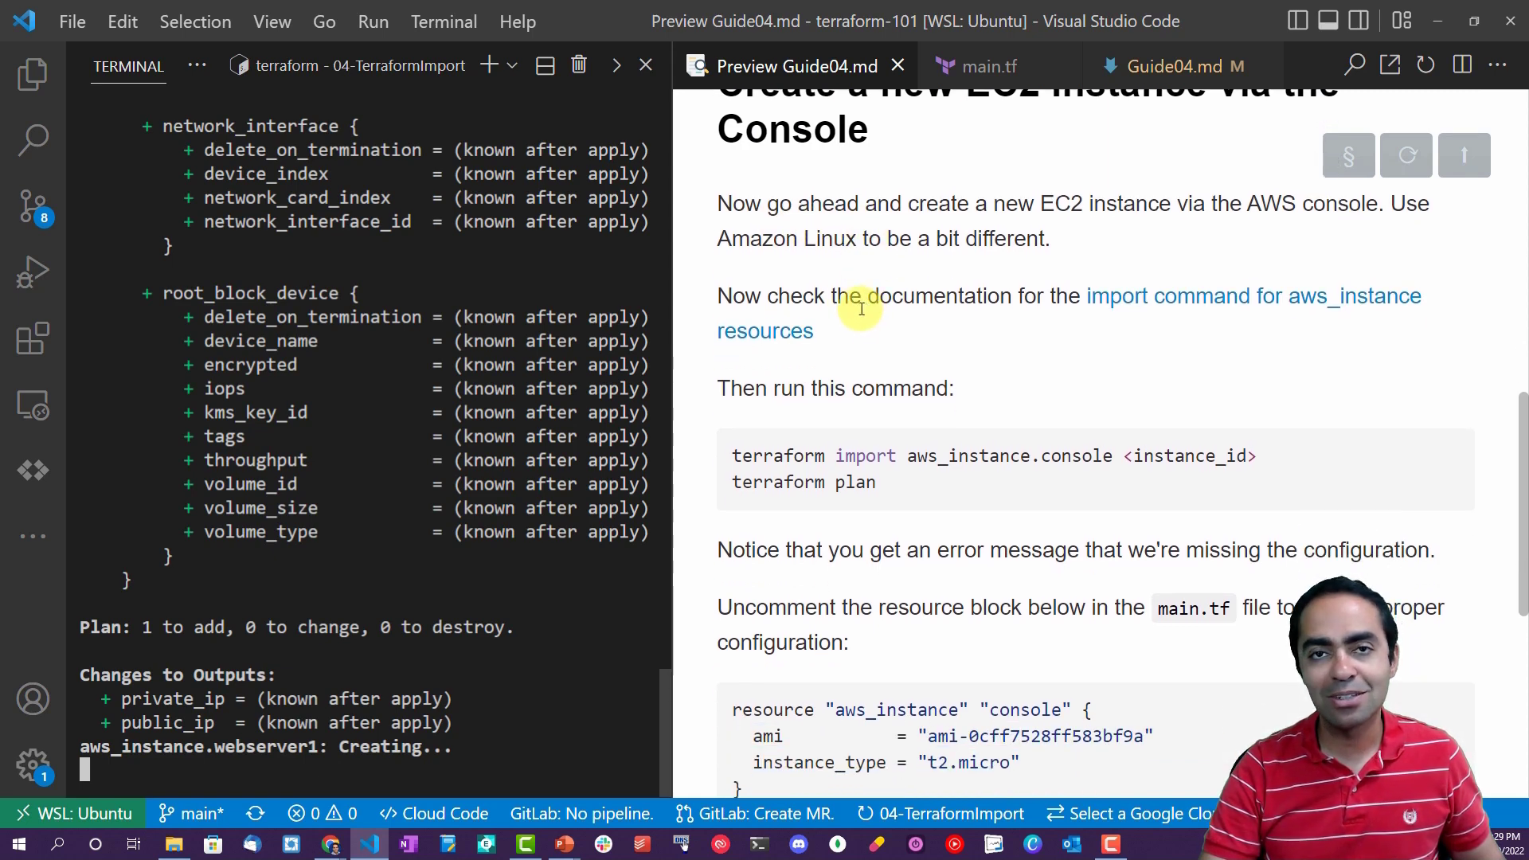
{"action": "double_click", "coordinate": [755, 237]}
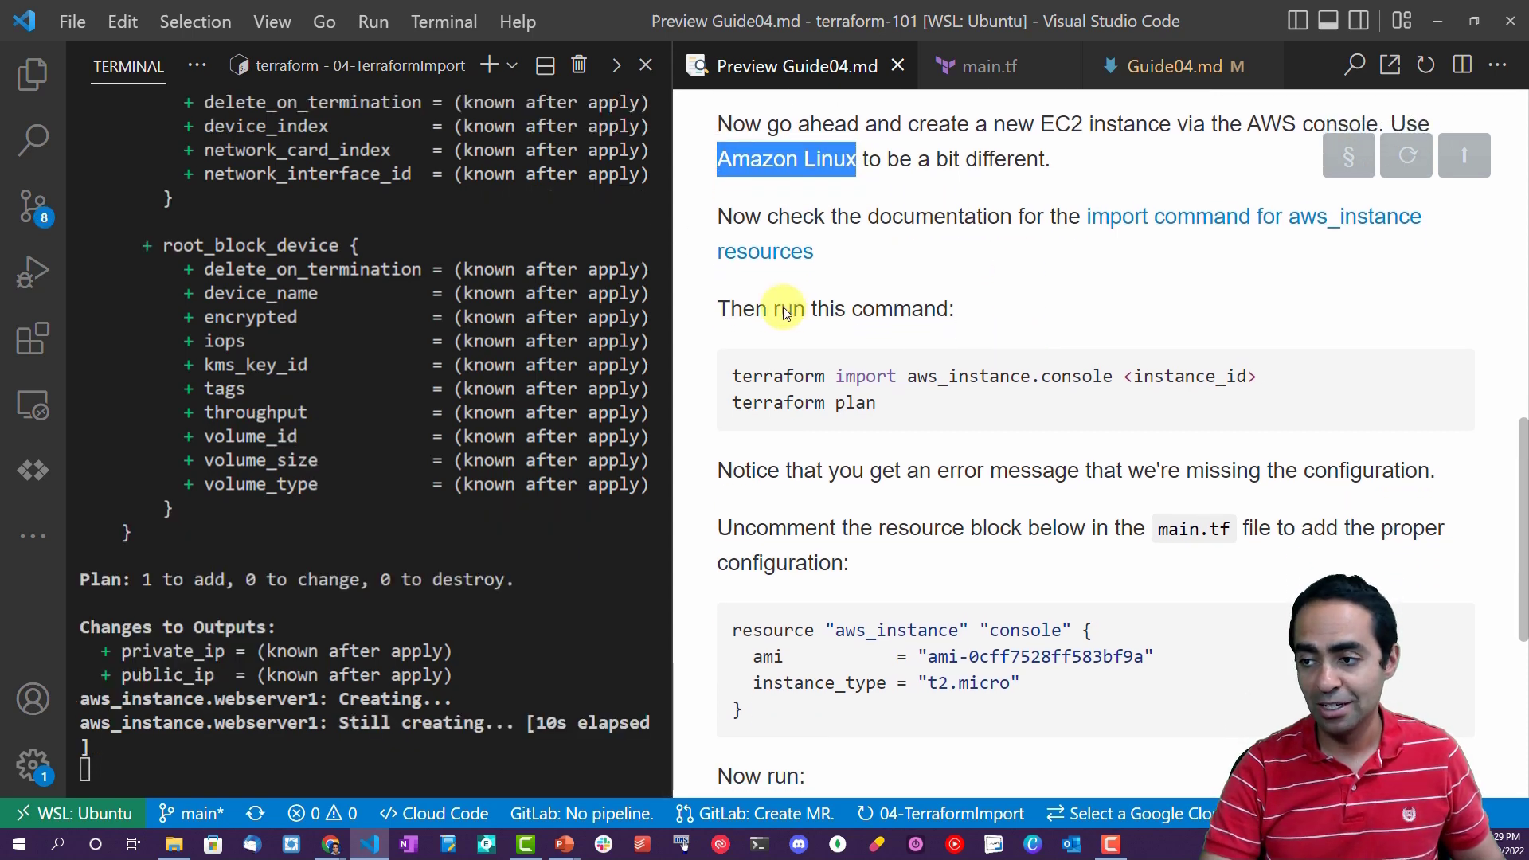
{"action": "mouse_move", "coordinate": [997, 266]}
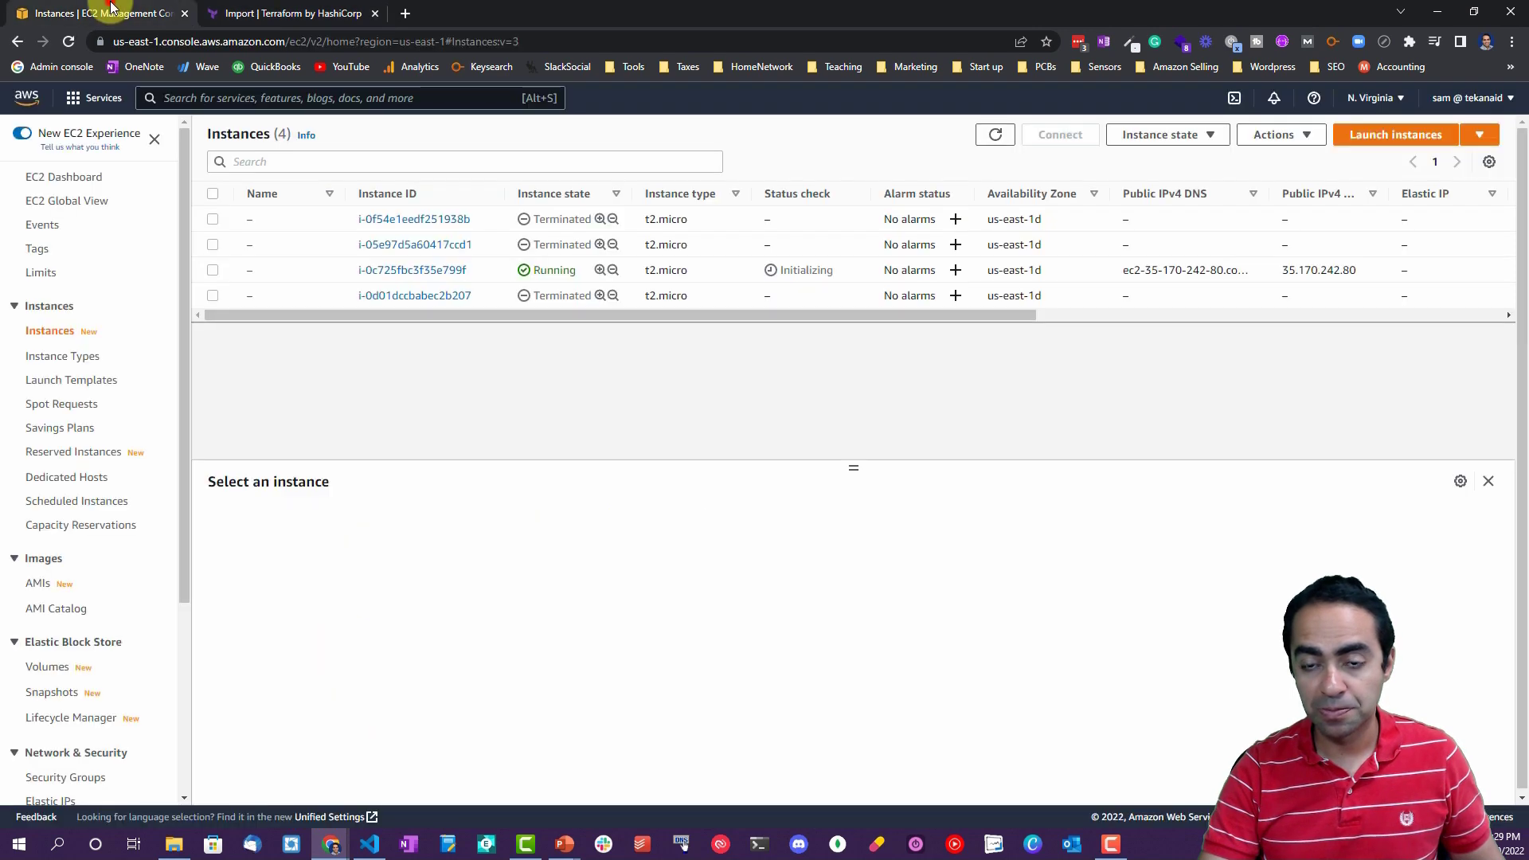
Start launching a t2.micro Amazon Linux instance, choosing to proceed without a key pair.
{"action": "left_click", "coordinate": [994, 134]}
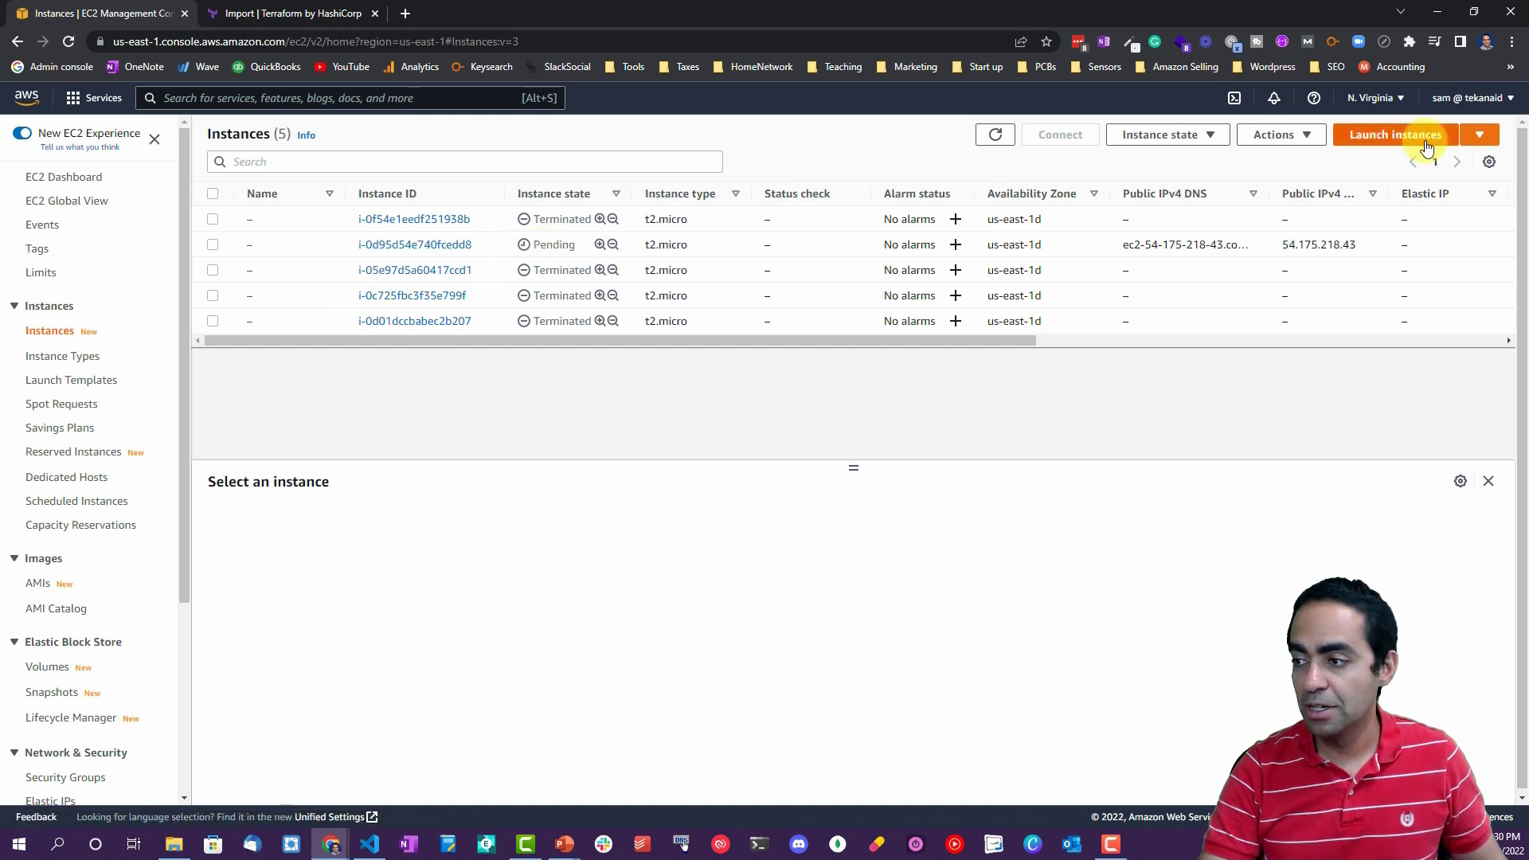
{"action": "left_click", "coordinate": [1395, 134]}
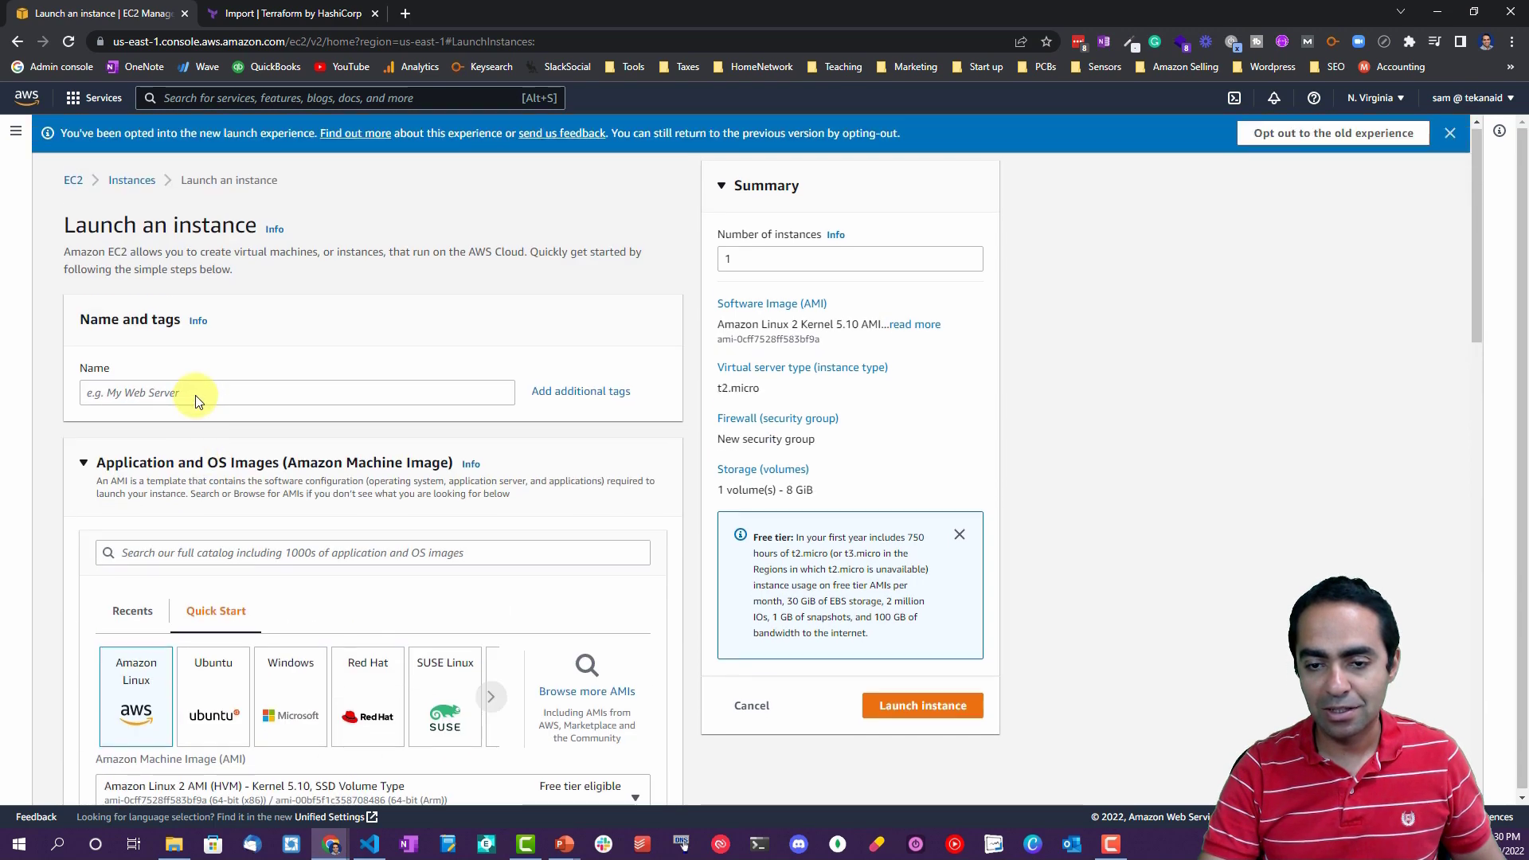
{"action": "scroll", "scroll_direction": "down", "scroll_amount": 3}
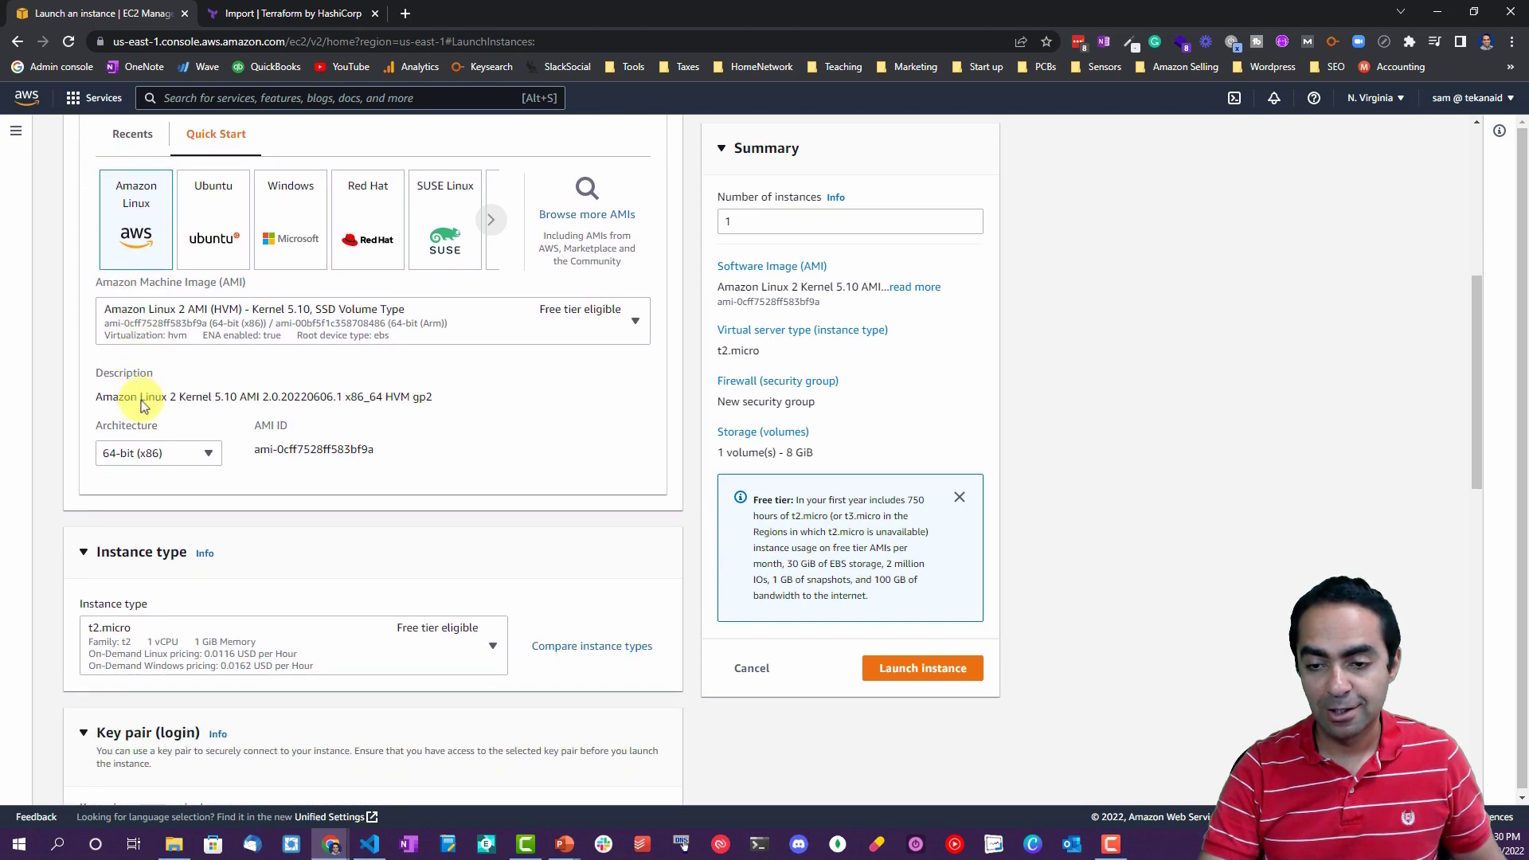
{"action": "scroll", "scroll_direction": "down", "scroll_amount": 3}
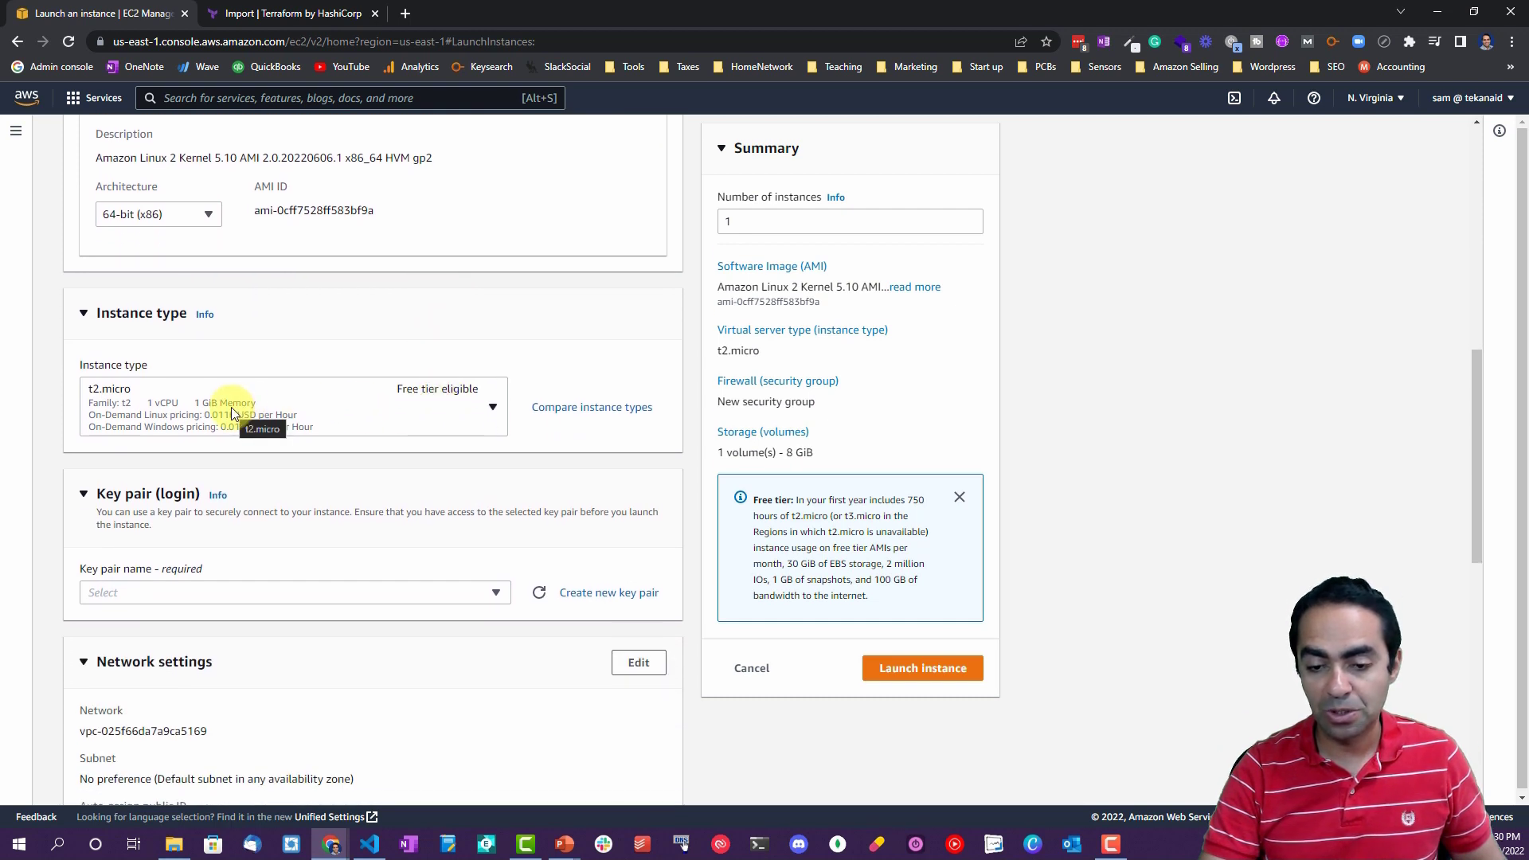
{"action": "scroll", "scroll_direction": "down", "scroll_amount": 3}
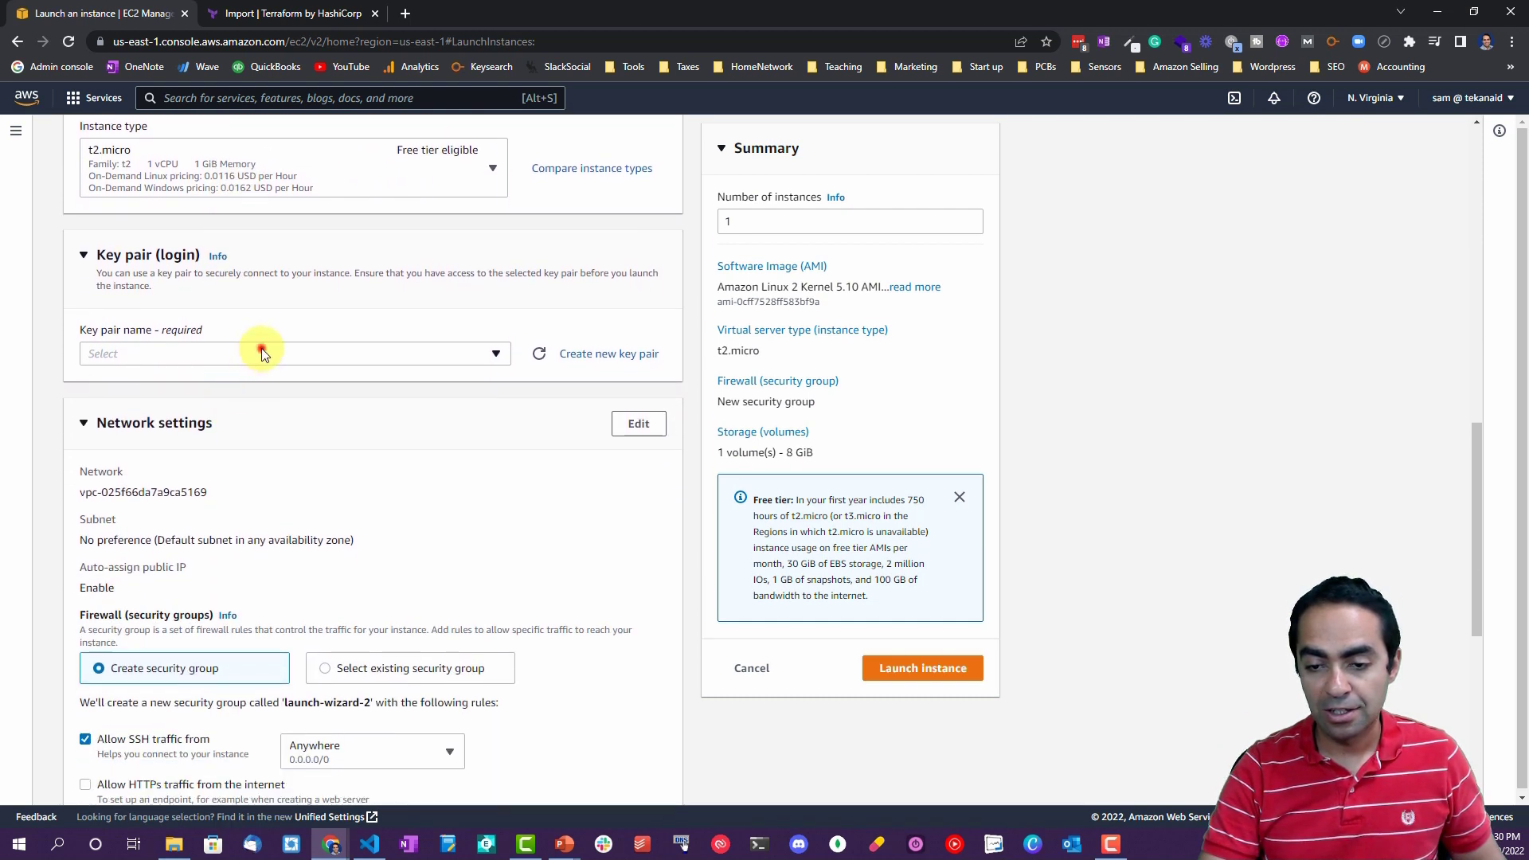
{"action": "left_click", "coordinate": [260, 354]}
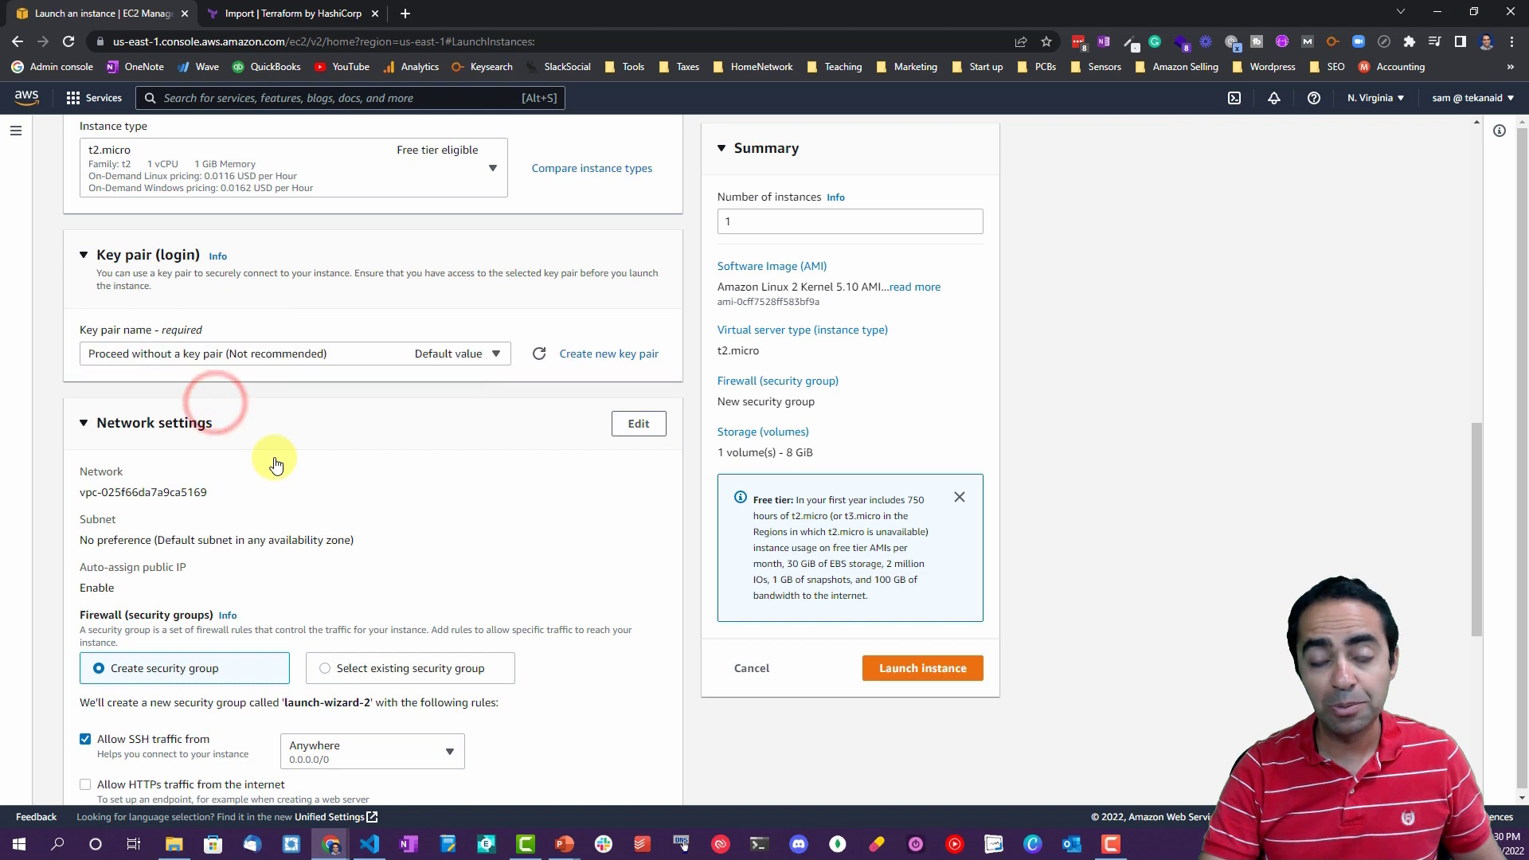
Launch the configured instance and return to the EC2 instances list.
{"action": "scroll", "scroll_direction": "down", "scroll_amount": 3}
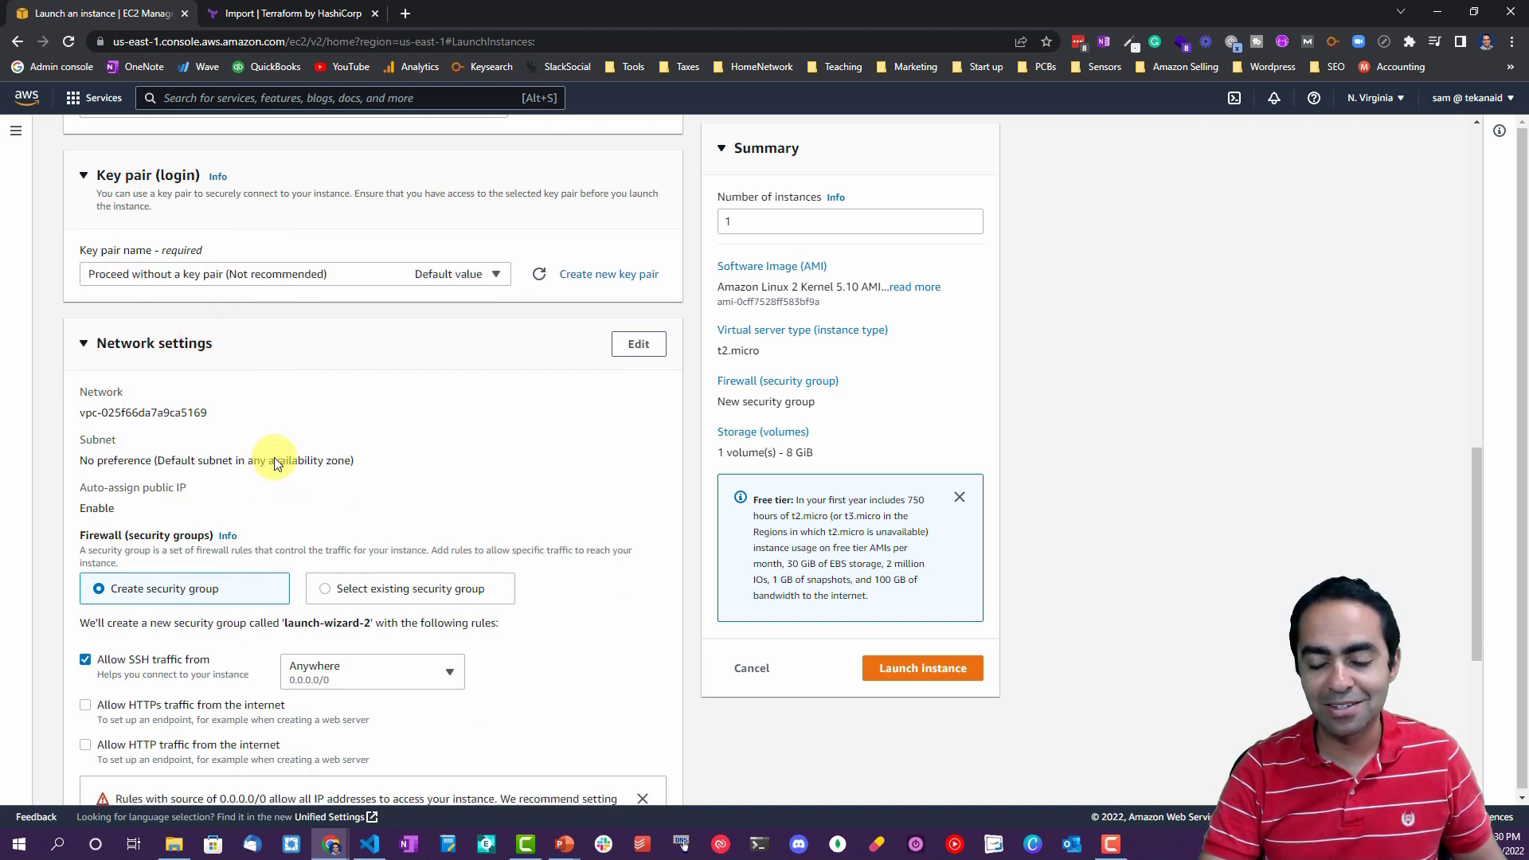
{"action": "scroll", "scroll_direction": "down", "scroll_amount": 3}
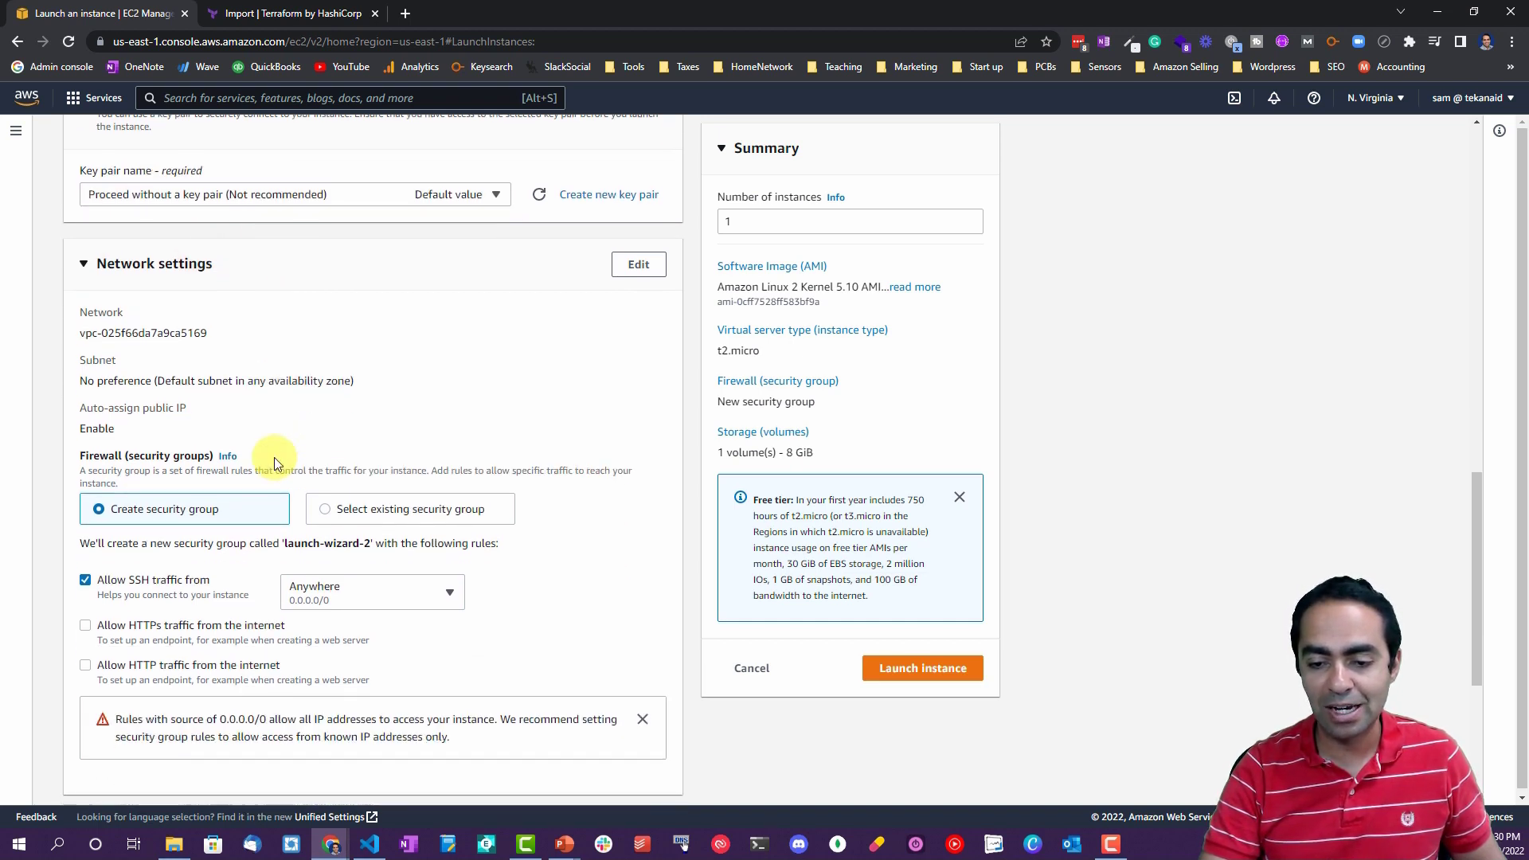
{"action": "scroll", "scroll_direction": "down", "scroll_amount": 3}
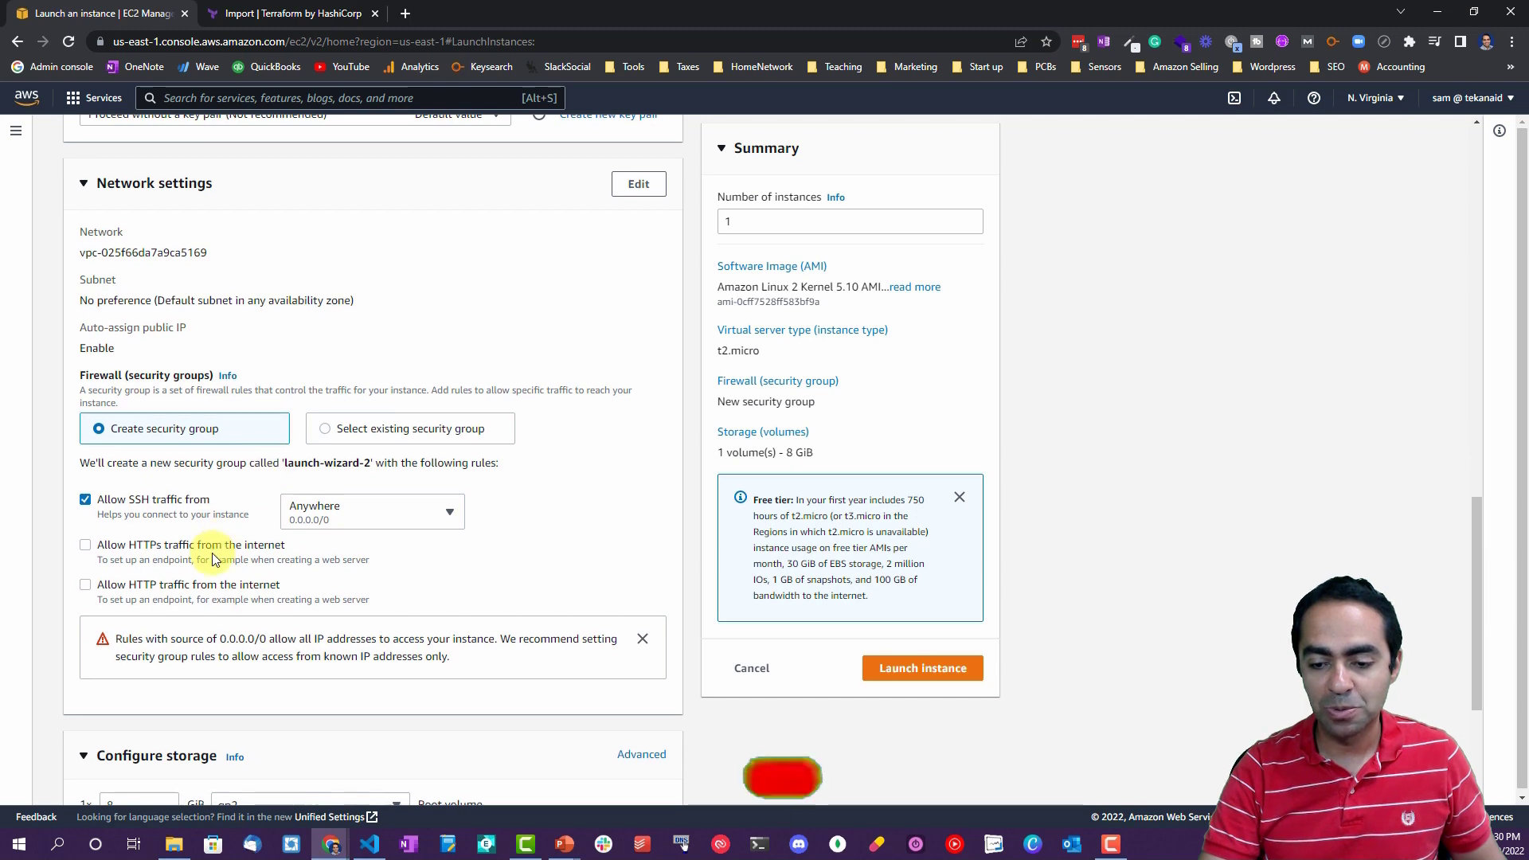
{"action": "scroll", "scroll_direction": "down", "scroll_amount": 3}
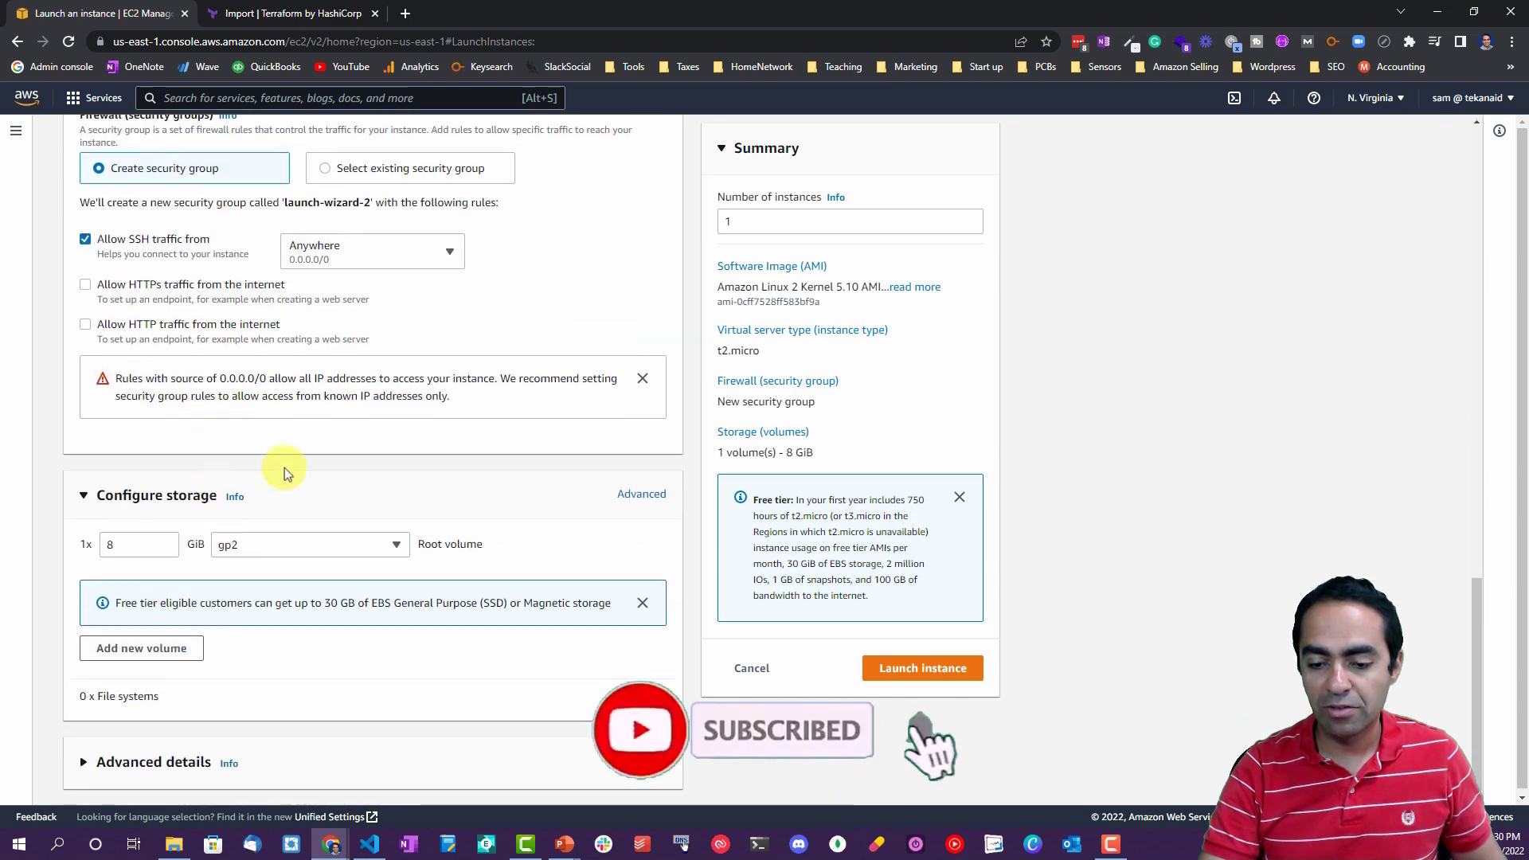
{"action": "left_click", "coordinate": [919, 668]}
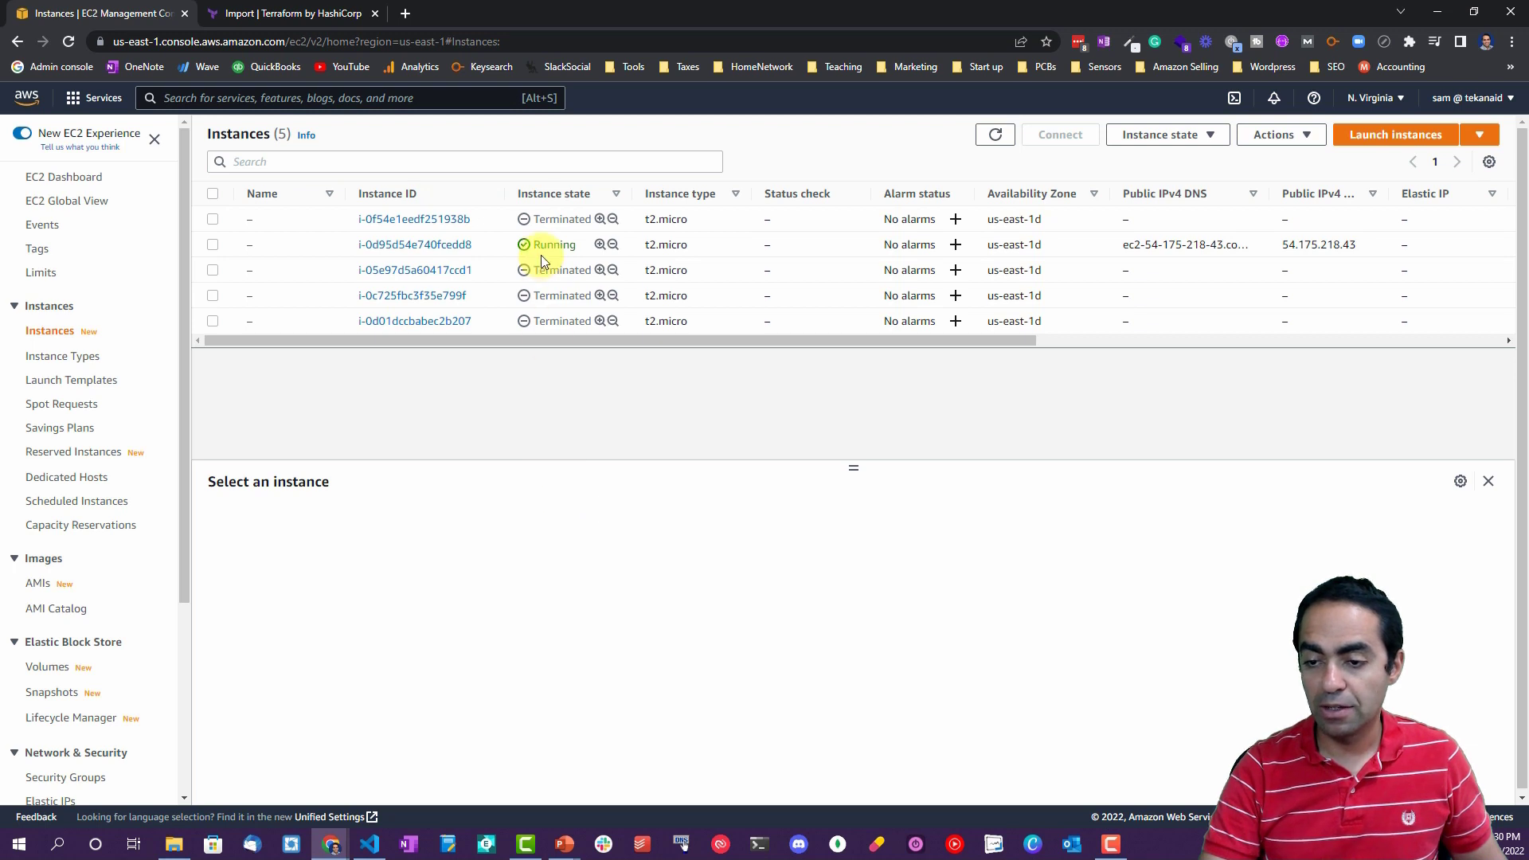
{"action": "mouse_move", "coordinate": [651, 232]}
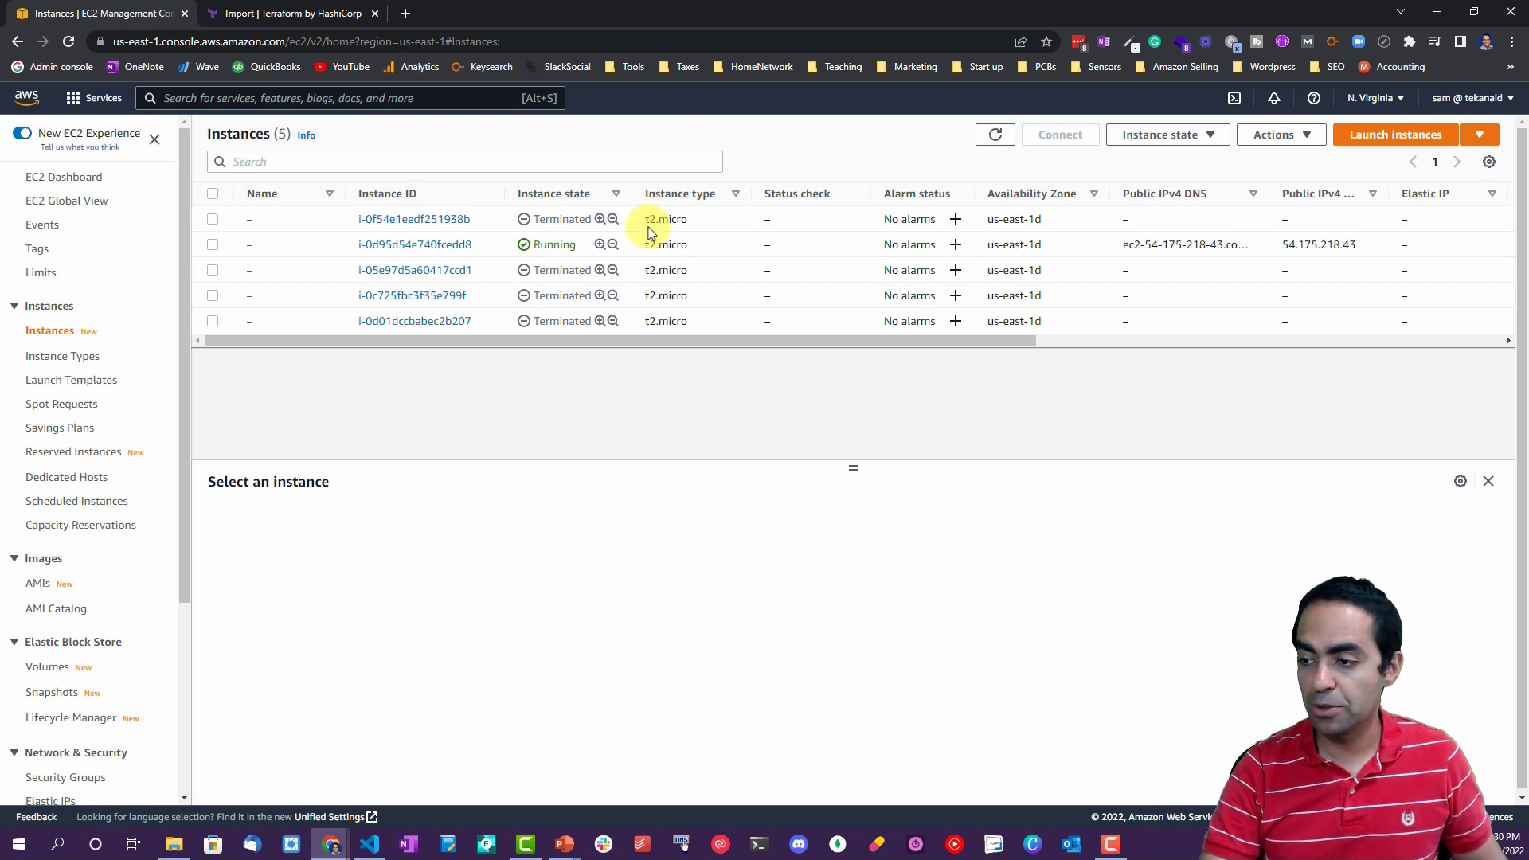
Refresh the Instances page until the console-launched instance shows Running.
{"action": "left_click", "coordinate": [994, 134]}
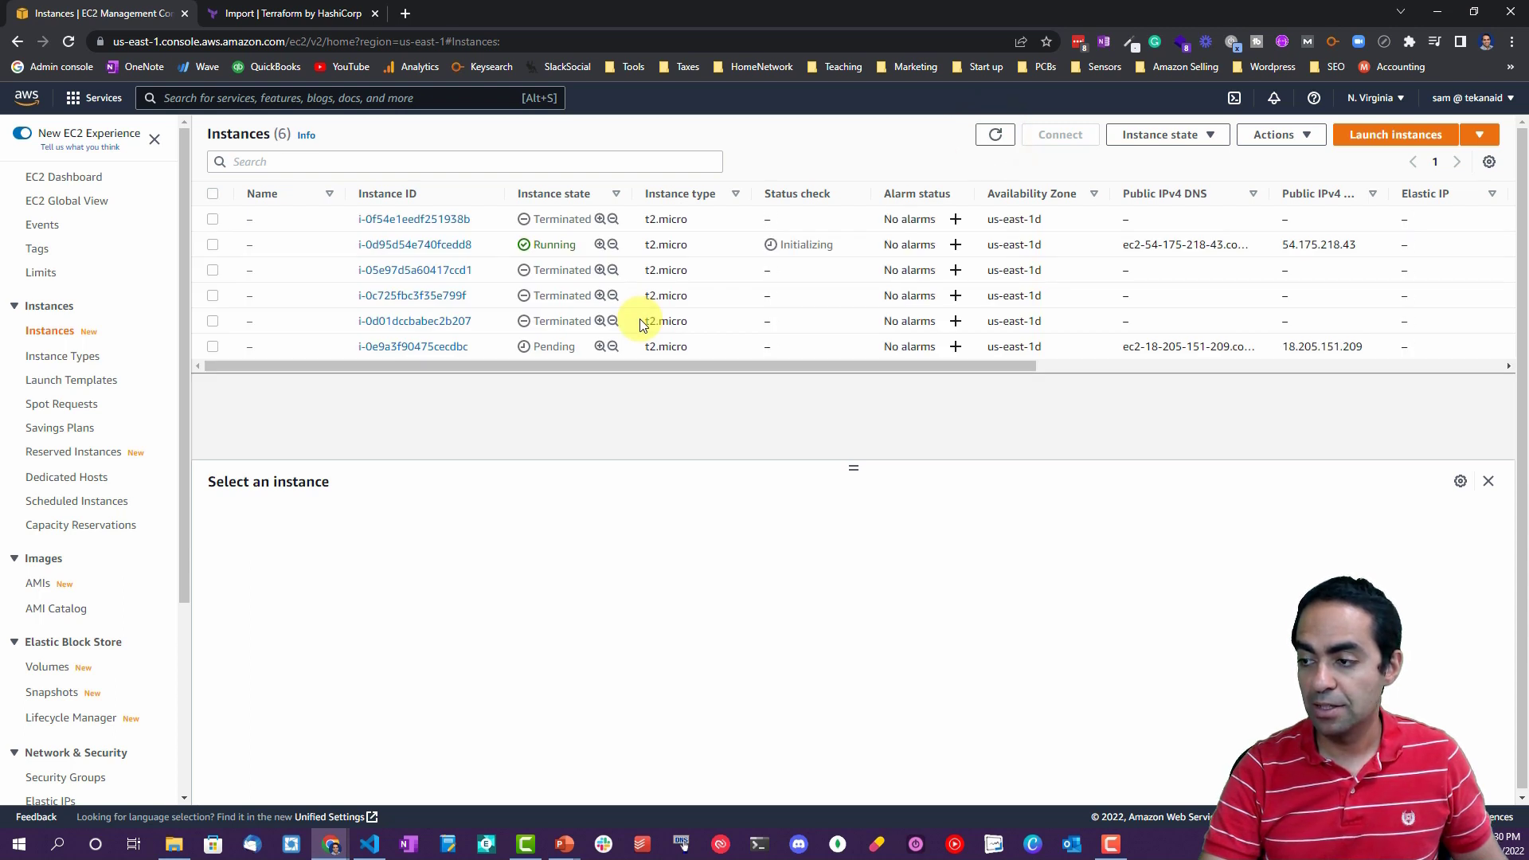
{"action": "mouse_move", "coordinate": [851, 353]}
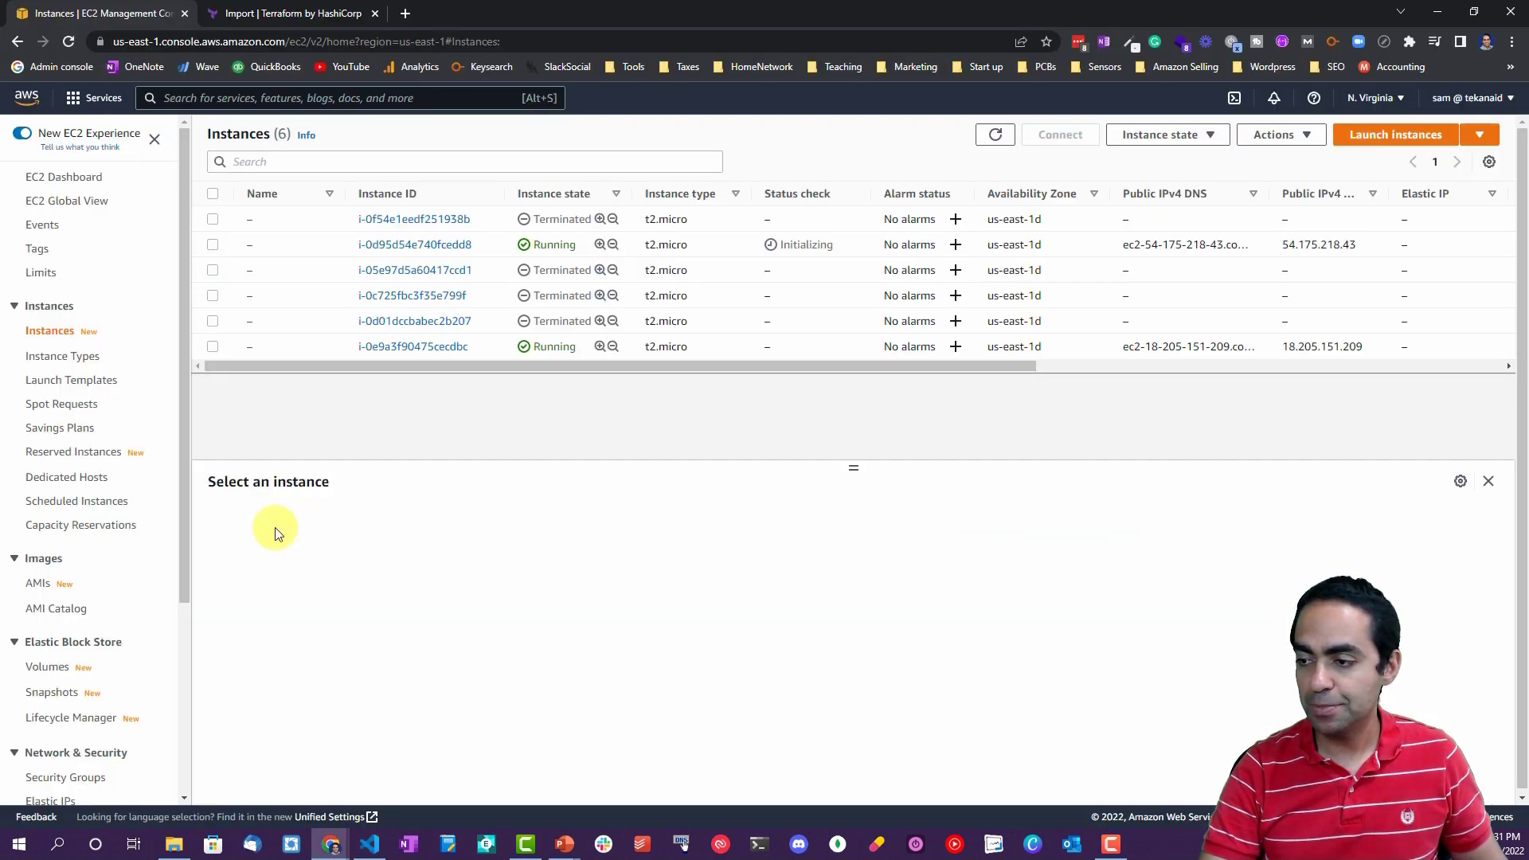
{"action": "left_click", "coordinate": [994, 134]}
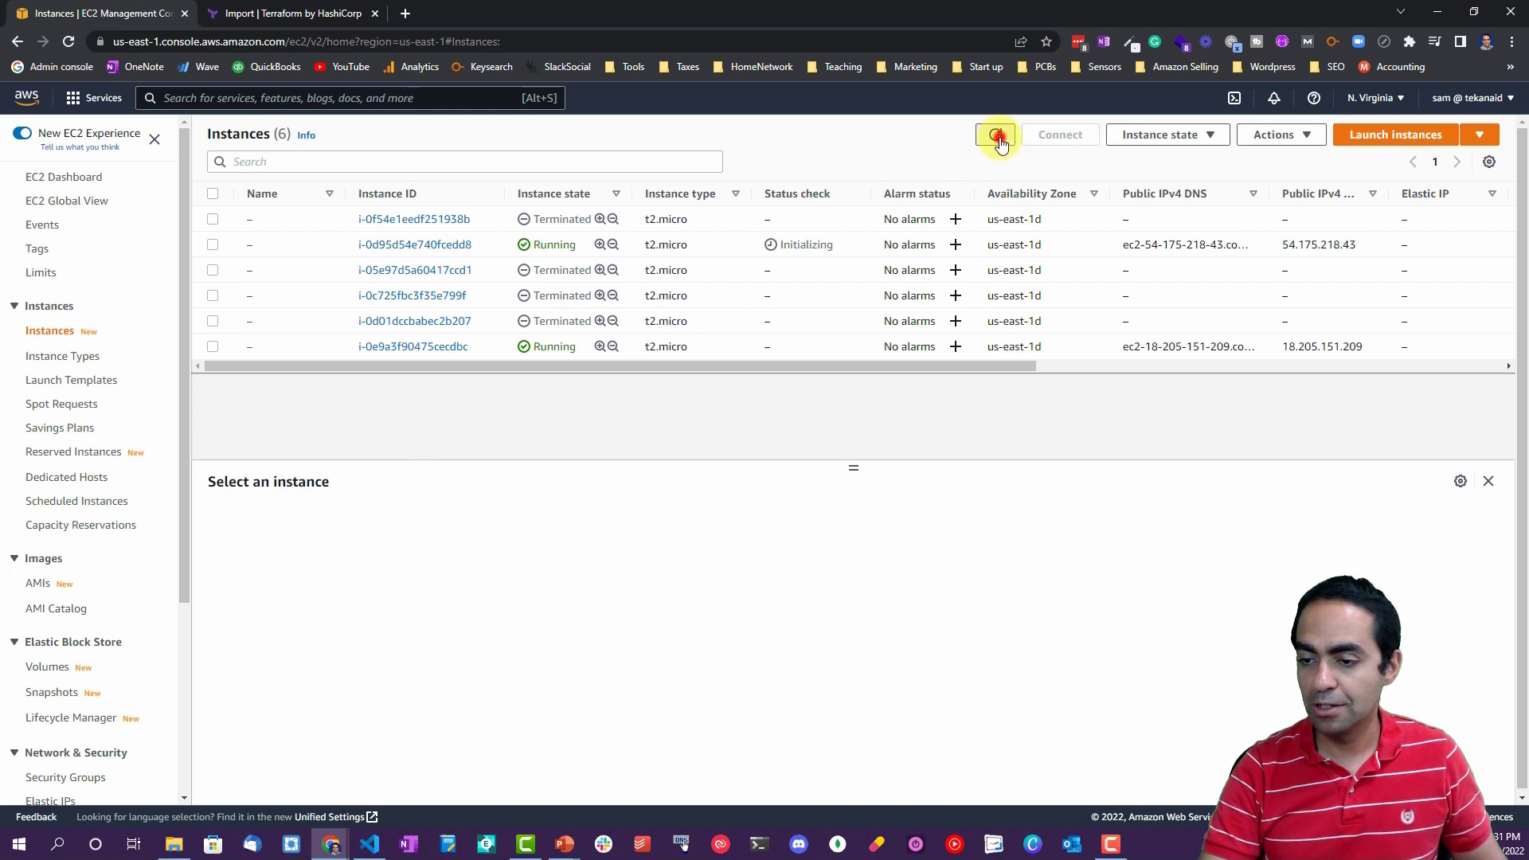
{"action": "left_click", "coordinate": [994, 134]}
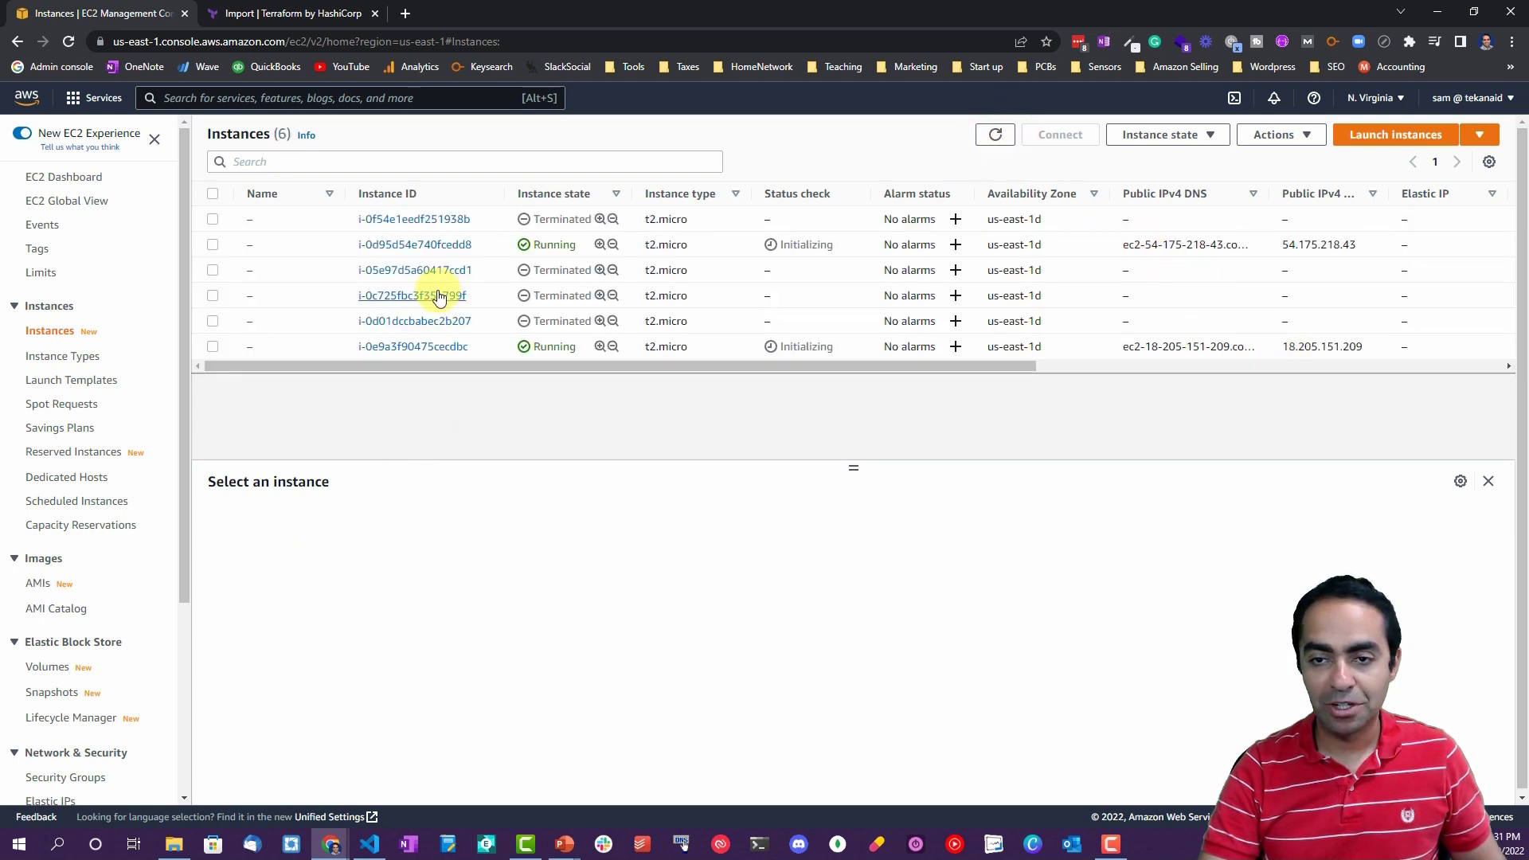
Run terraform state list, confirming only aws_instance.webserver1 is tracked.
{"action": "left_click", "coordinate": [368, 845]}
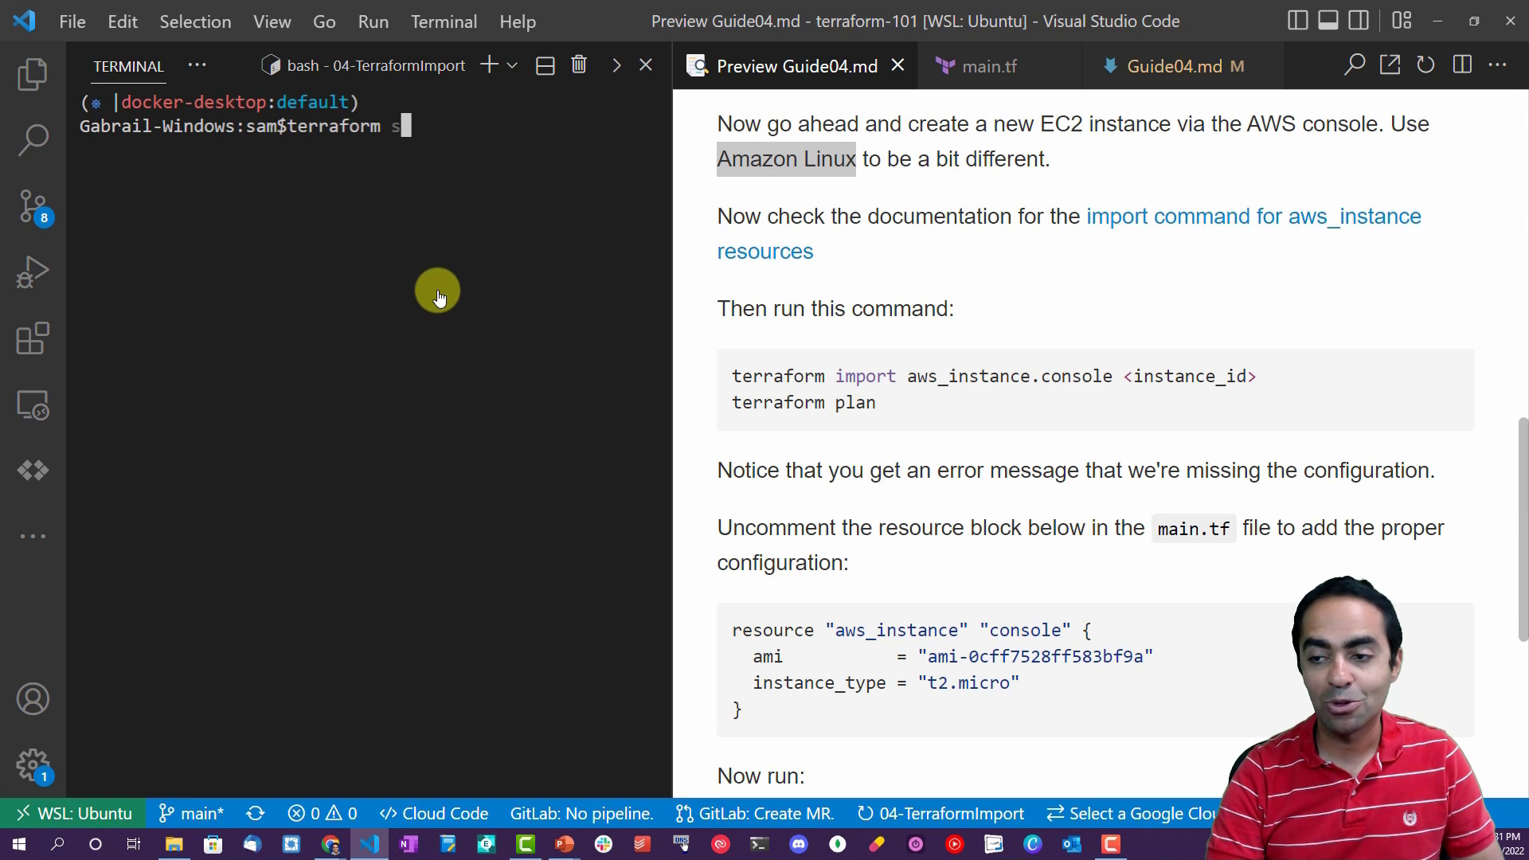
{"action": "type", "text": "state"}
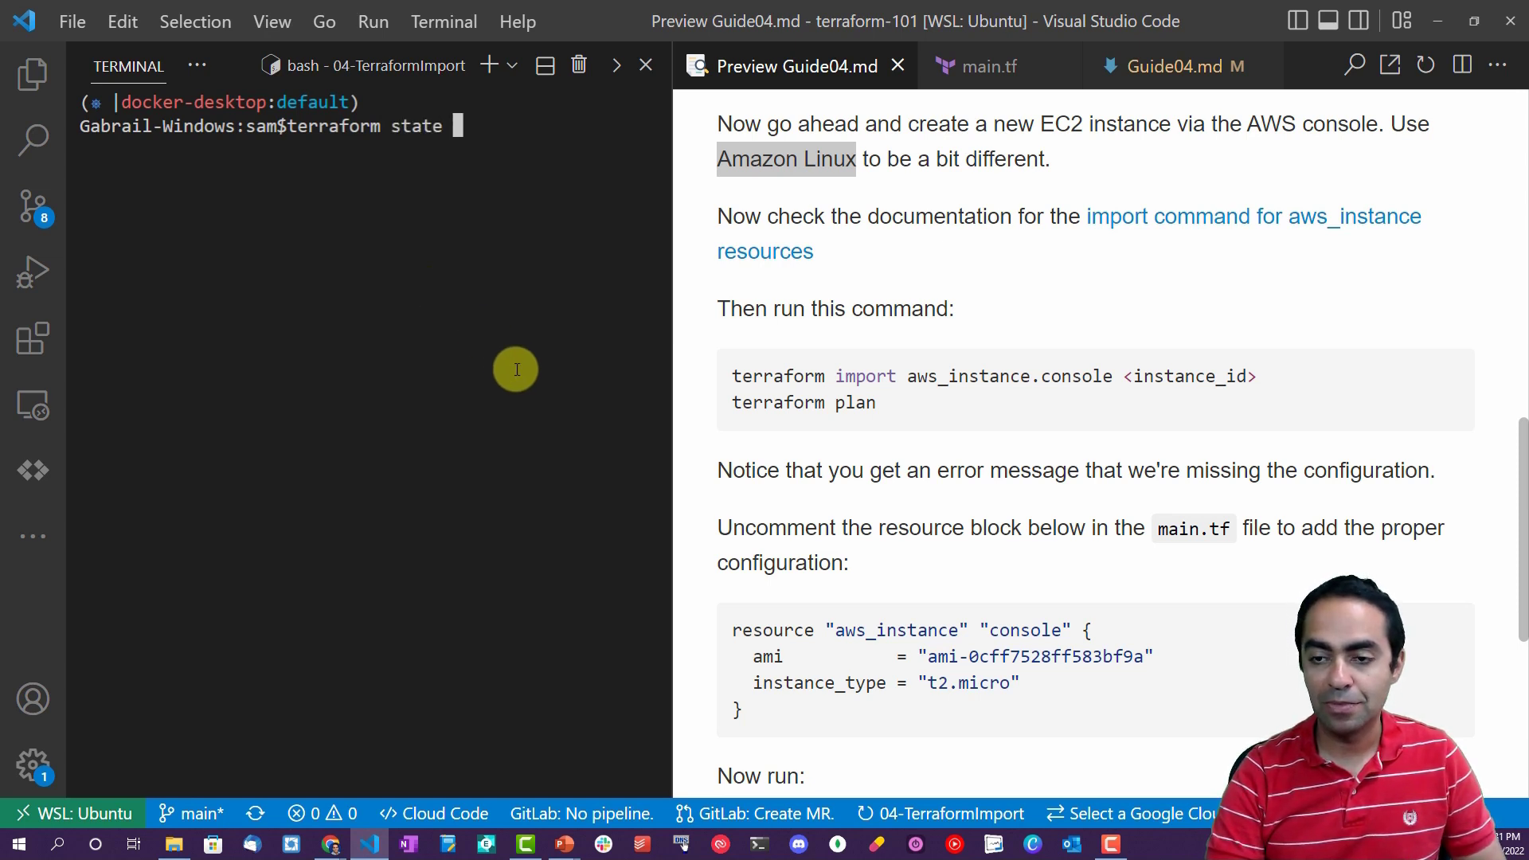
{"action": "type", "text": "list"}
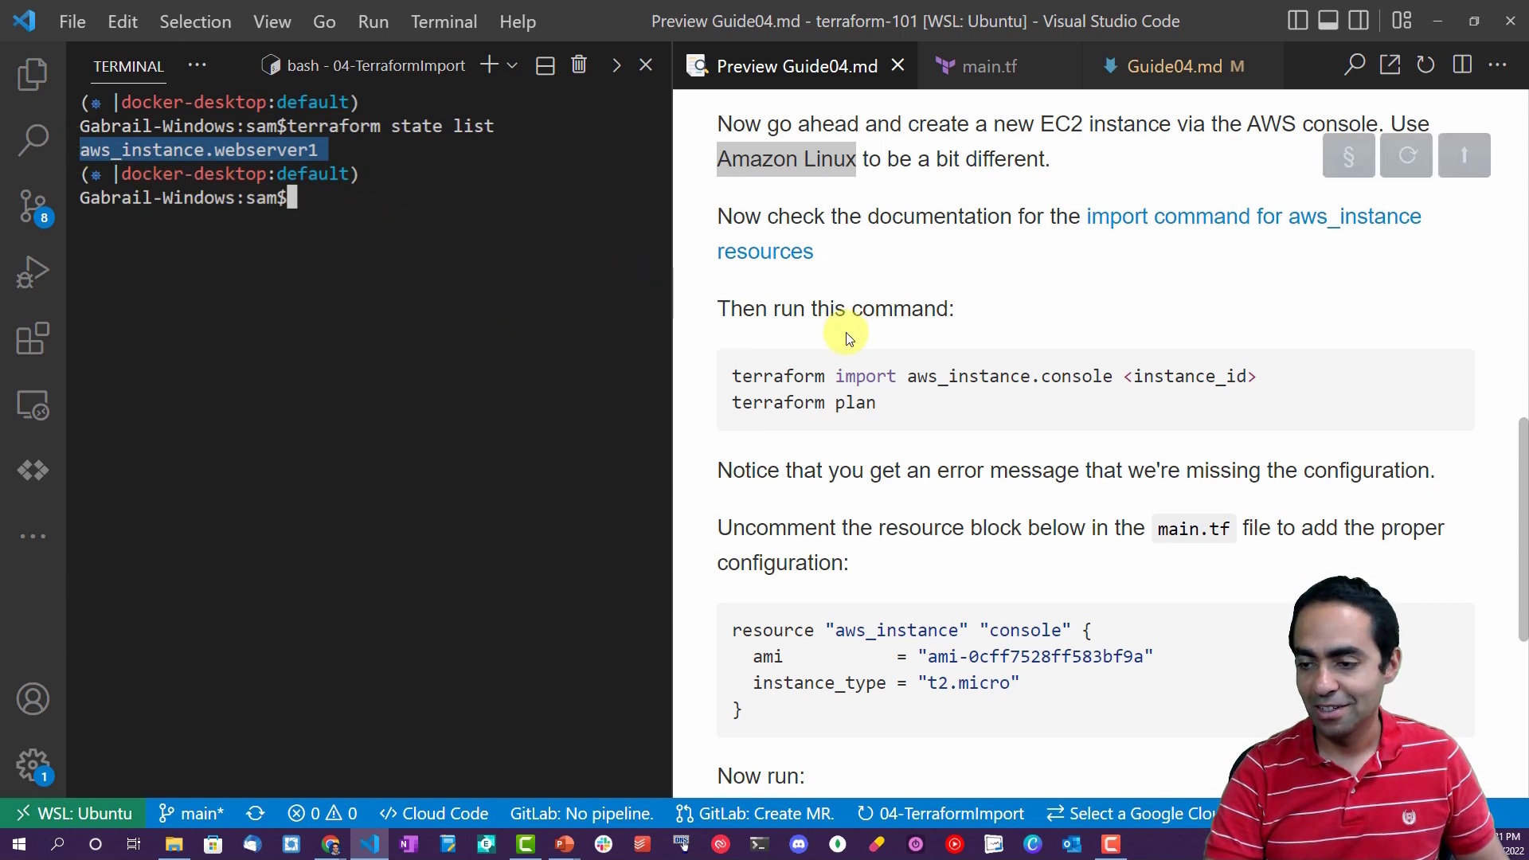
Scroll the guide to its import command section for aws_instance resources.
{"action": "scroll", "scroll_direction": "down", "scroll_amount": 3}
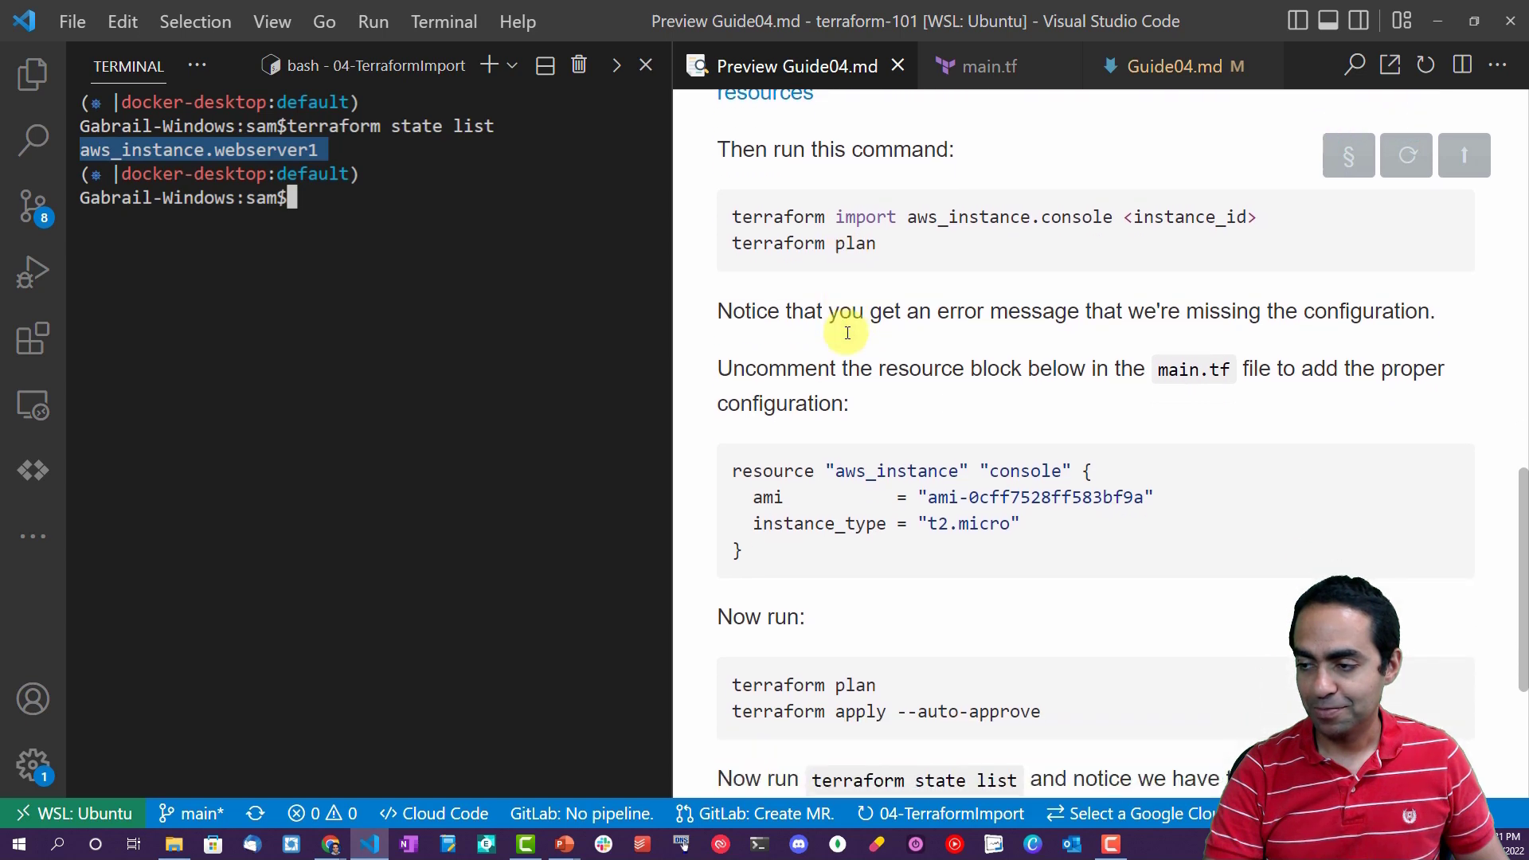
{"action": "scroll", "scroll_direction": "down", "scroll_amount": 3}
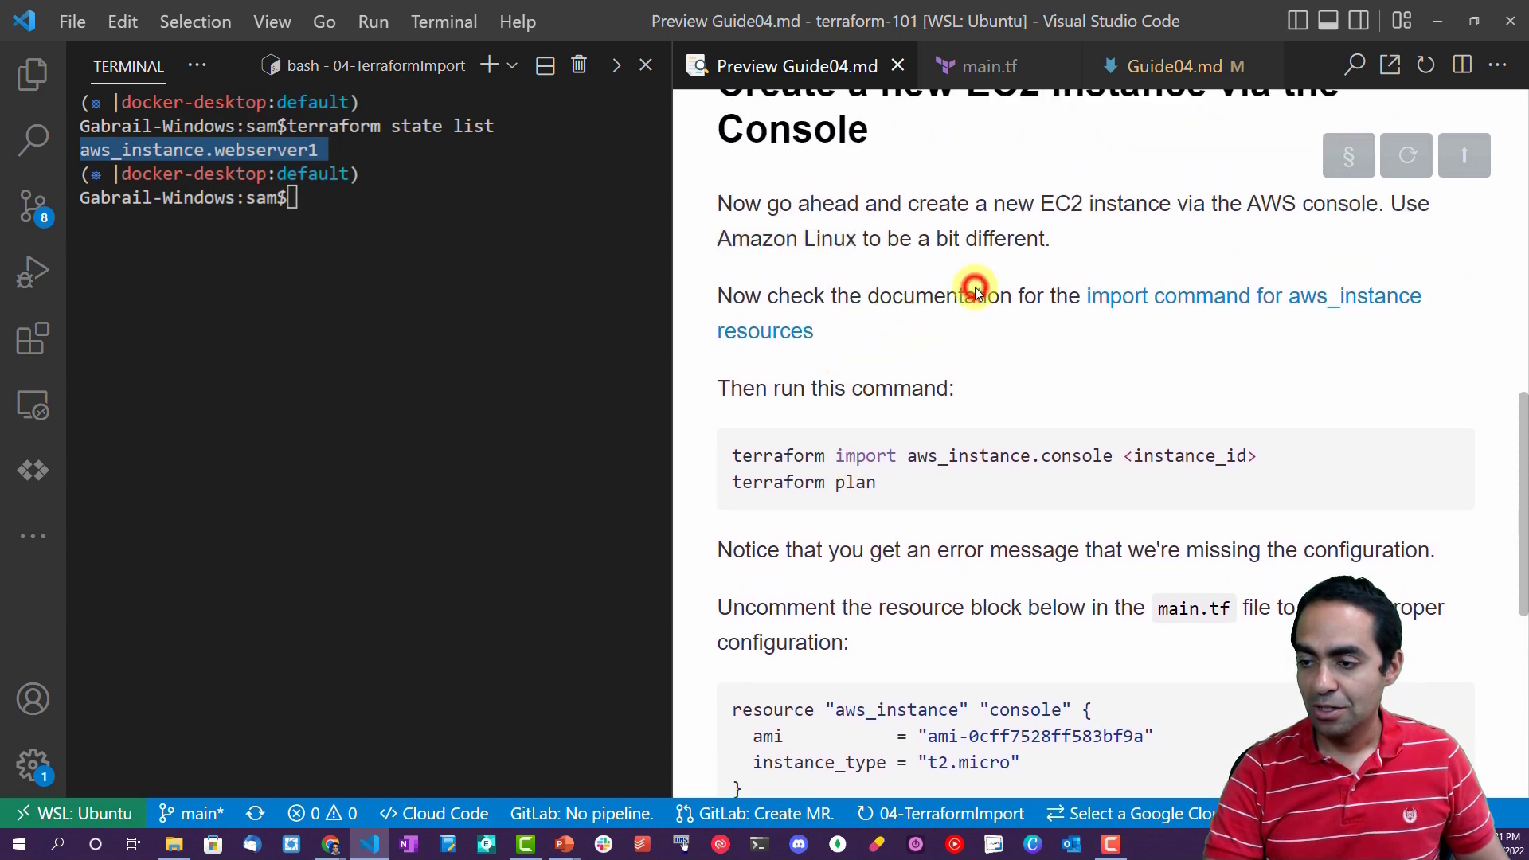
{"action": "scroll", "scroll_direction": "down", "scroll_amount": 3}
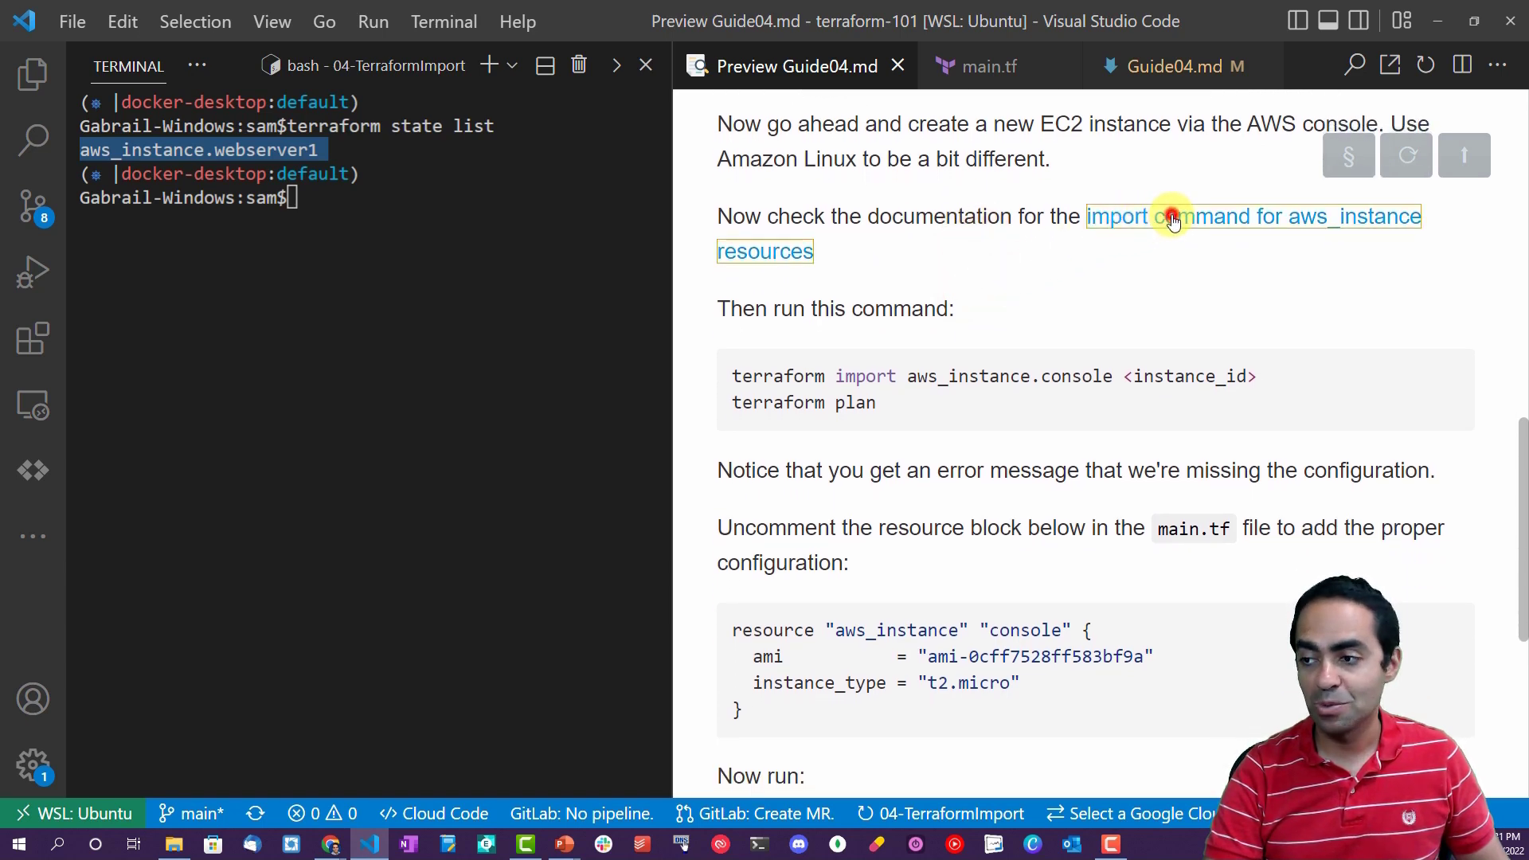
{"action": "mouse_move", "coordinate": [862, 349]}
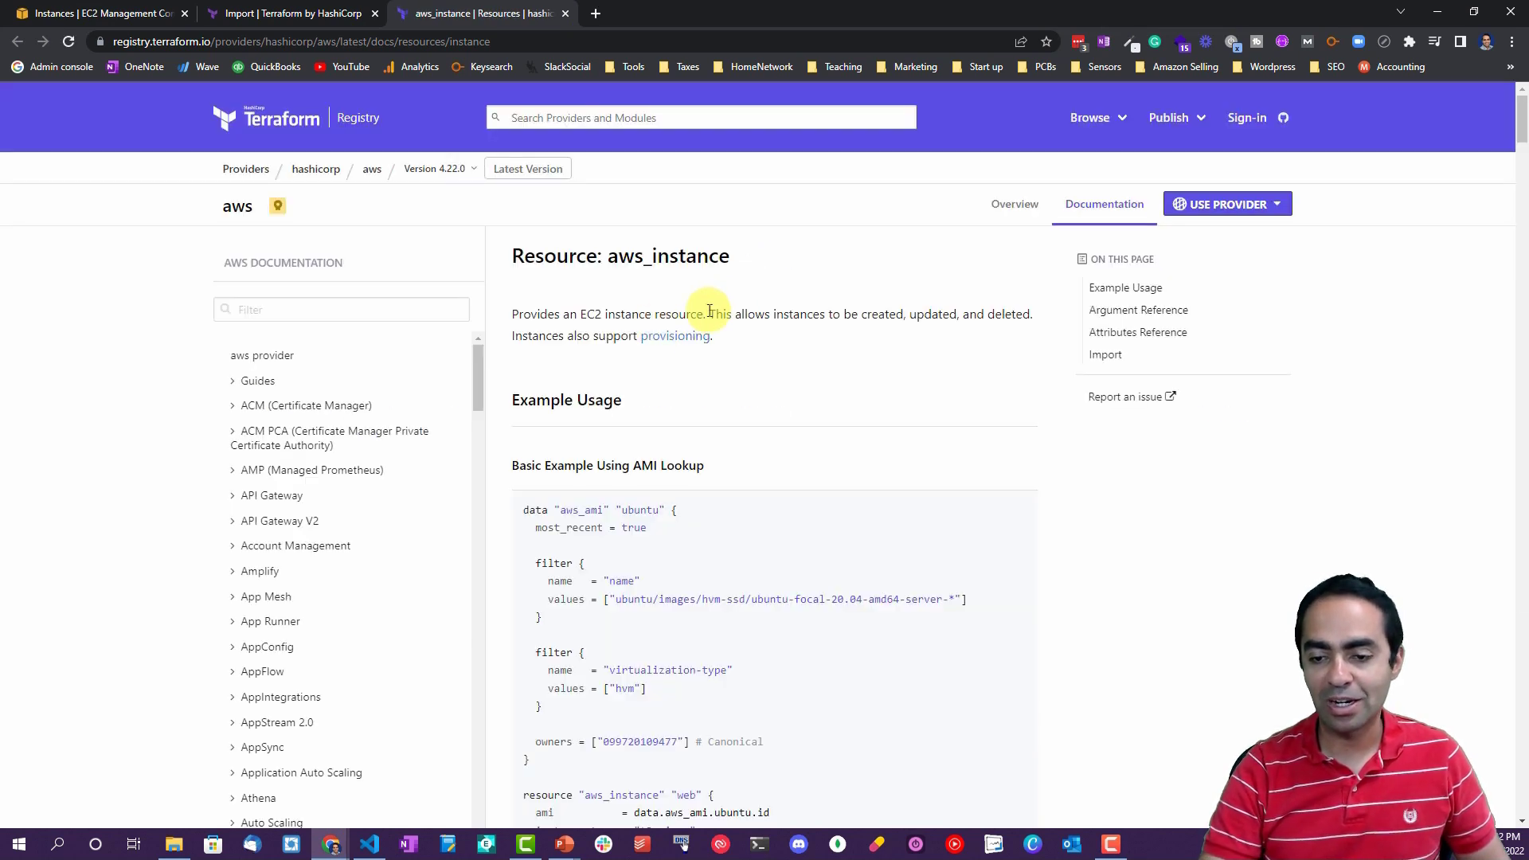
{"action": "mouse_move", "coordinate": [515, 381]}
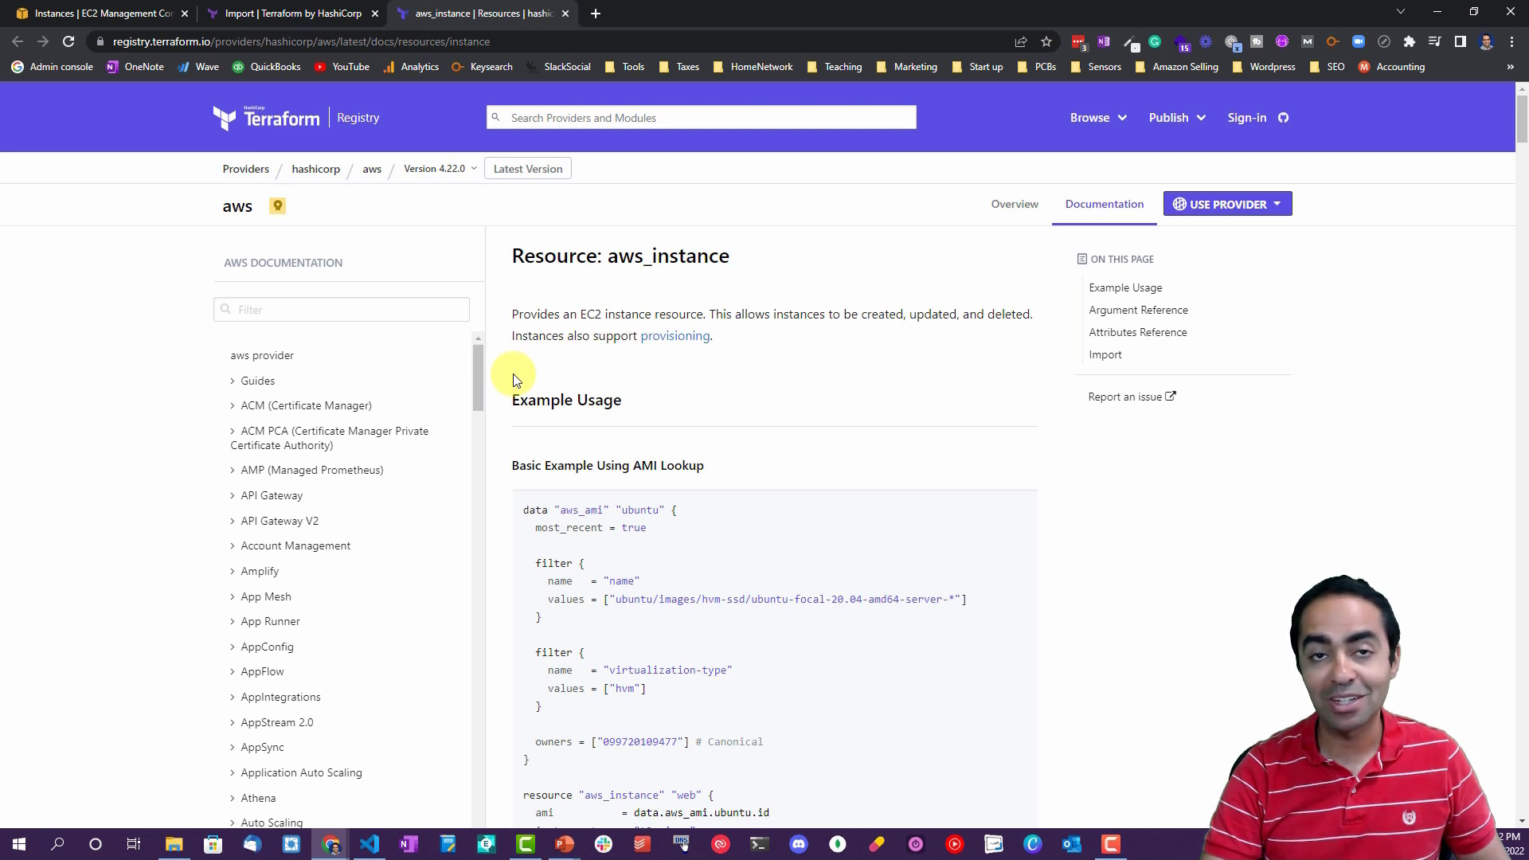
{"action": "mouse_move", "coordinate": [315, 381]}
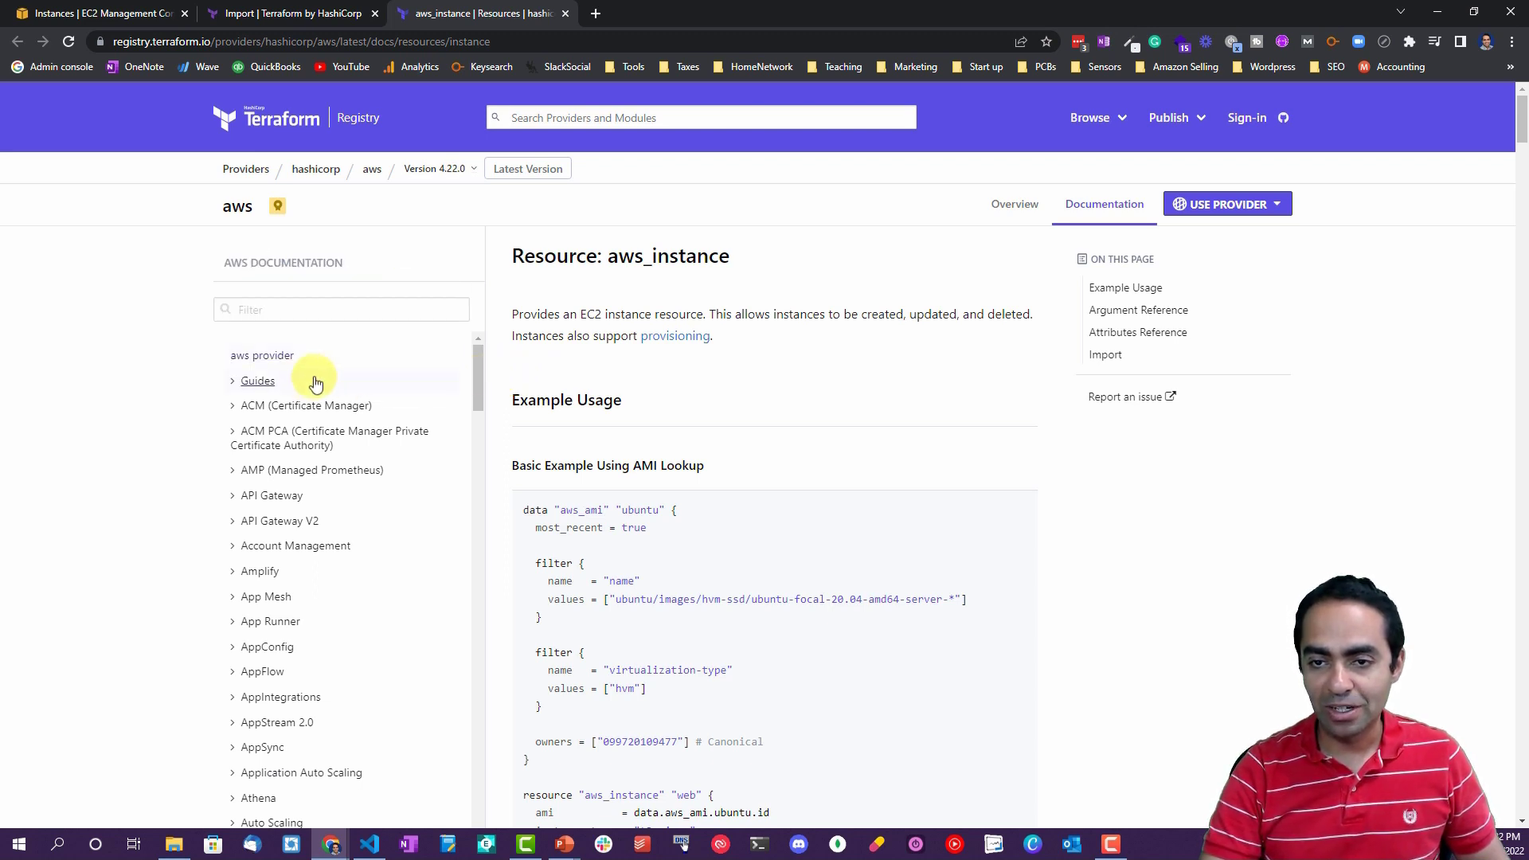
Scroll the aws_instance docs to the Import section and highlight the example terraform import command.
{"action": "scroll", "scroll_direction": "down", "scroll_amount": 3}
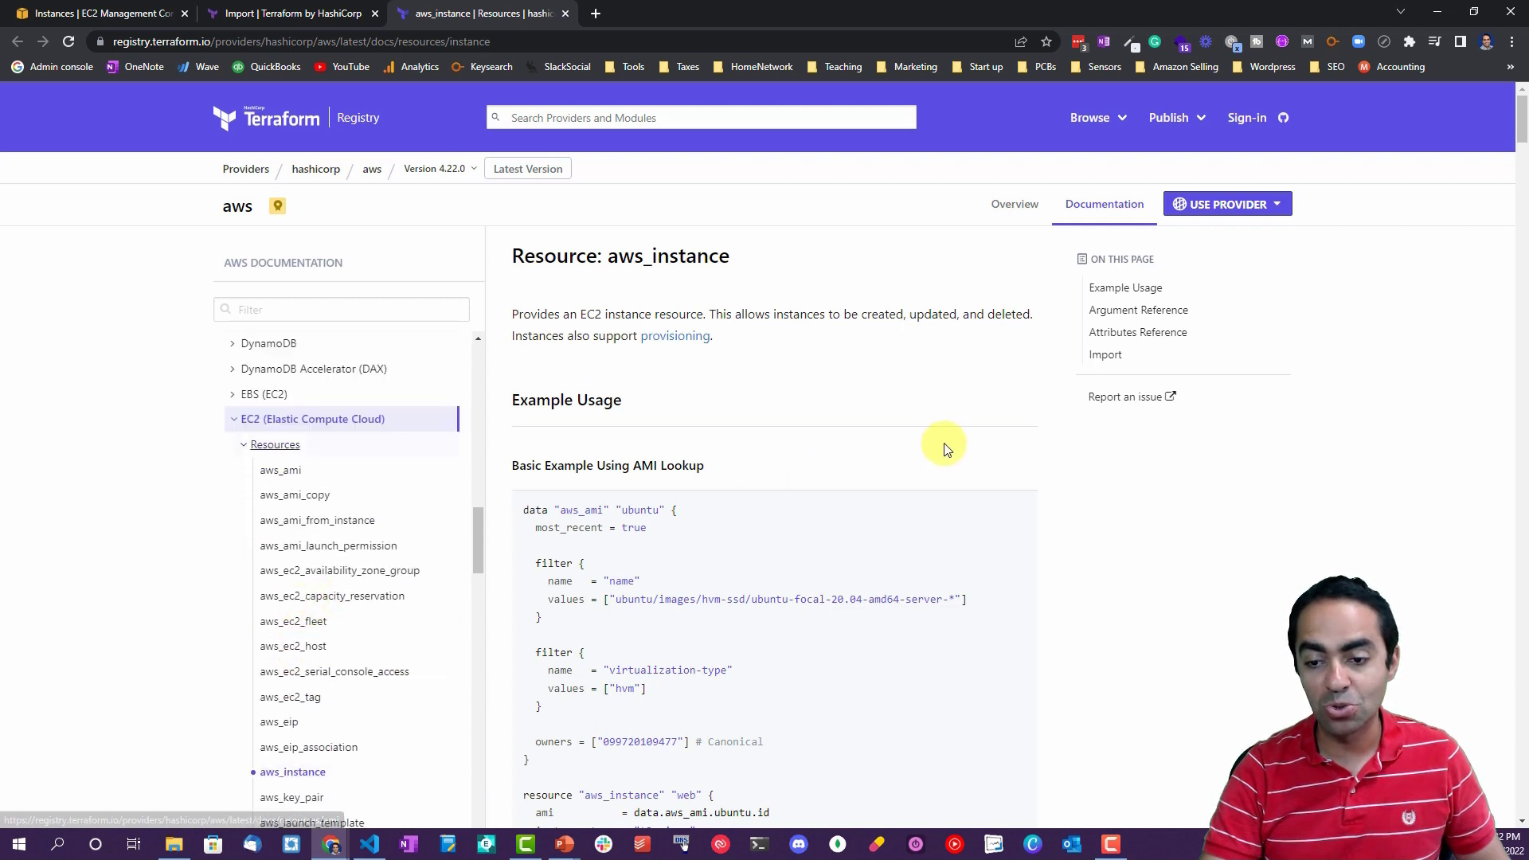
{"action": "scroll", "scroll_direction": "down", "scroll_amount": 3}
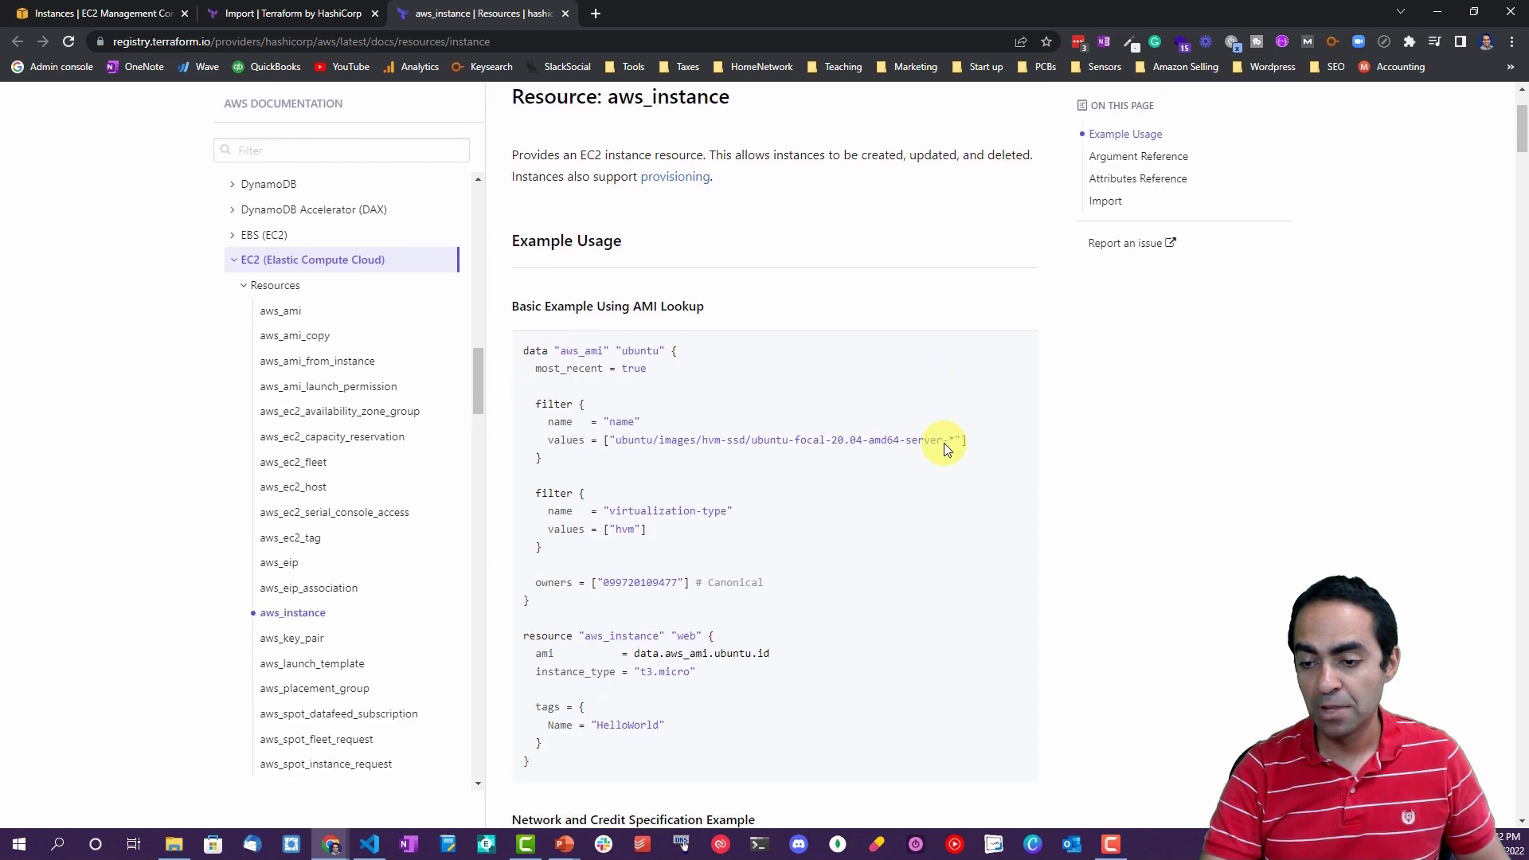
{"action": "scroll", "scroll_direction": "down", "scroll_amount": 3}
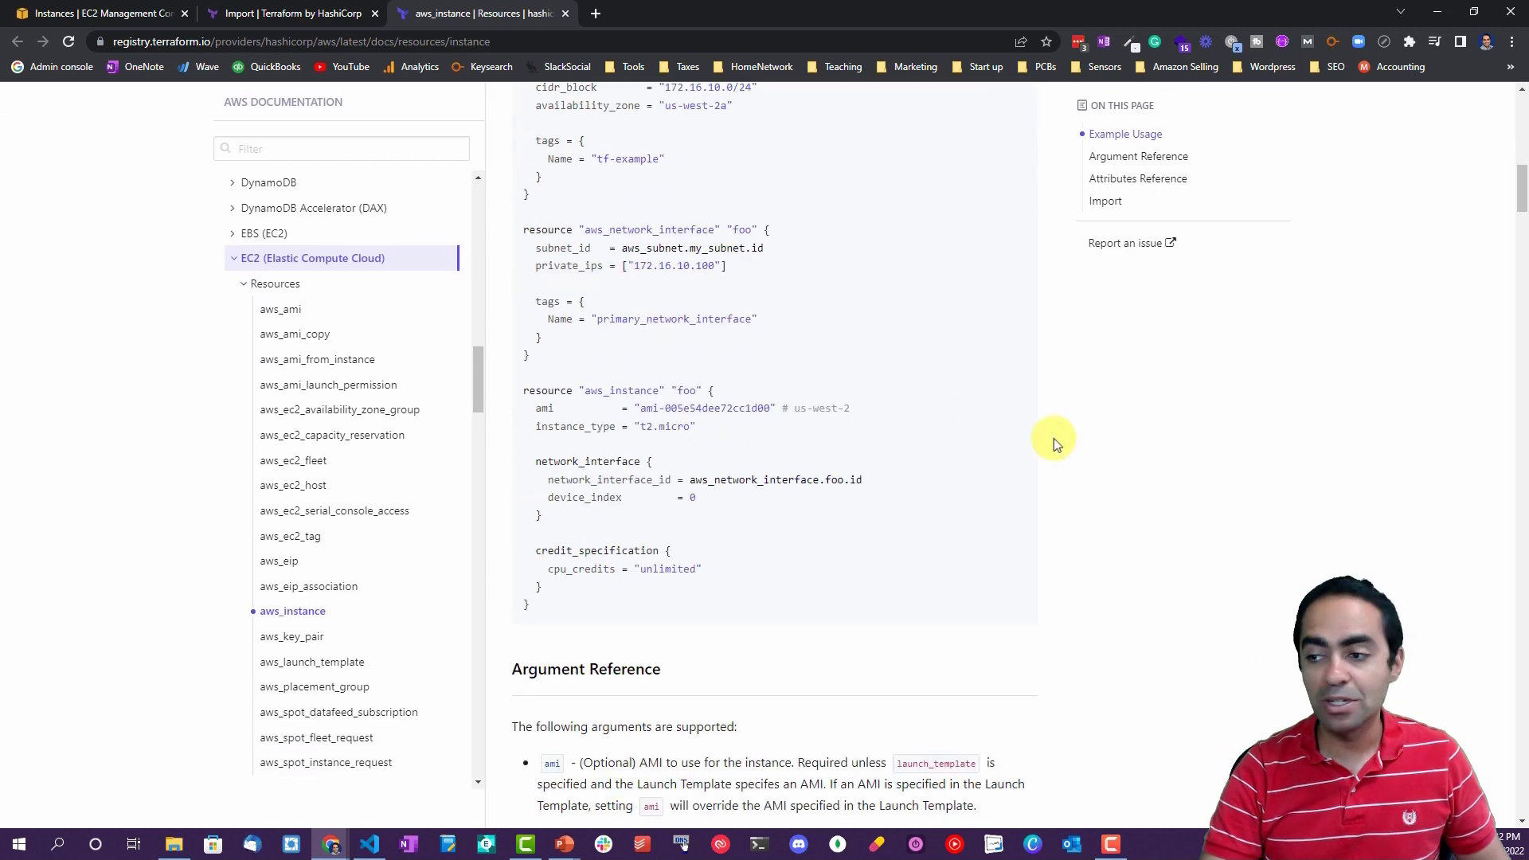
{"action": "scroll", "scroll_direction": "down", "scroll_amount": 3}
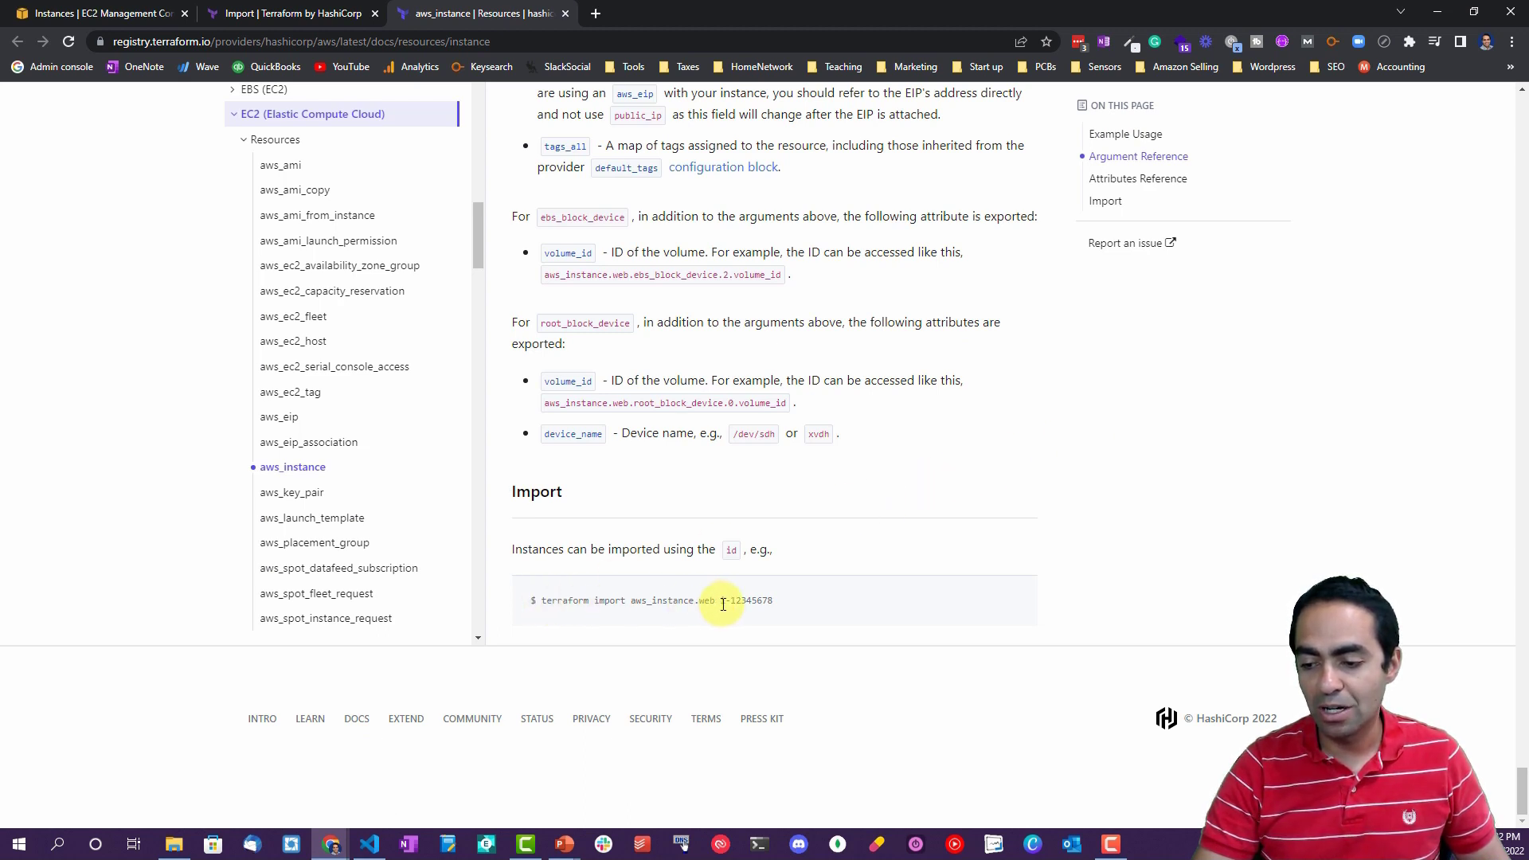
{"action": "double_click", "coordinate": [746, 601]}
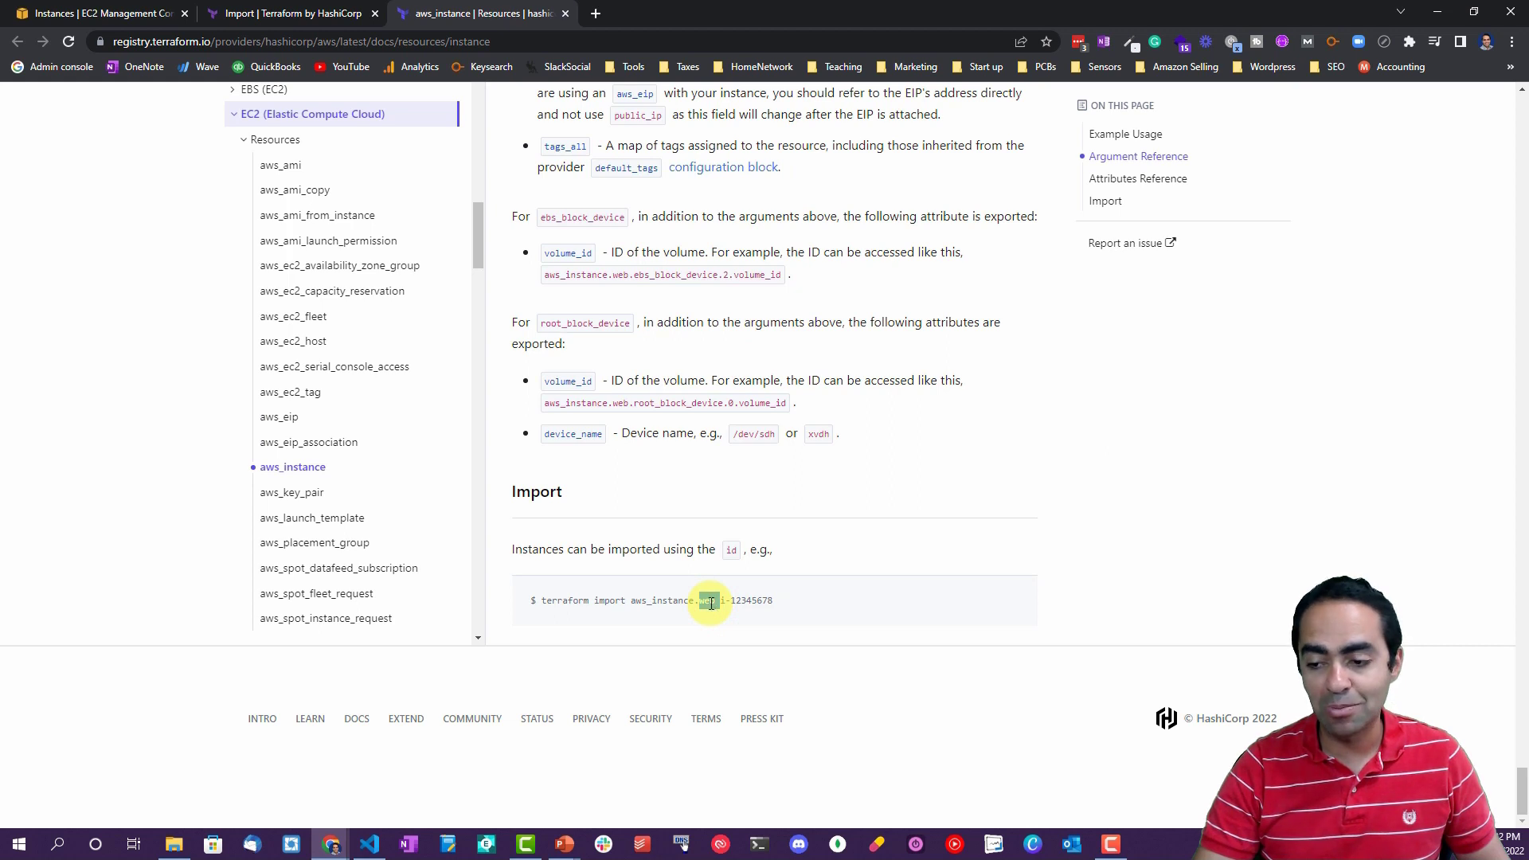
{"action": "left_click_drag", "start_coordinate": [699, 600], "coordinate": [775, 601]}
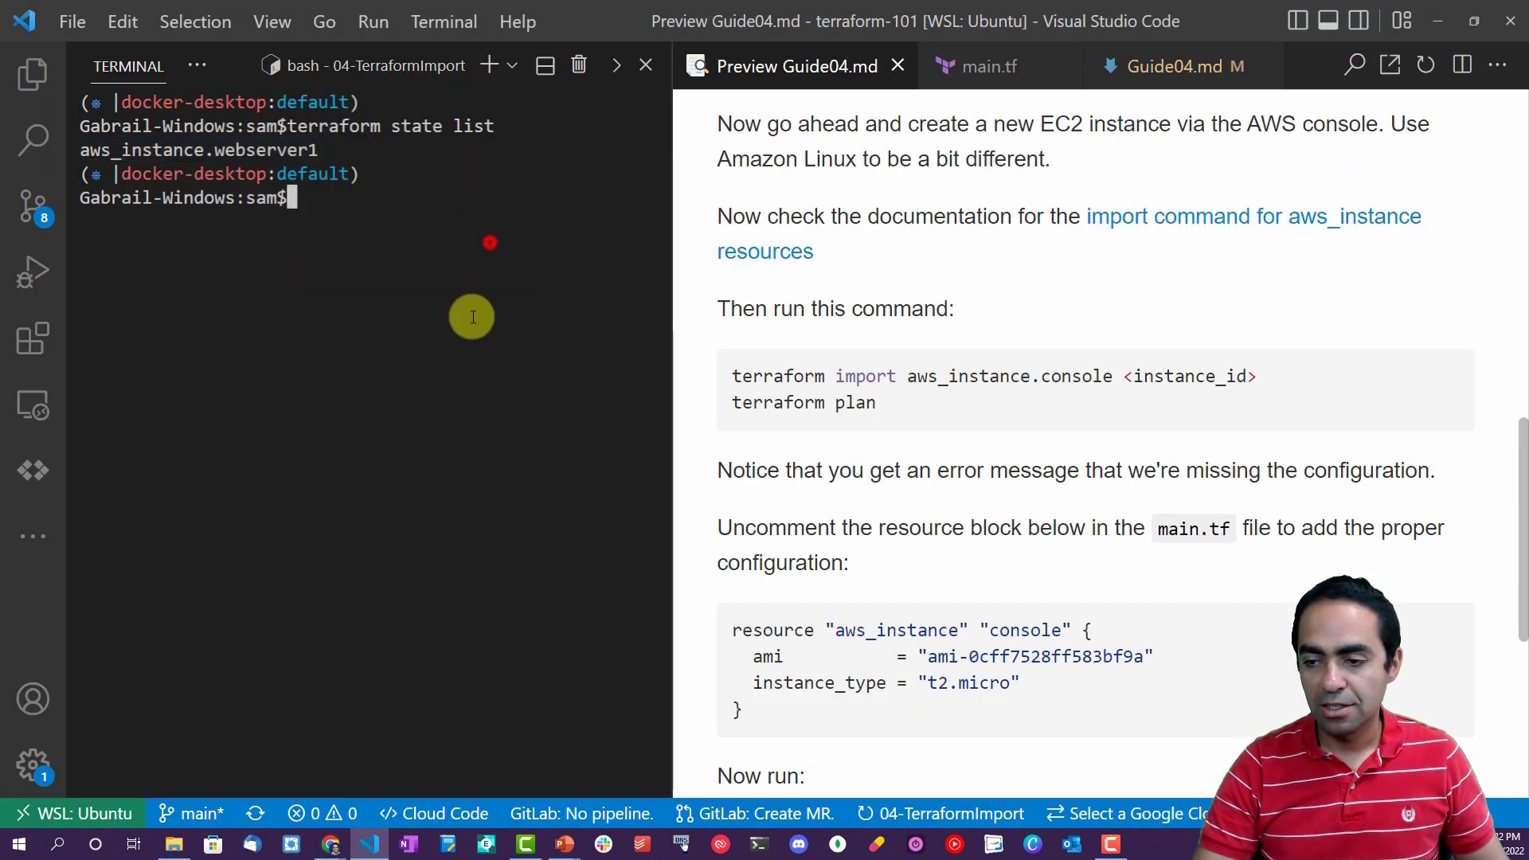
Run terraform import aws_instance.console i-0e9a3f90475cecdbc, hitting the missing-configuration error.
{"action": "type", "text": "terra"}
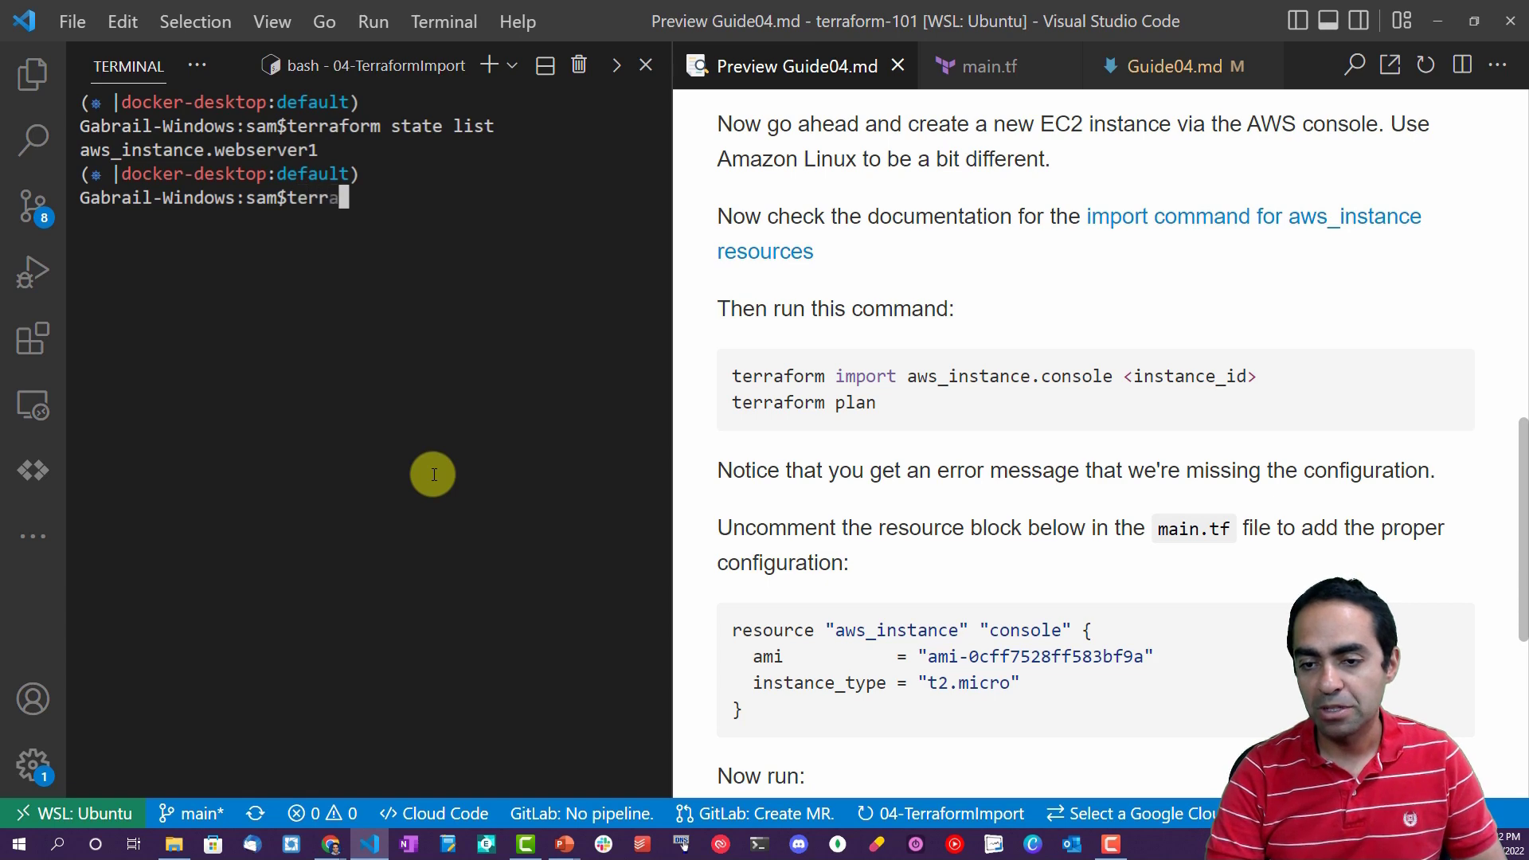
{"action": "type", "text": "im"}
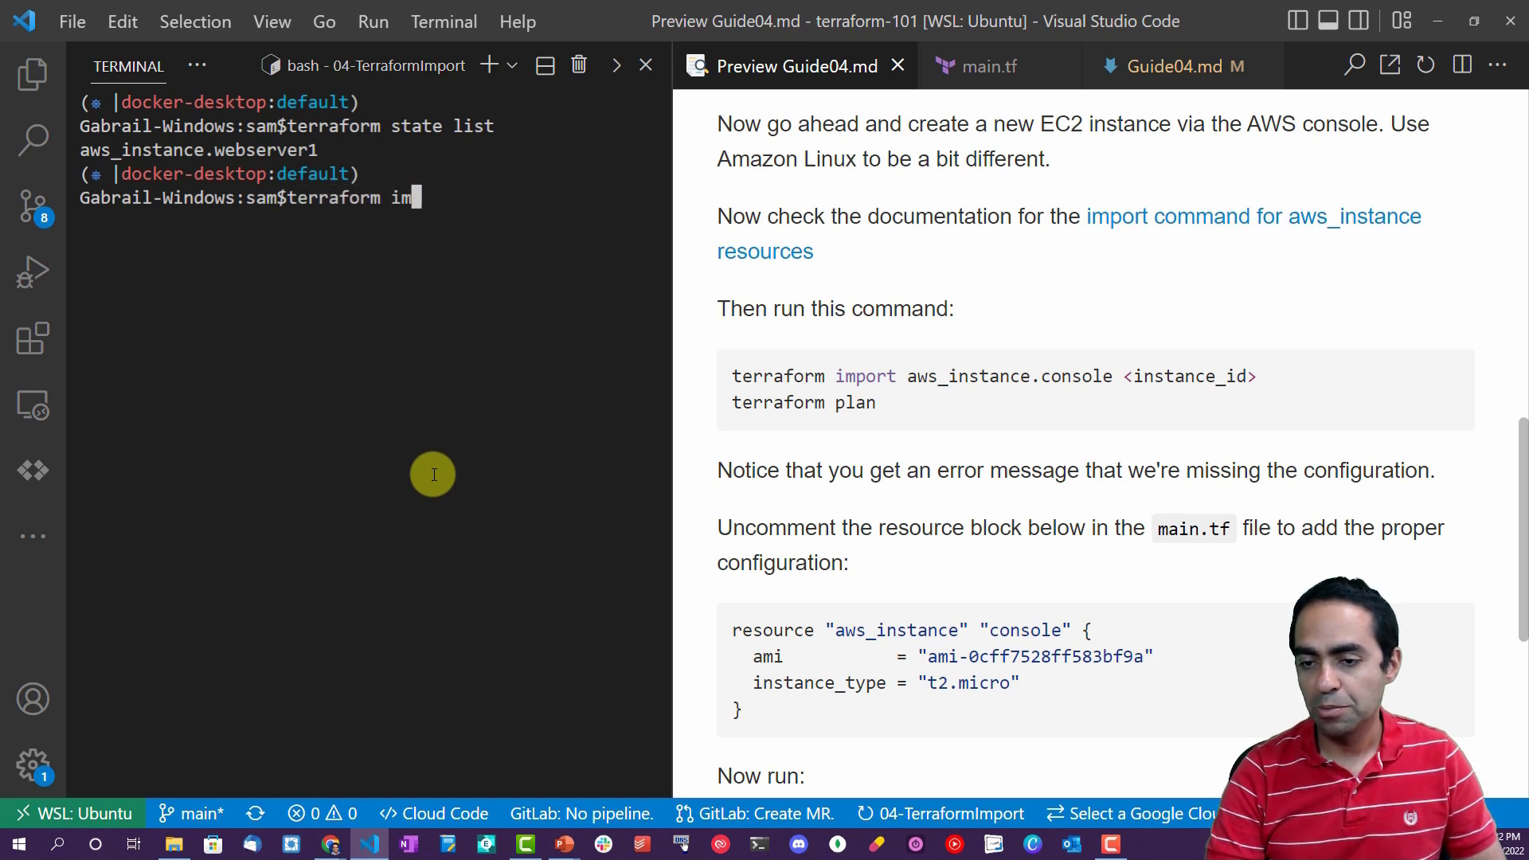
{"action": "type", "text": "port aws_"}
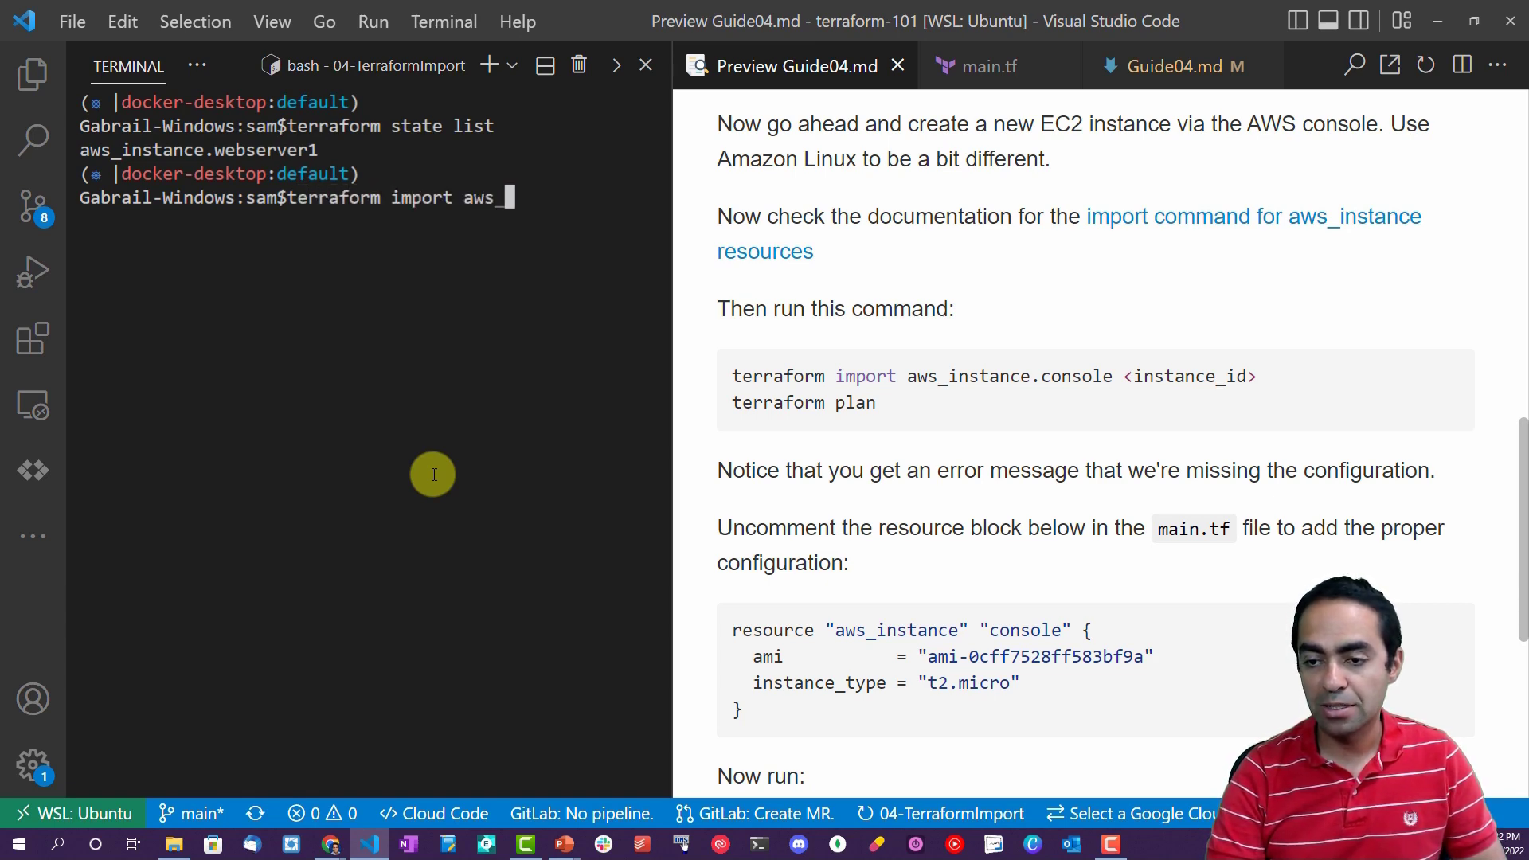
{"action": "type", "text": "instance."}
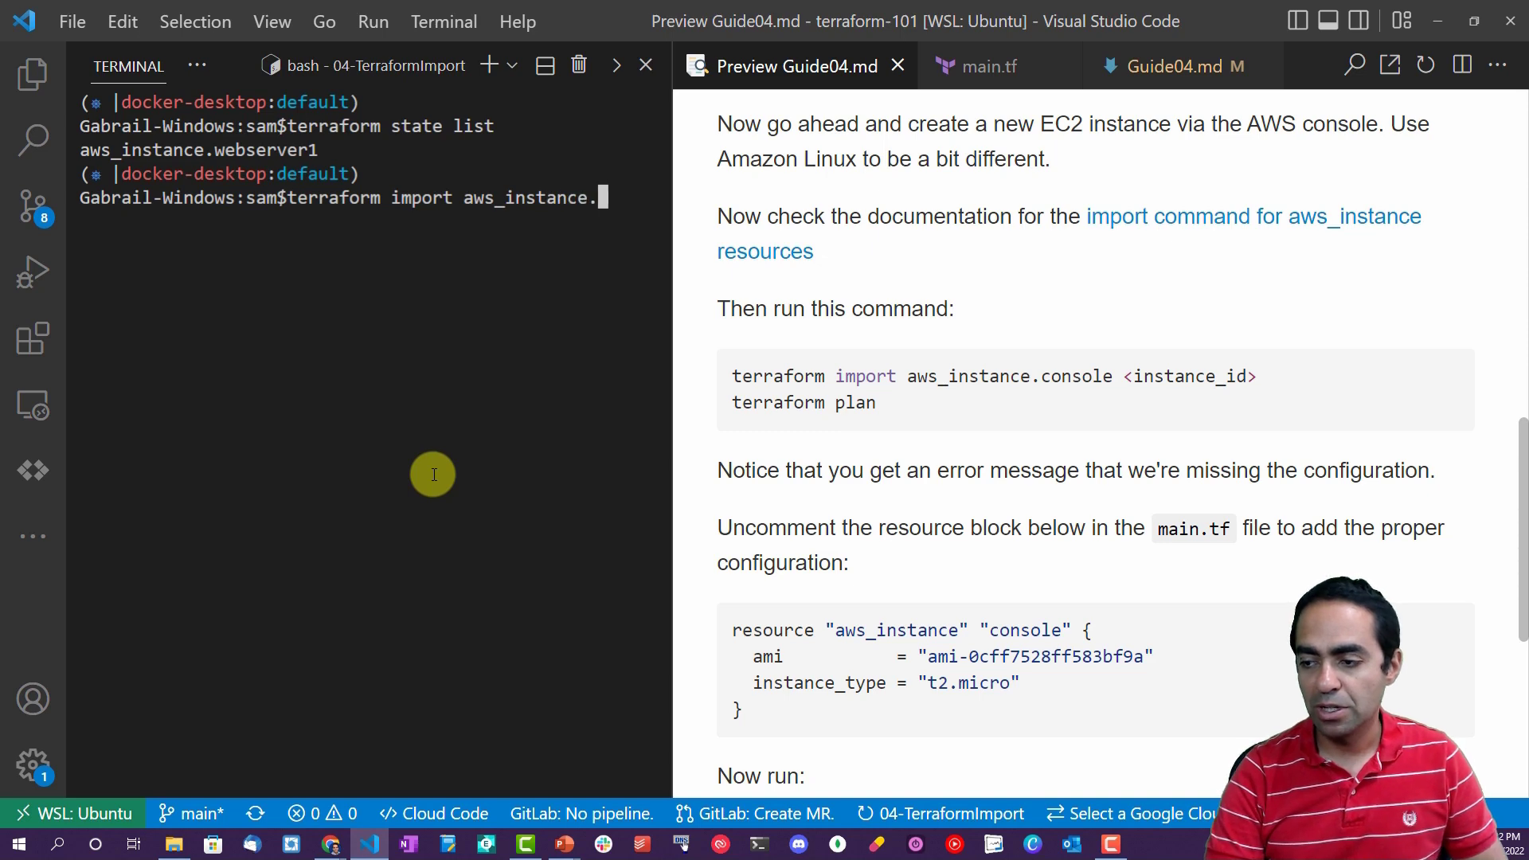
{"action": "type", "text": "cons"}
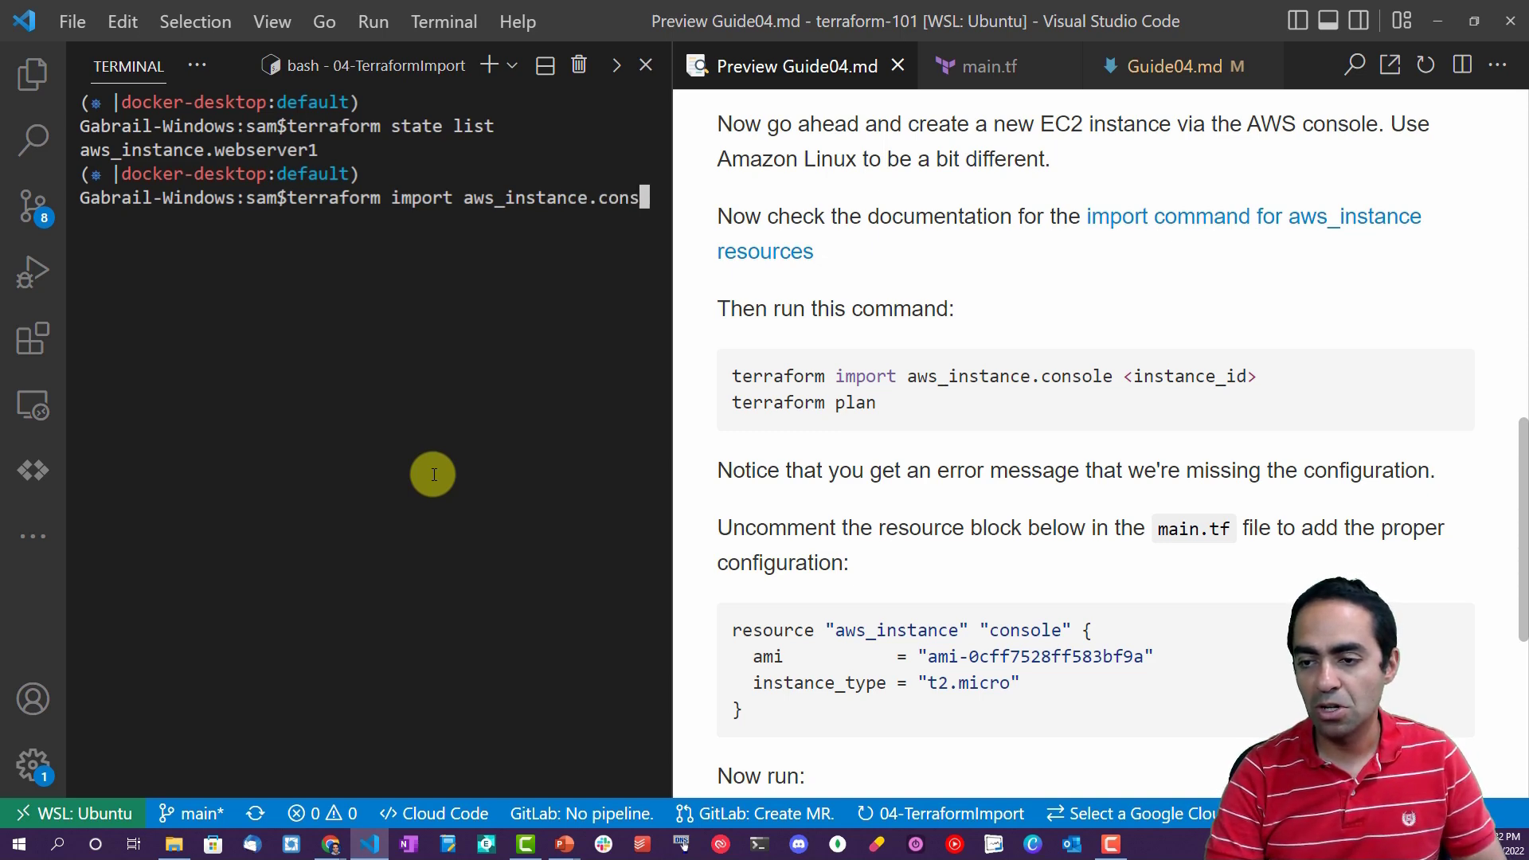
{"action": "type", "text": "le"}
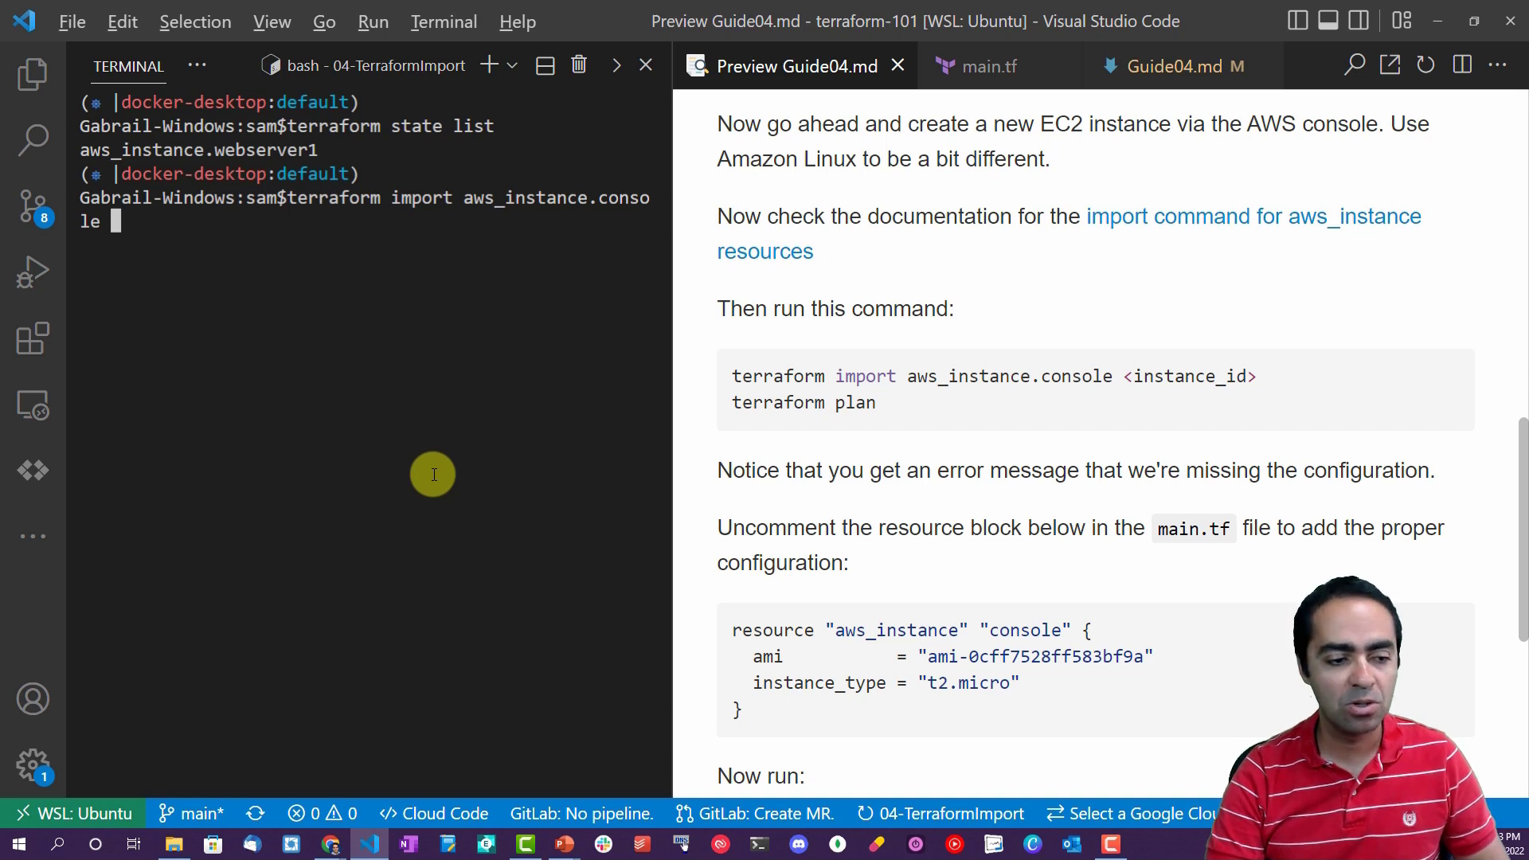
{"action": "left_click", "coordinate": [332, 844]}
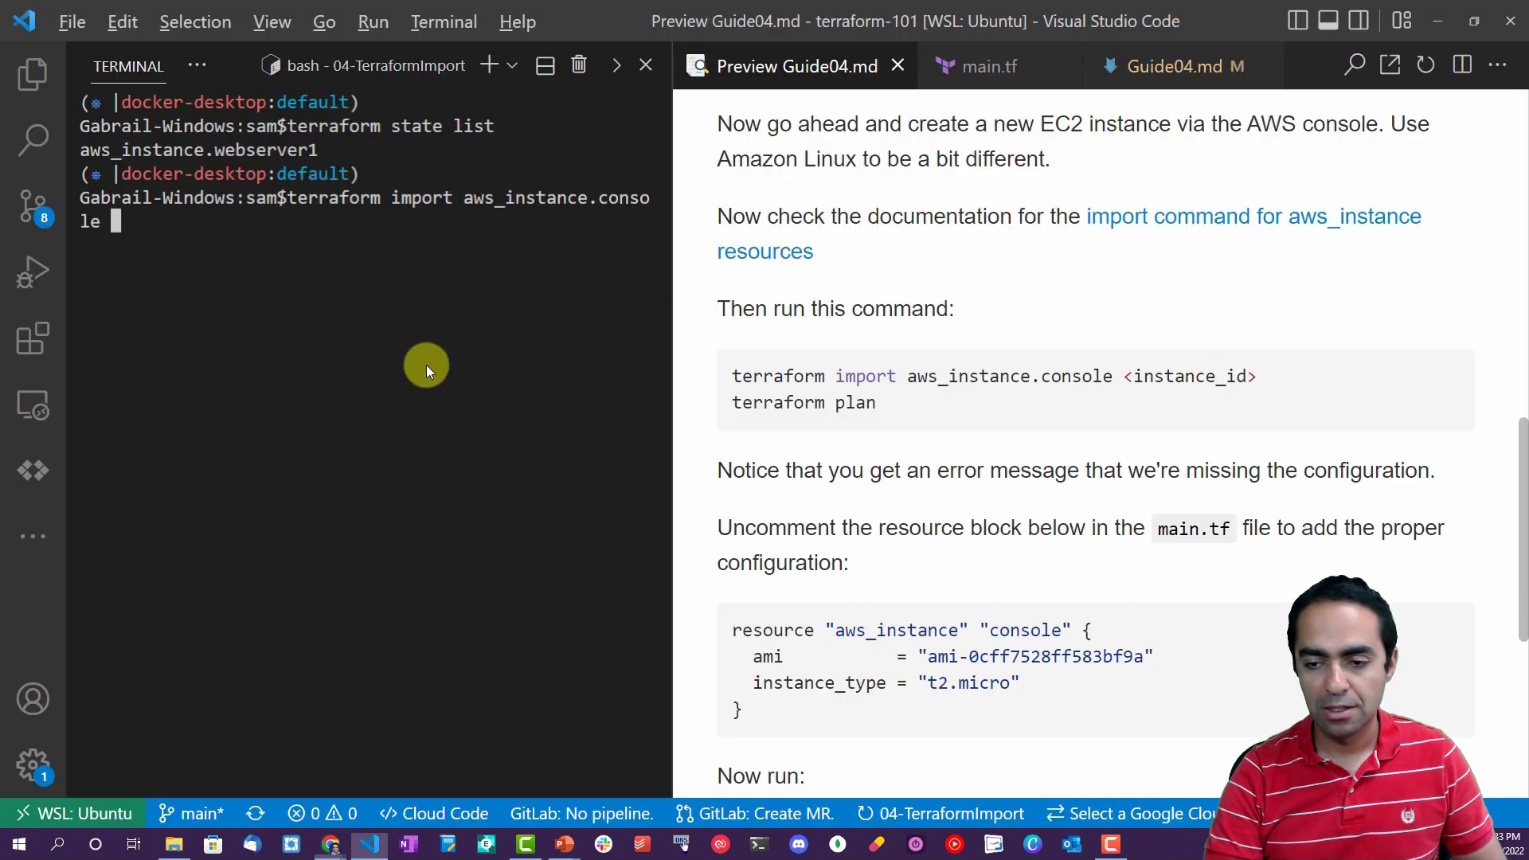
{"action": "type", "text": "i-0e9a3f90475cecdbc"}
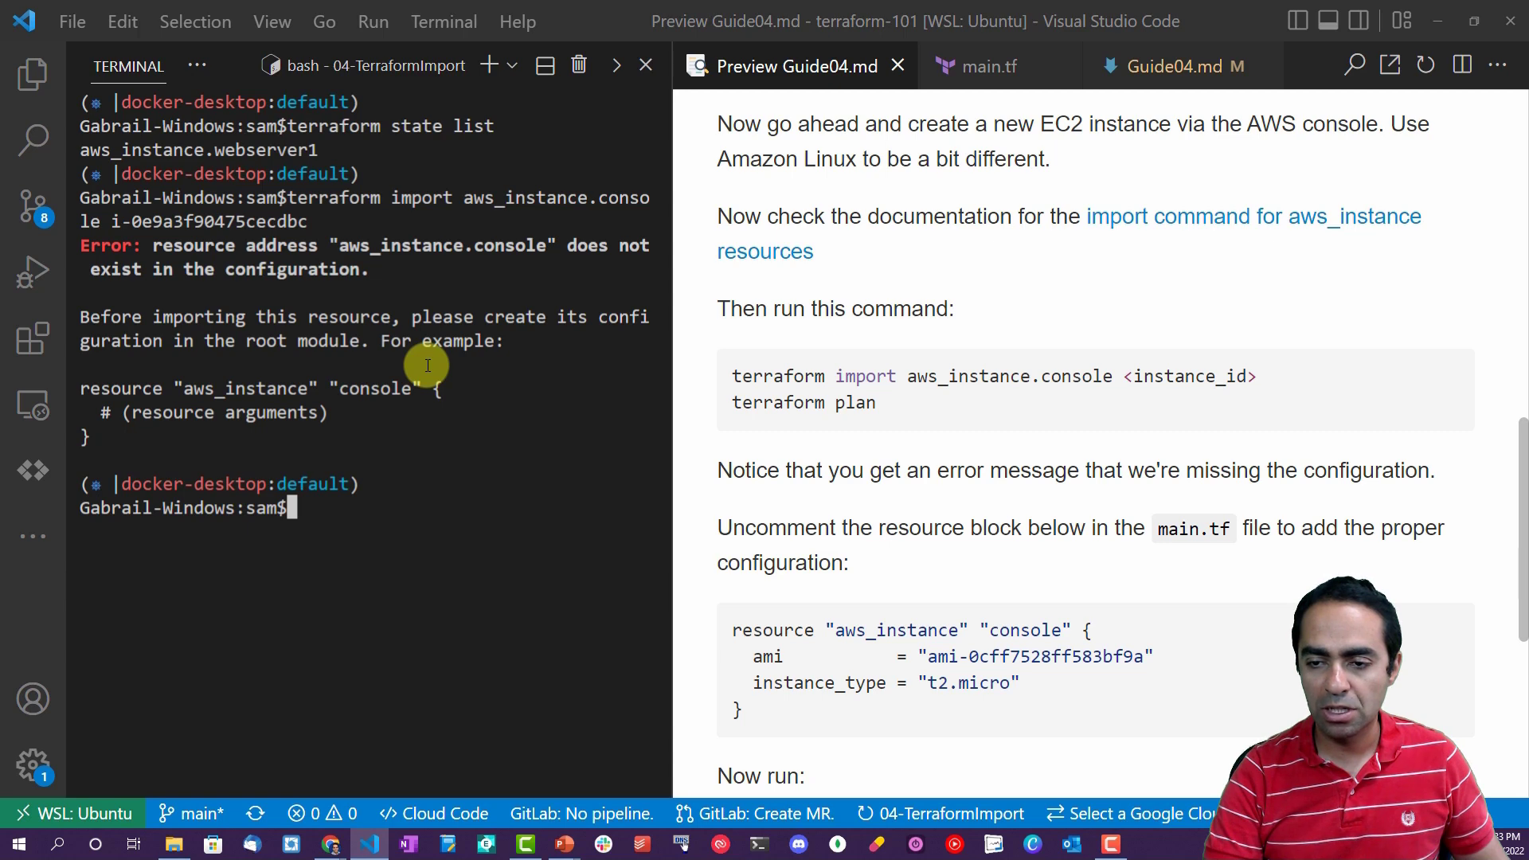
{"action": "mouse_move", "coordinate": [283, 276]}
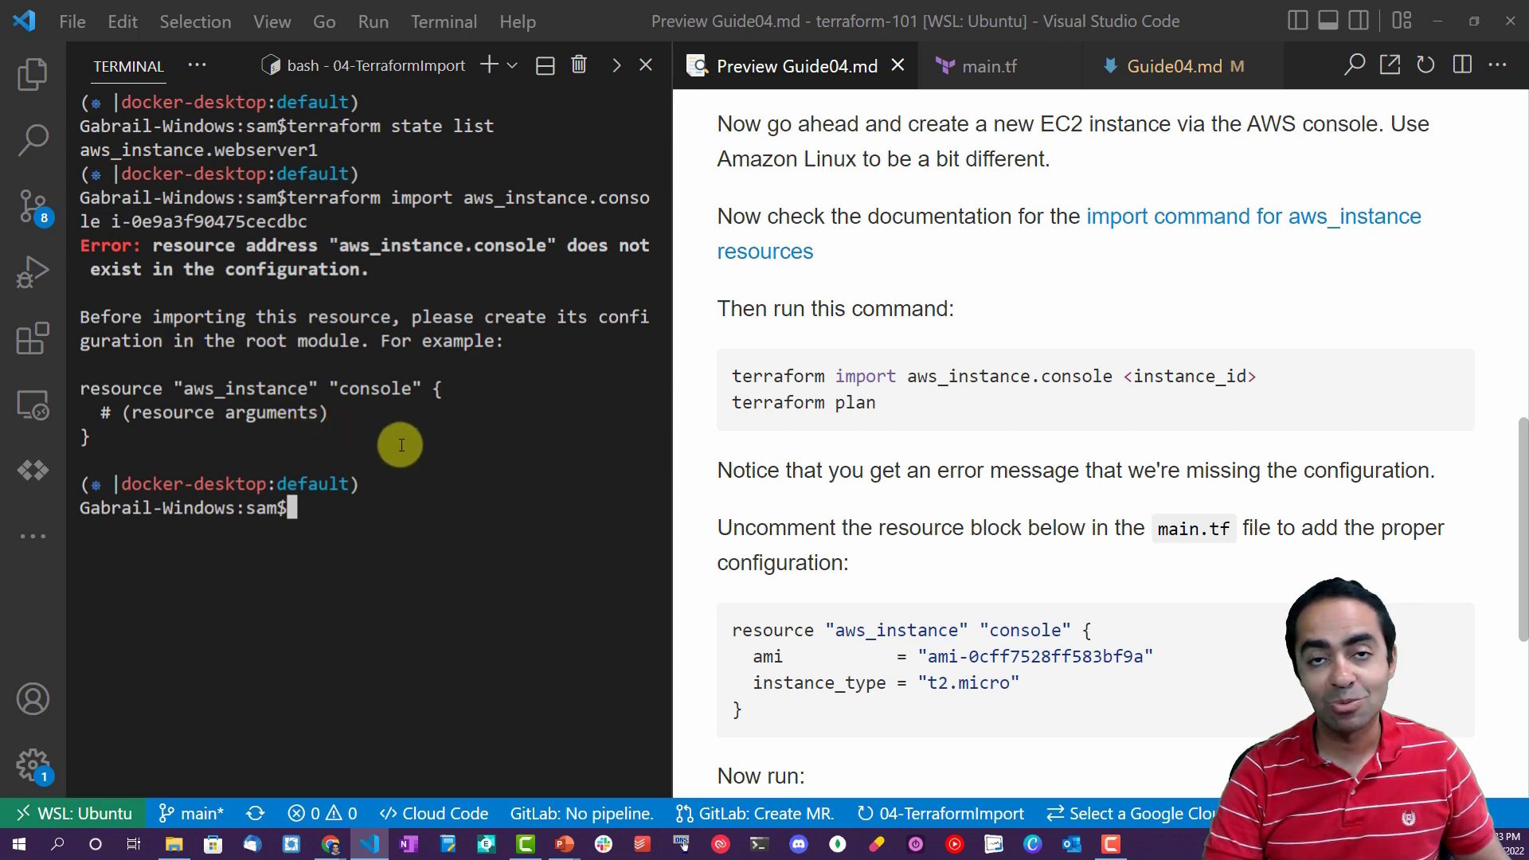
Run terraform plan, which reports no changes.
{"action": "type", "text": "t"}
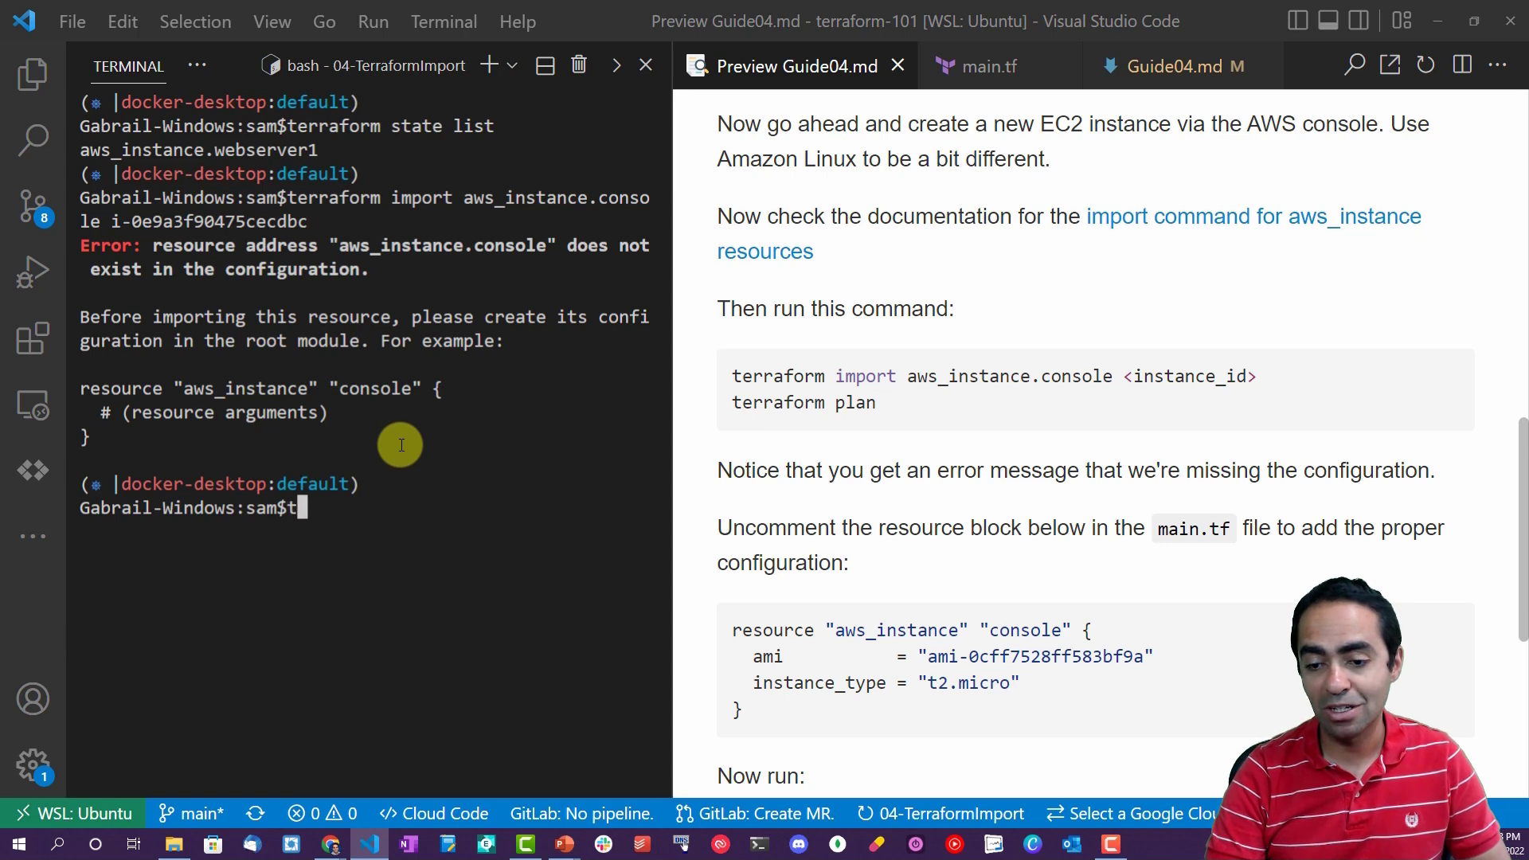
{"action": "type", "text": "erraform plan"}
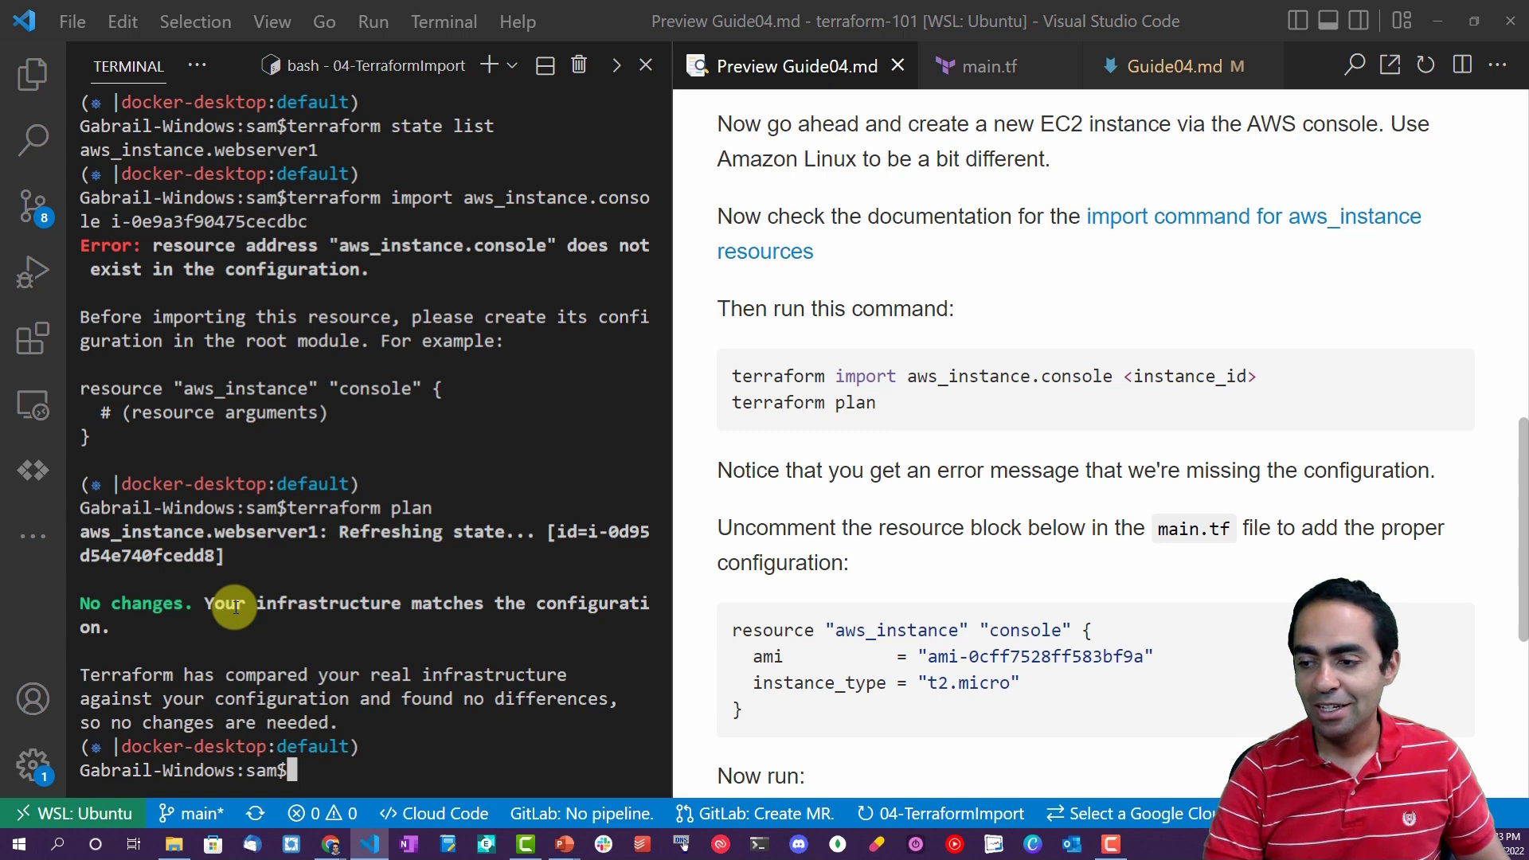
{"action": "mouse_move", "coordinate": [887, 142]}
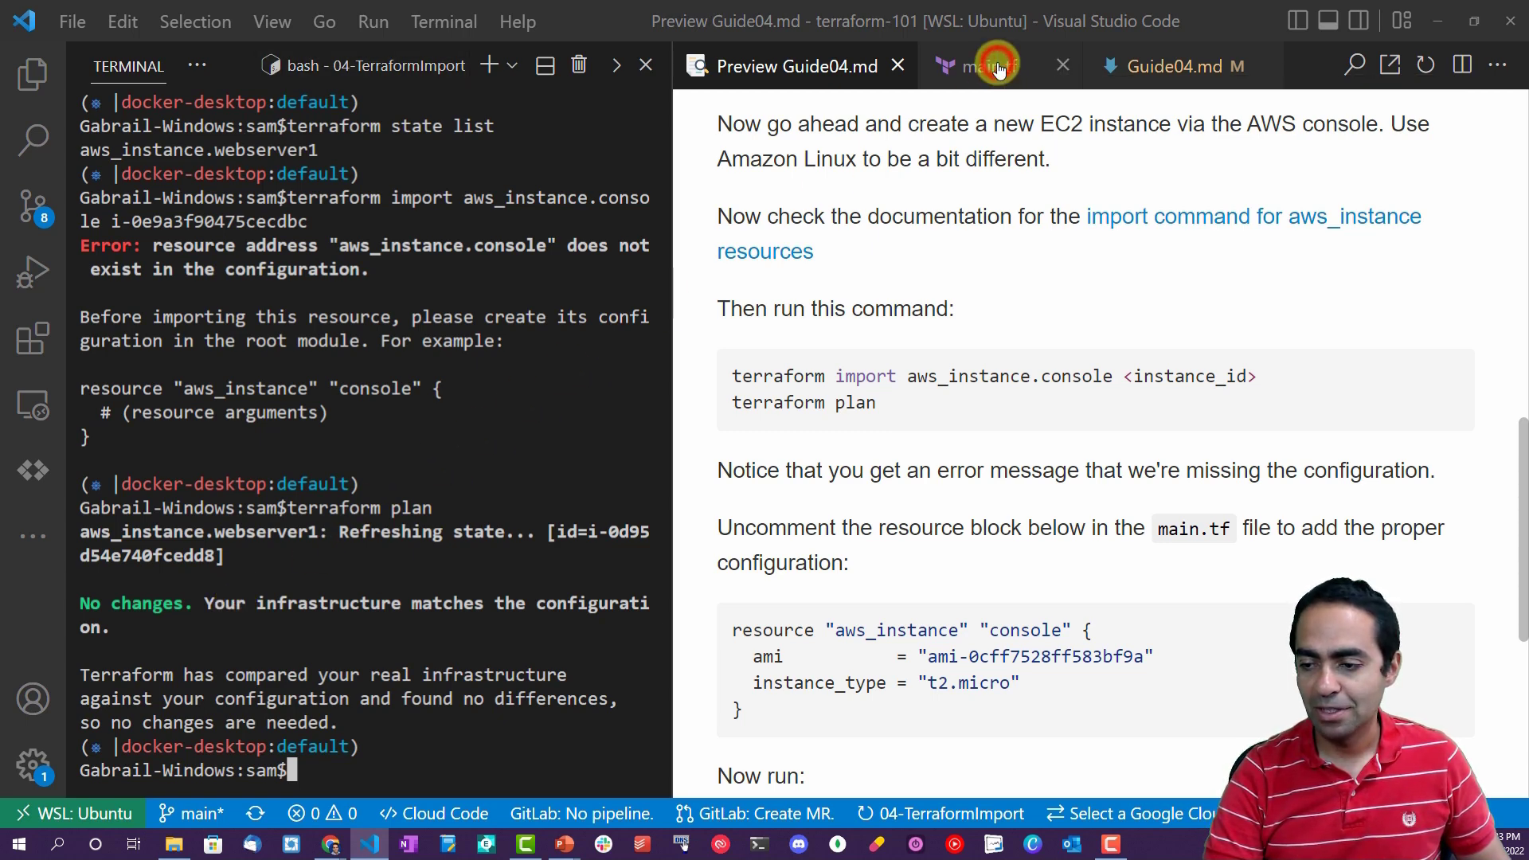
Uncomment the aws_instance "console" resource block in main.tf with Ctrl+/.
{"action": "left_click", "coordinate": [984, 66]}
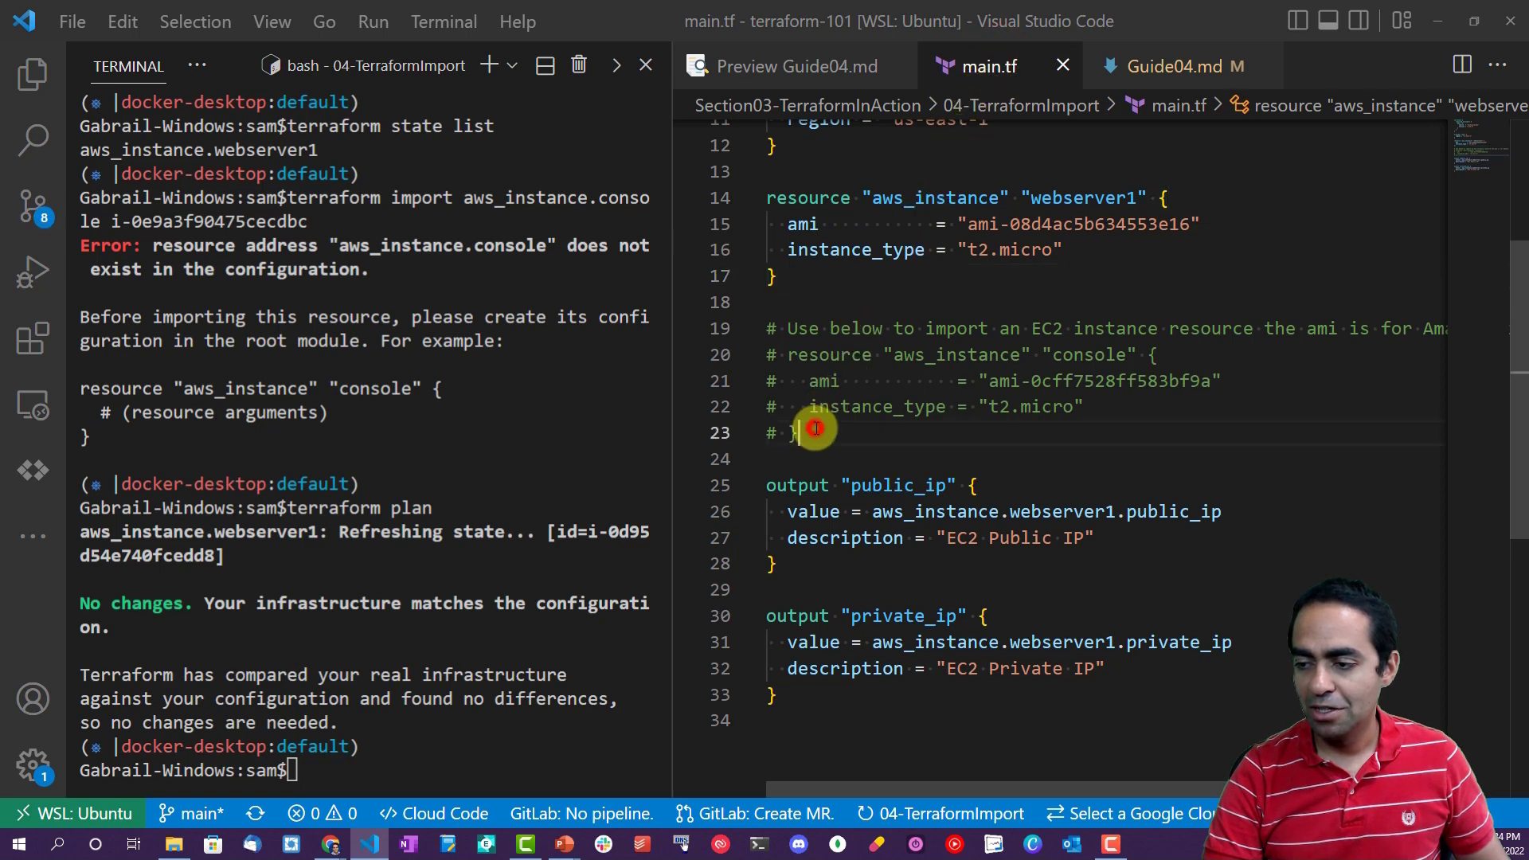
{"action": "left_click_drag", "start_coordinate": [814, 427], "coordinate": [738, 354]}
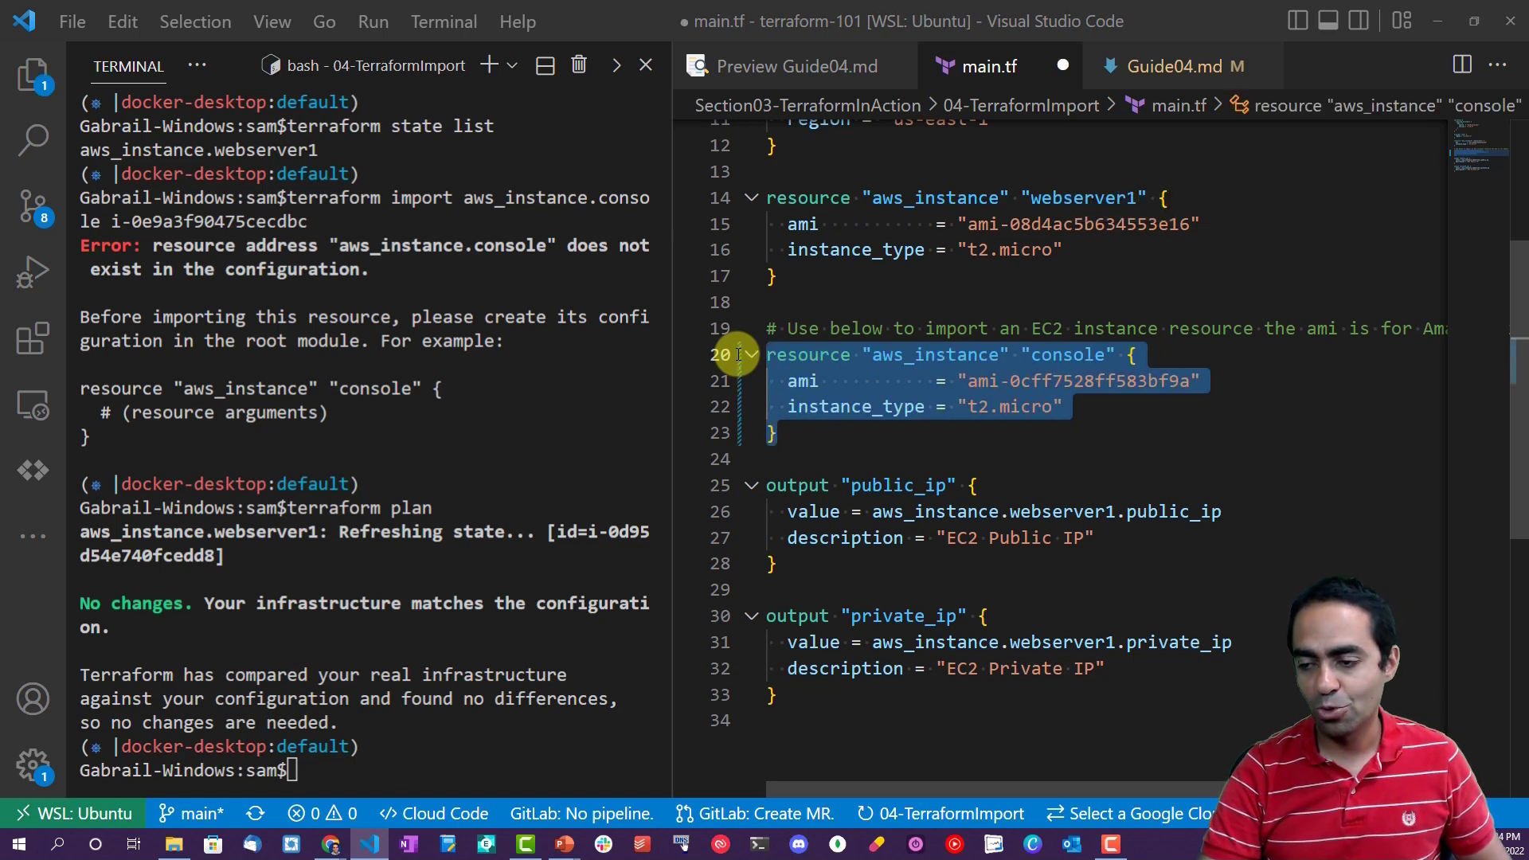
{"action": "left_click", "coordinate": [994, 459]}
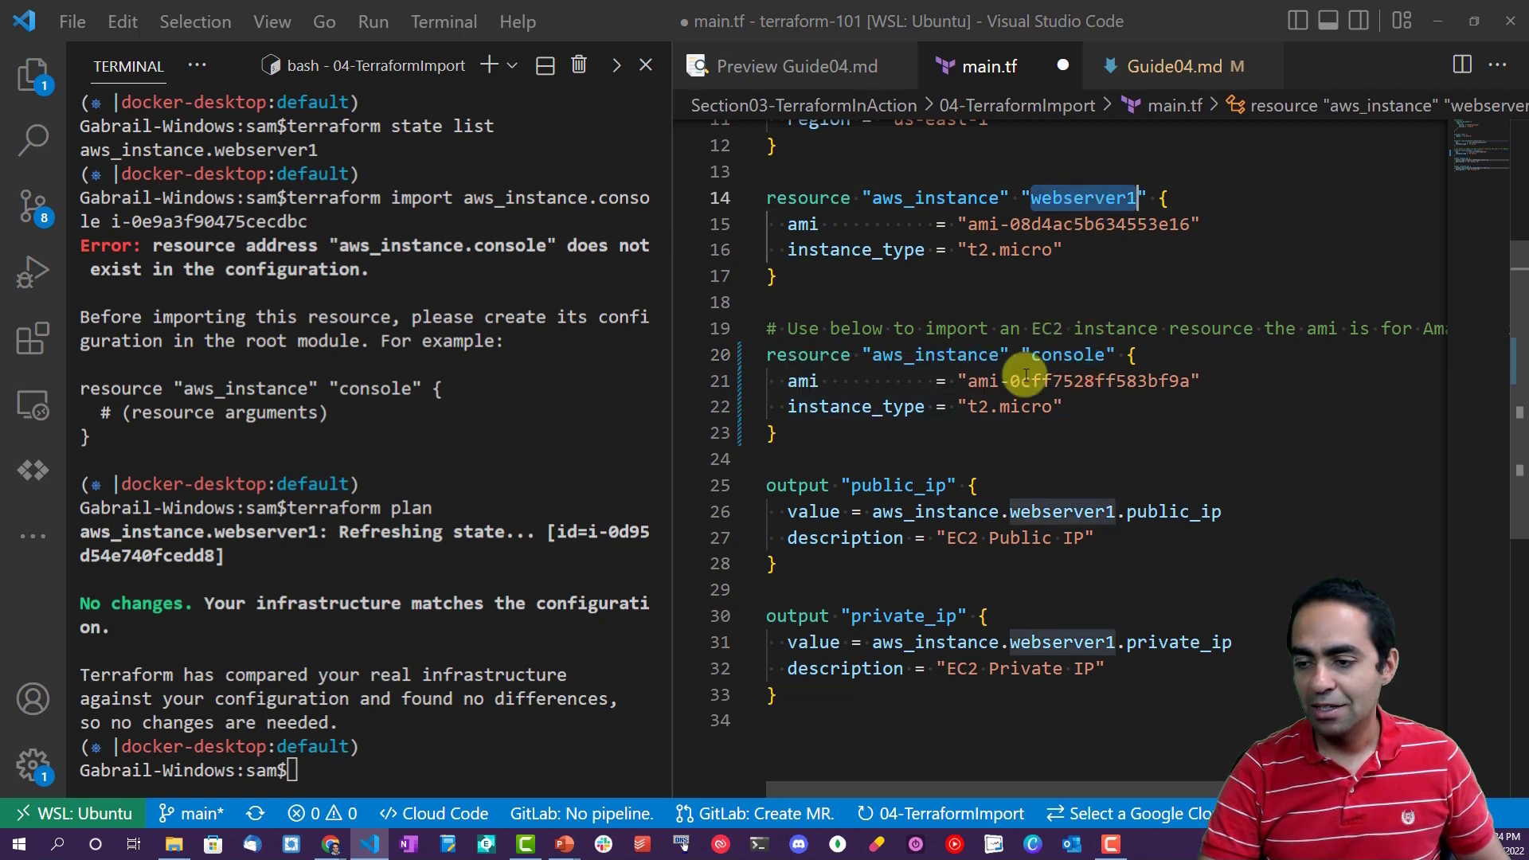
{"action": "mouse_move", "coordinate": [1010, 406]}
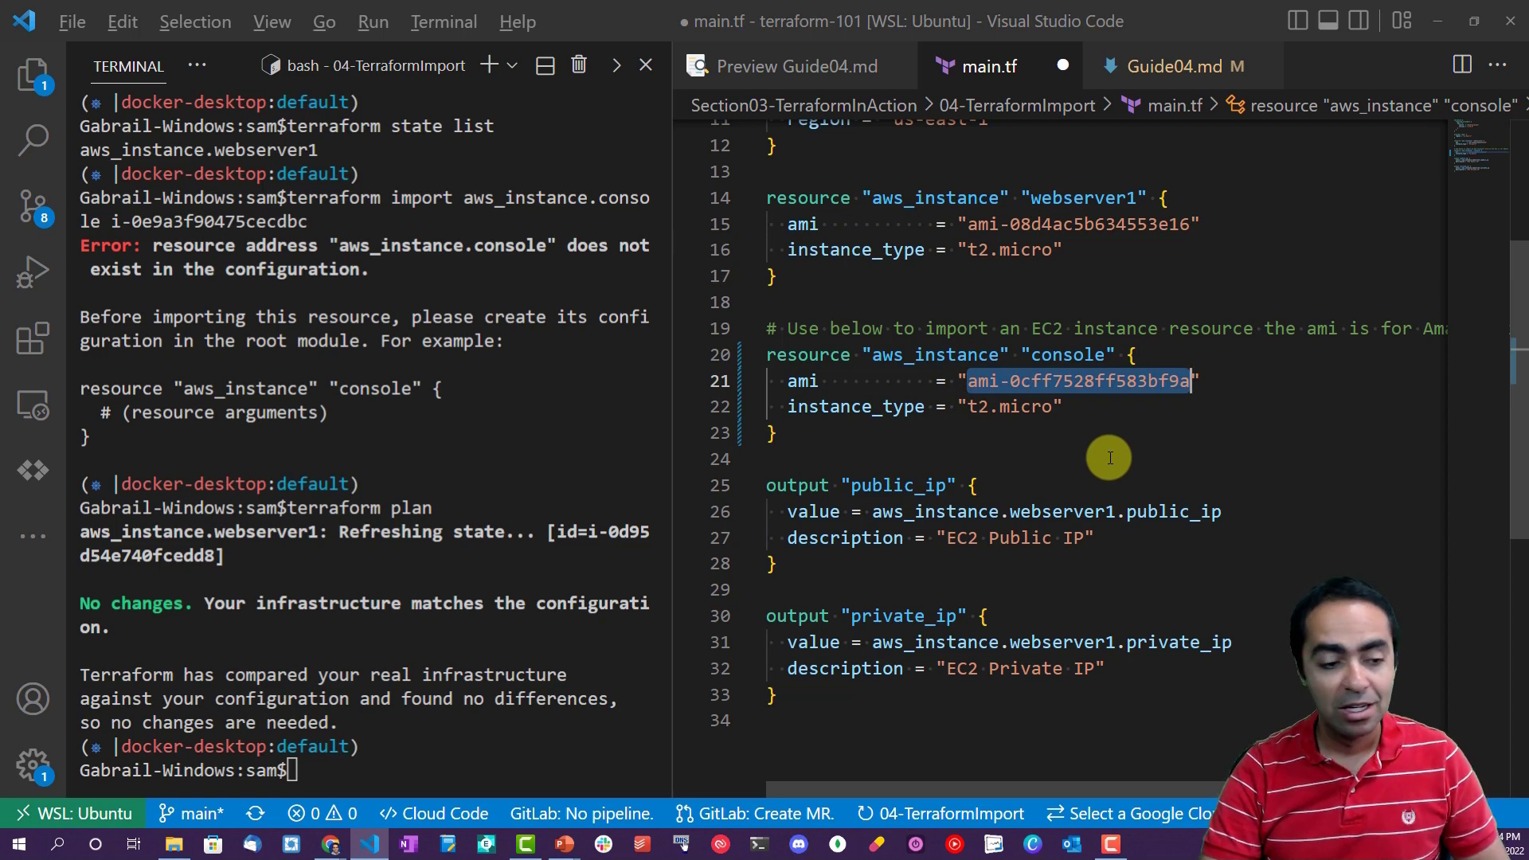
Locate and copy the instance's AMI ID ami-0cff7528ff583bf9a from the details pane.
{"action": "left_click", "coordinate": [332, 844]}
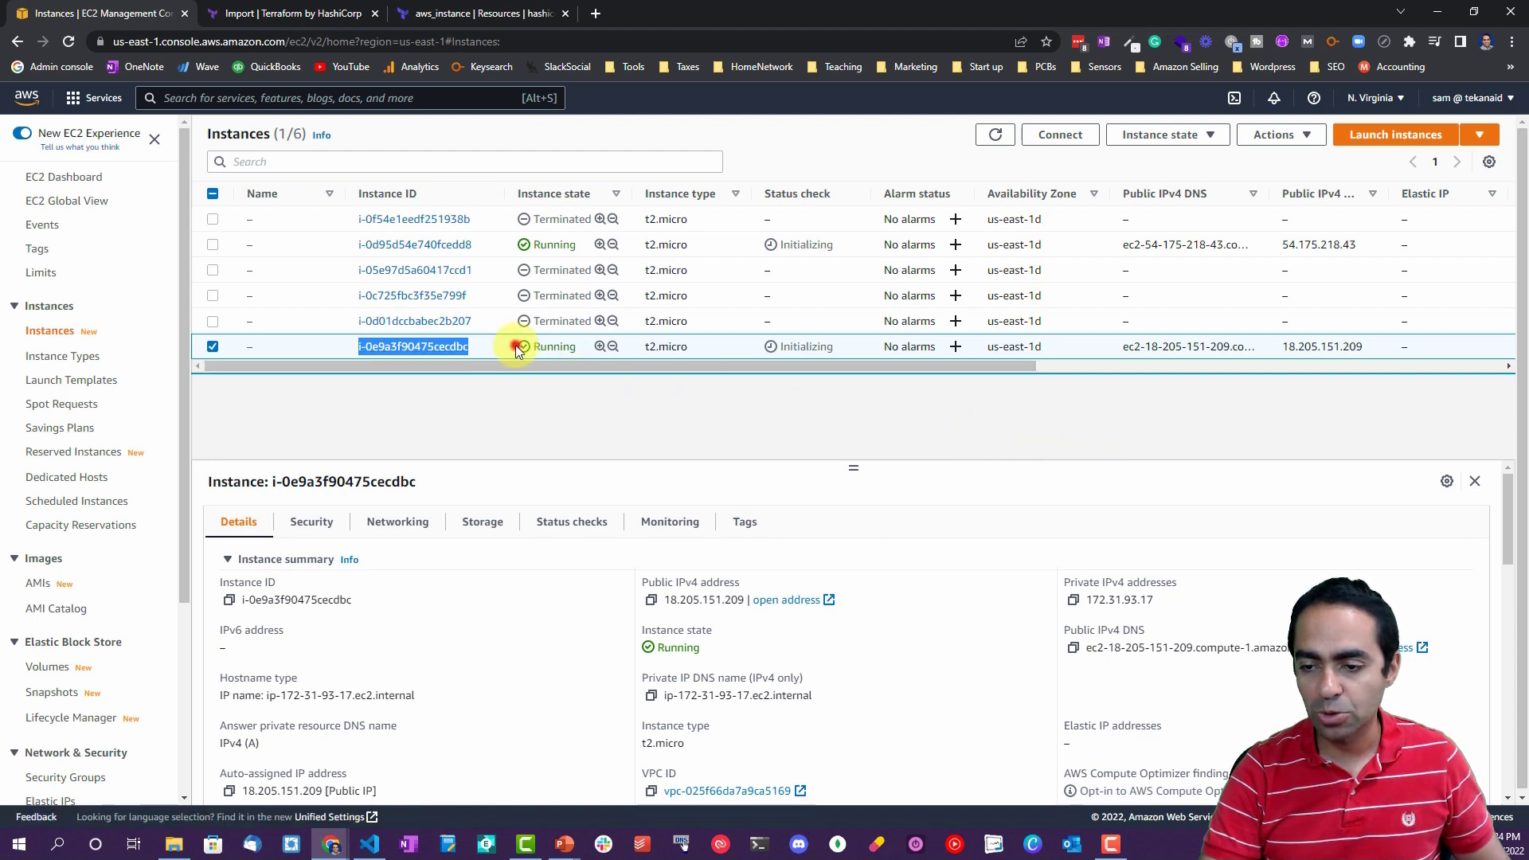
{"action": "scroll", "scroll_direction": "down", "scroll_amount": 3}
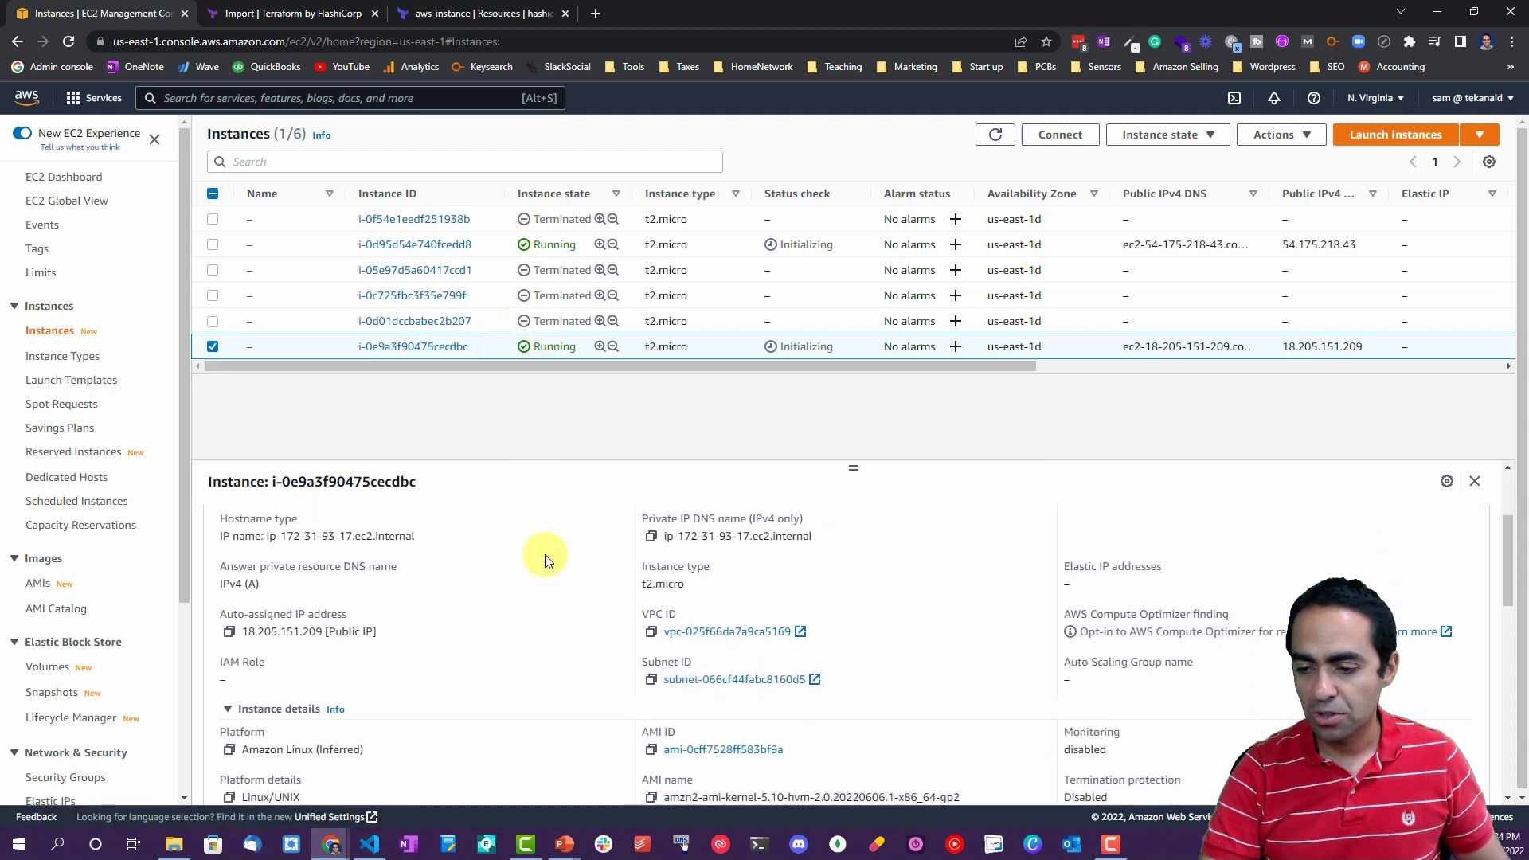
{"action": "scroll", "scroll_direction": "down", "scroll_amount": 3}
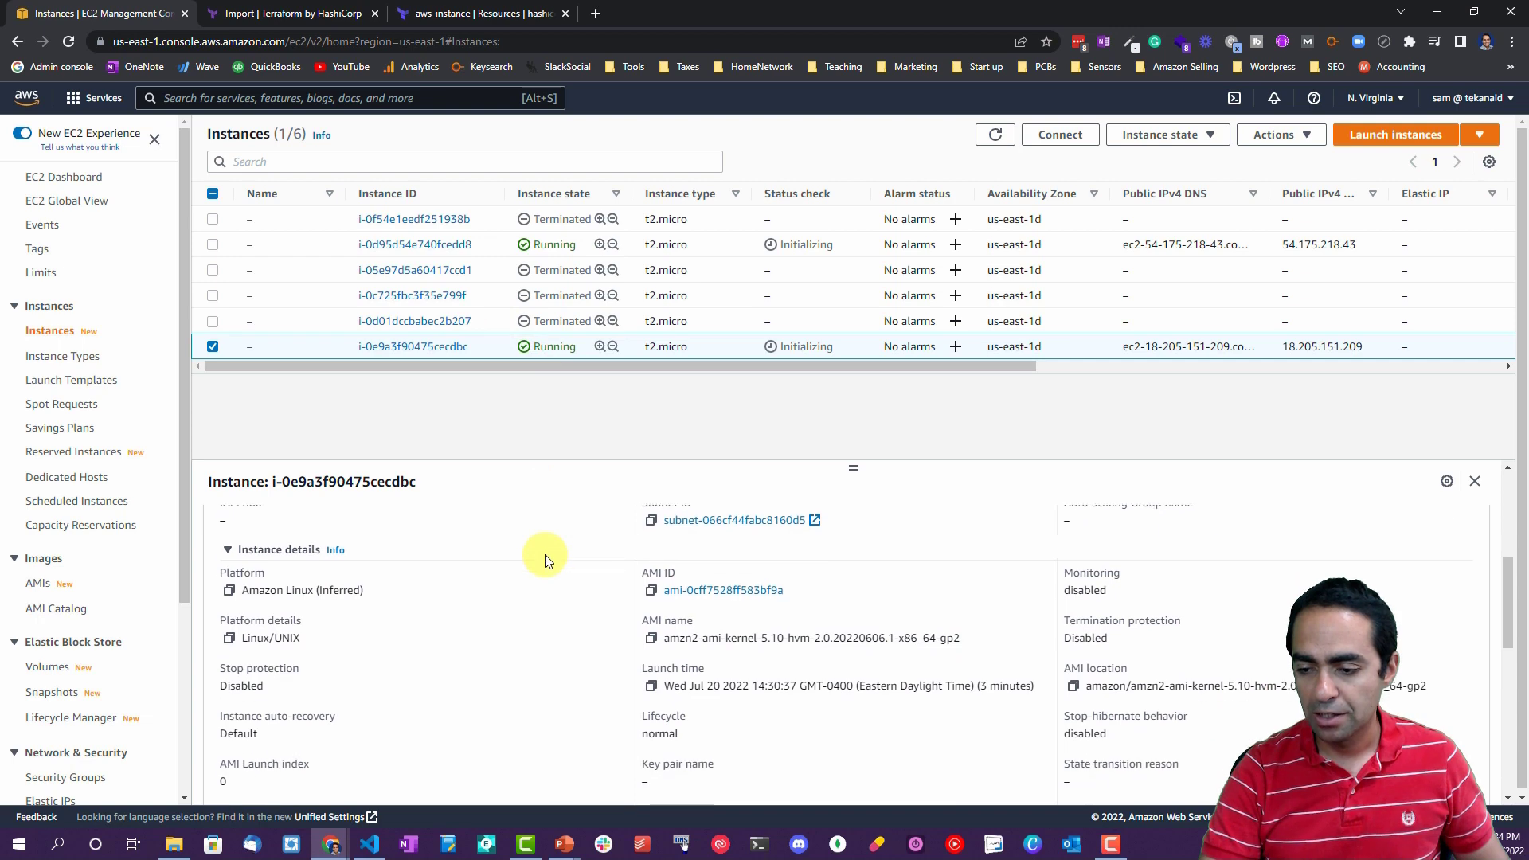
{"action": "double_click", "coordinate": [723, 589]}
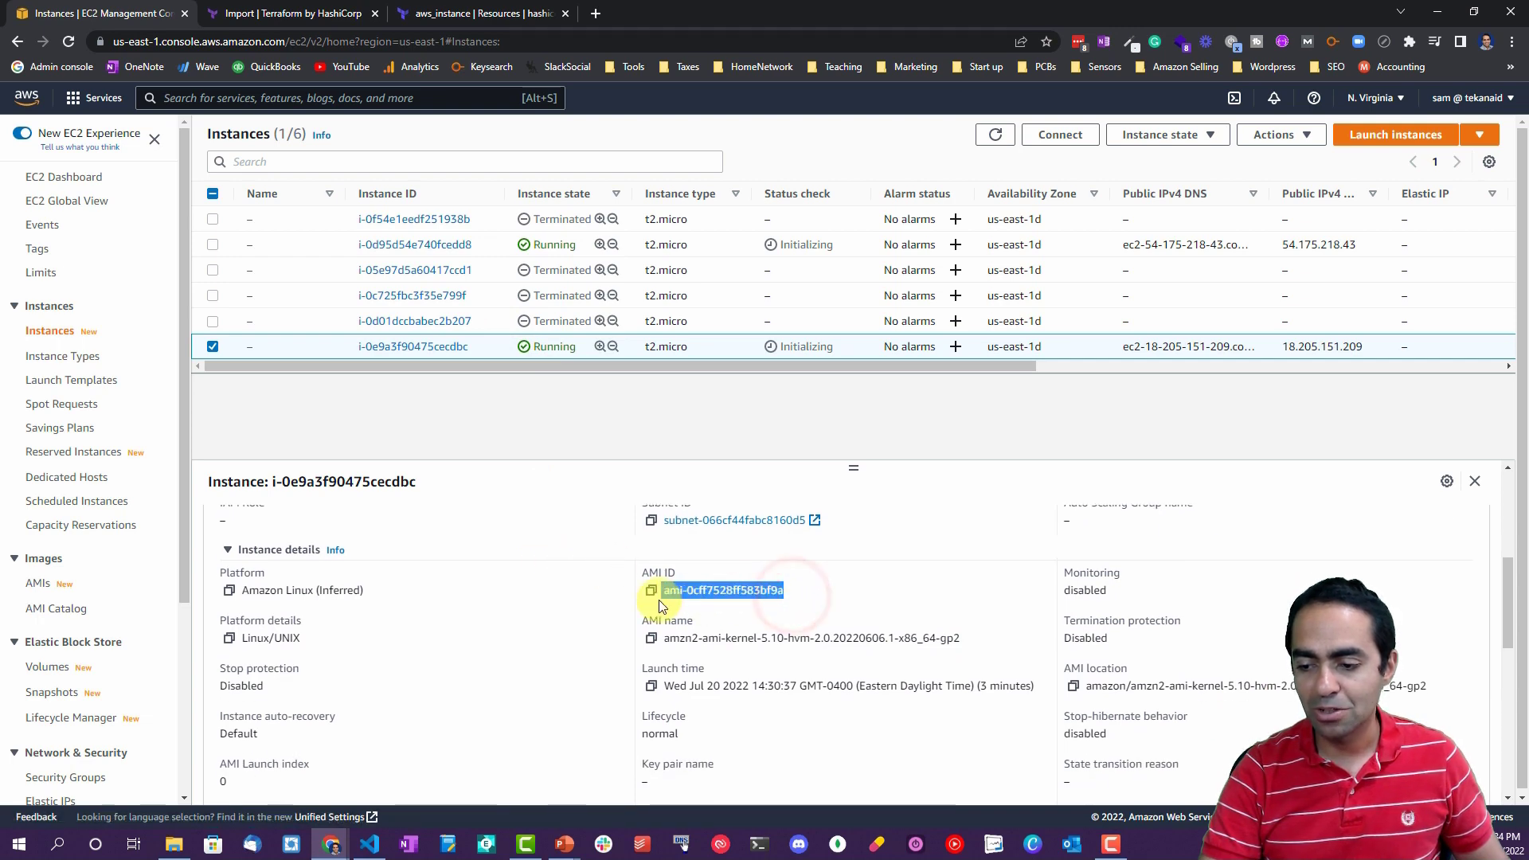
{"action": "left_click", "coordinate": [368, 844]}
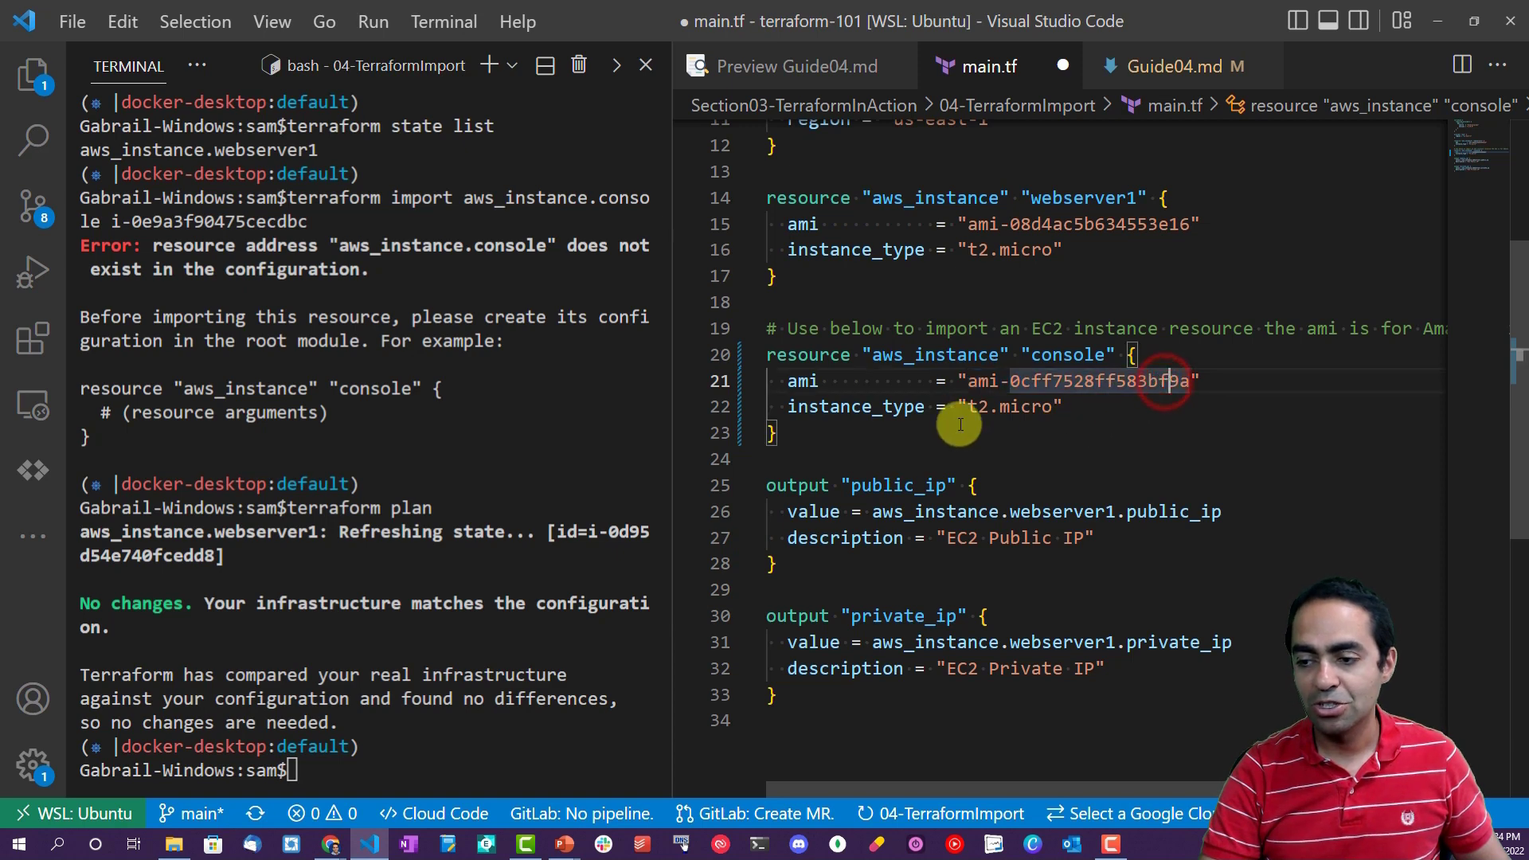
Save main.tf, rerun terraform import aws_instance.console to 'Import successful!', and show the guide's next steps.
{"action": "key", "text": "ctrl+s"}
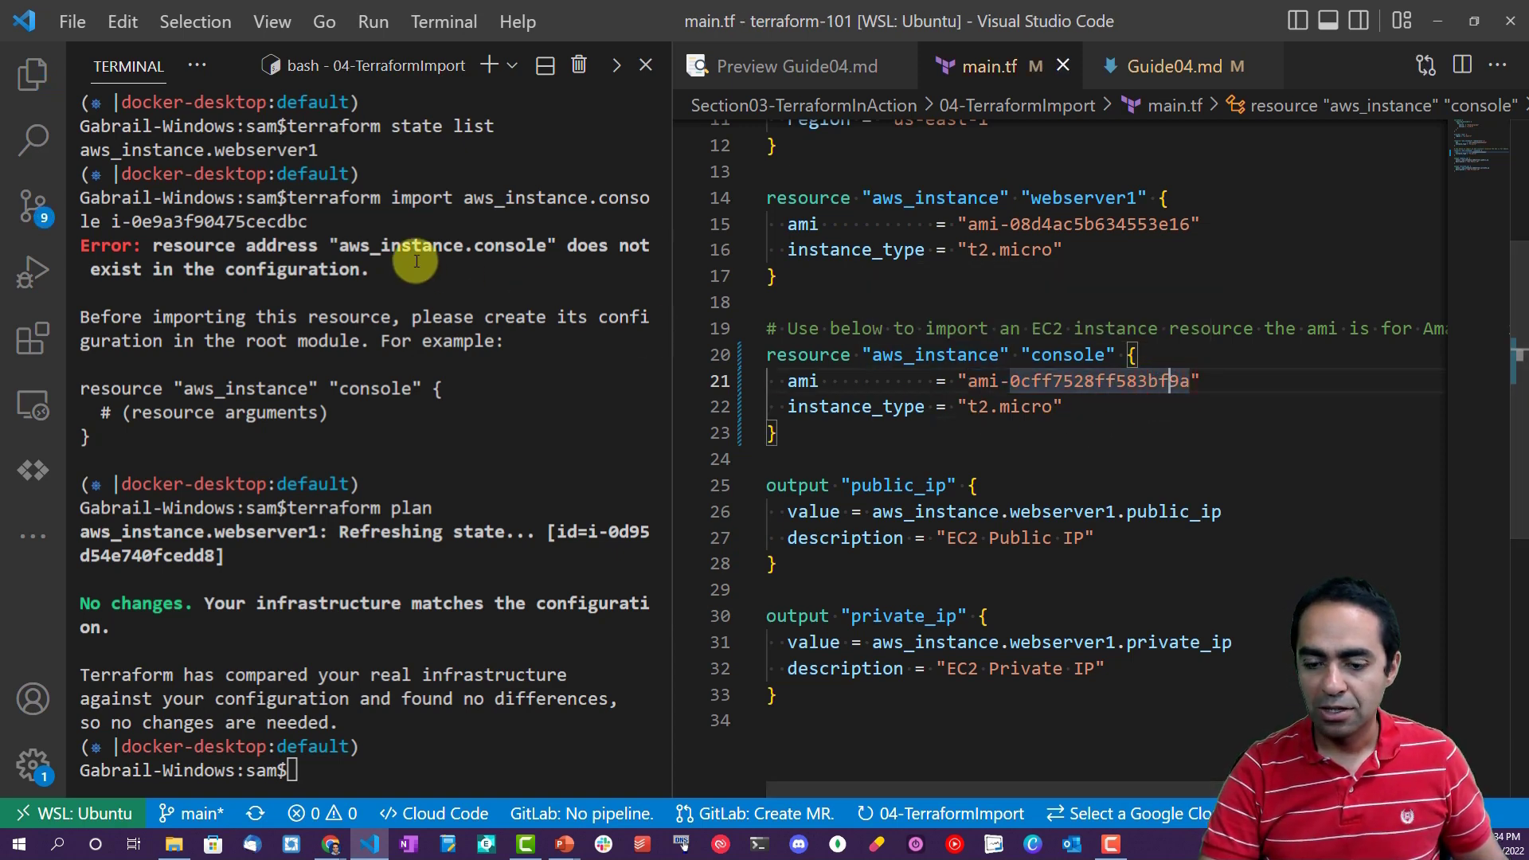
{"action": "type", "text": "cle"}
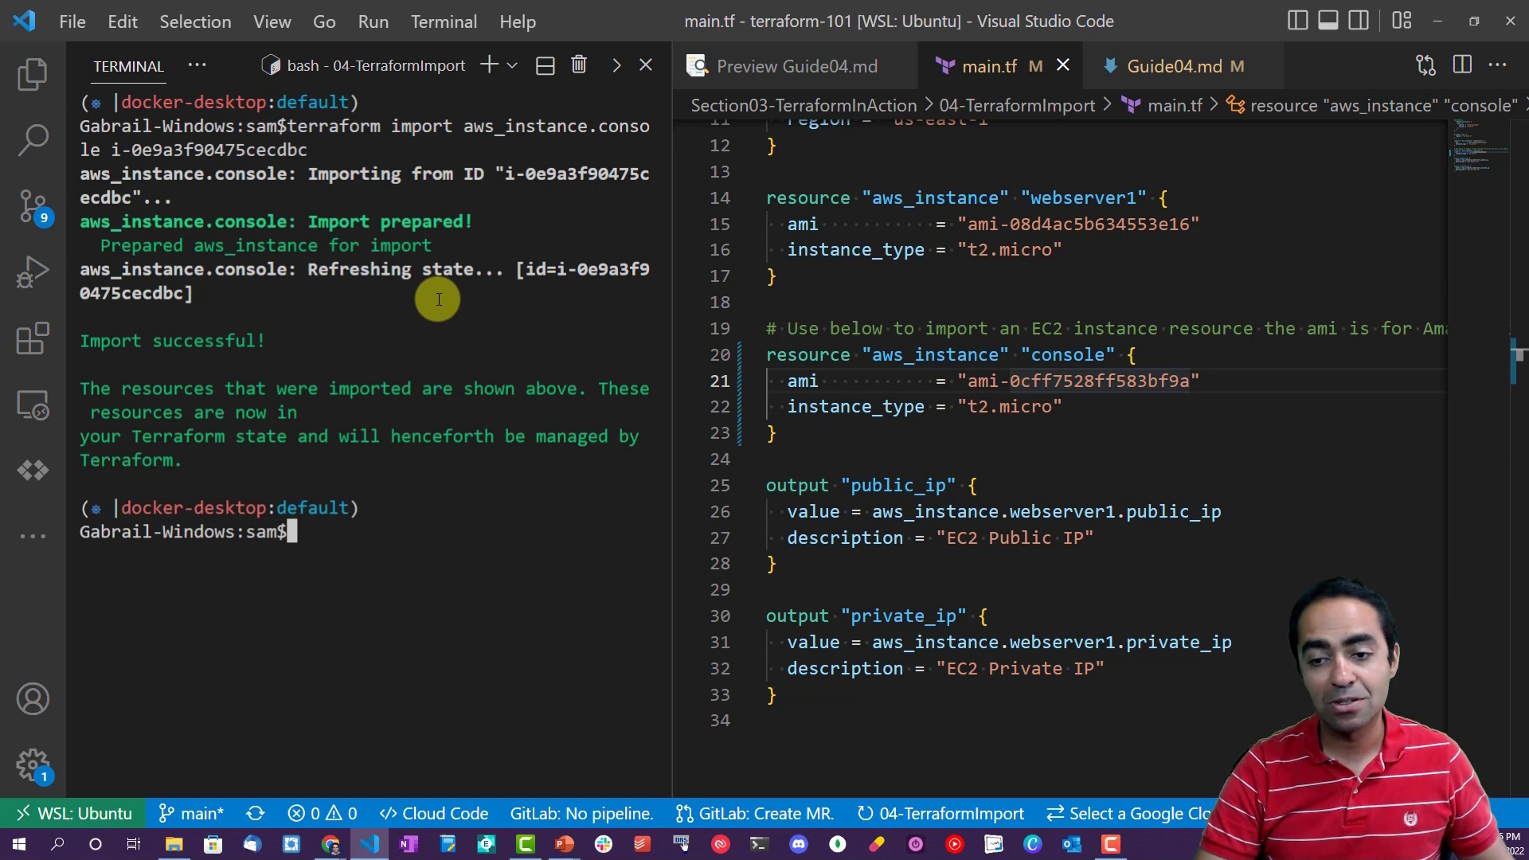
{"action": "mouse_move", "coordinate": [212, 438]}
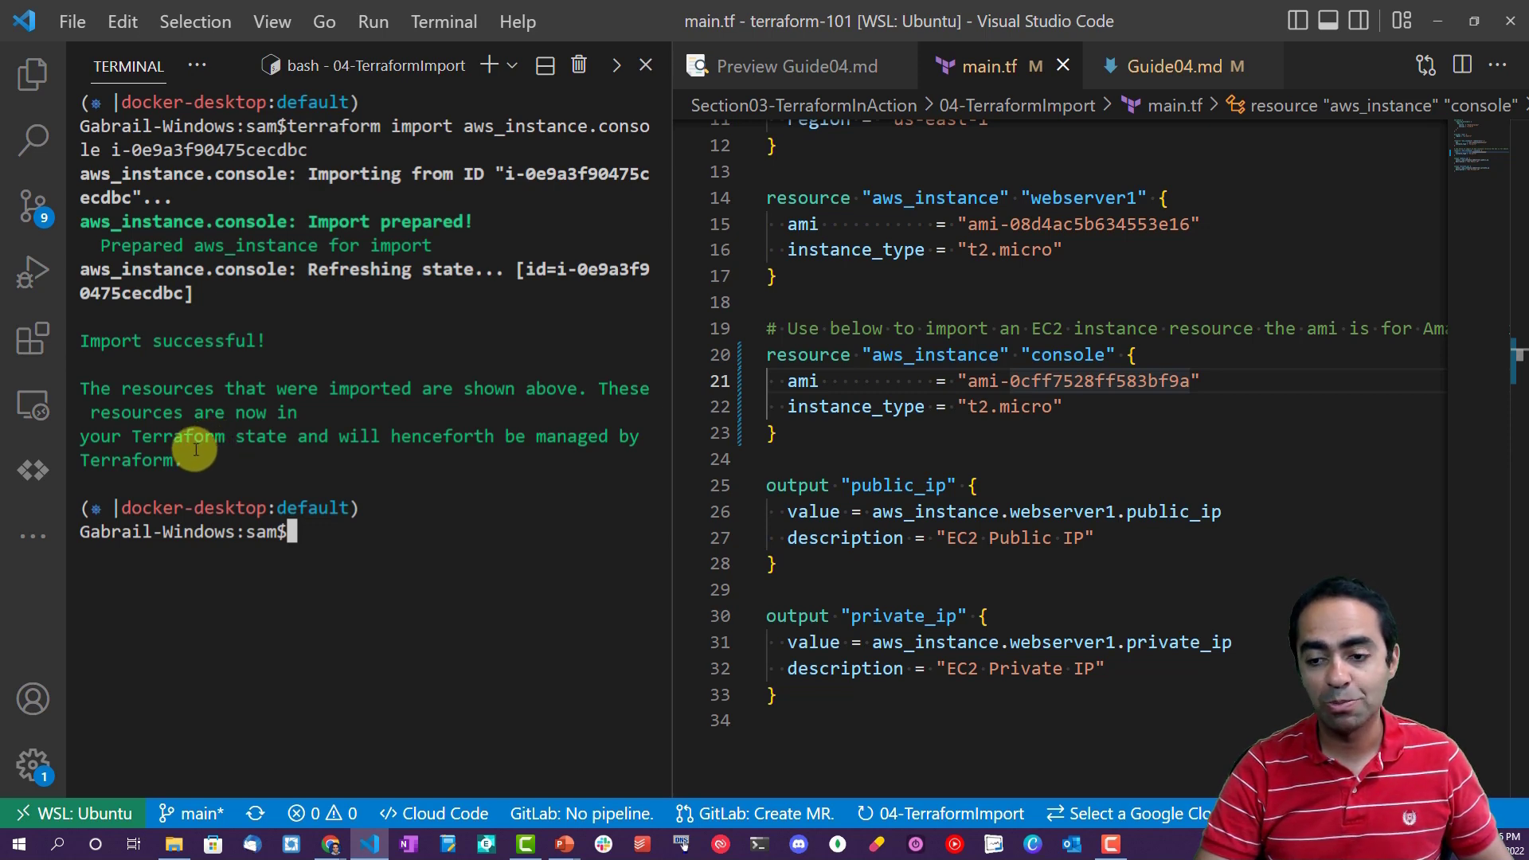
{"action": "mouse_move", "coordinate": [366, 446]}
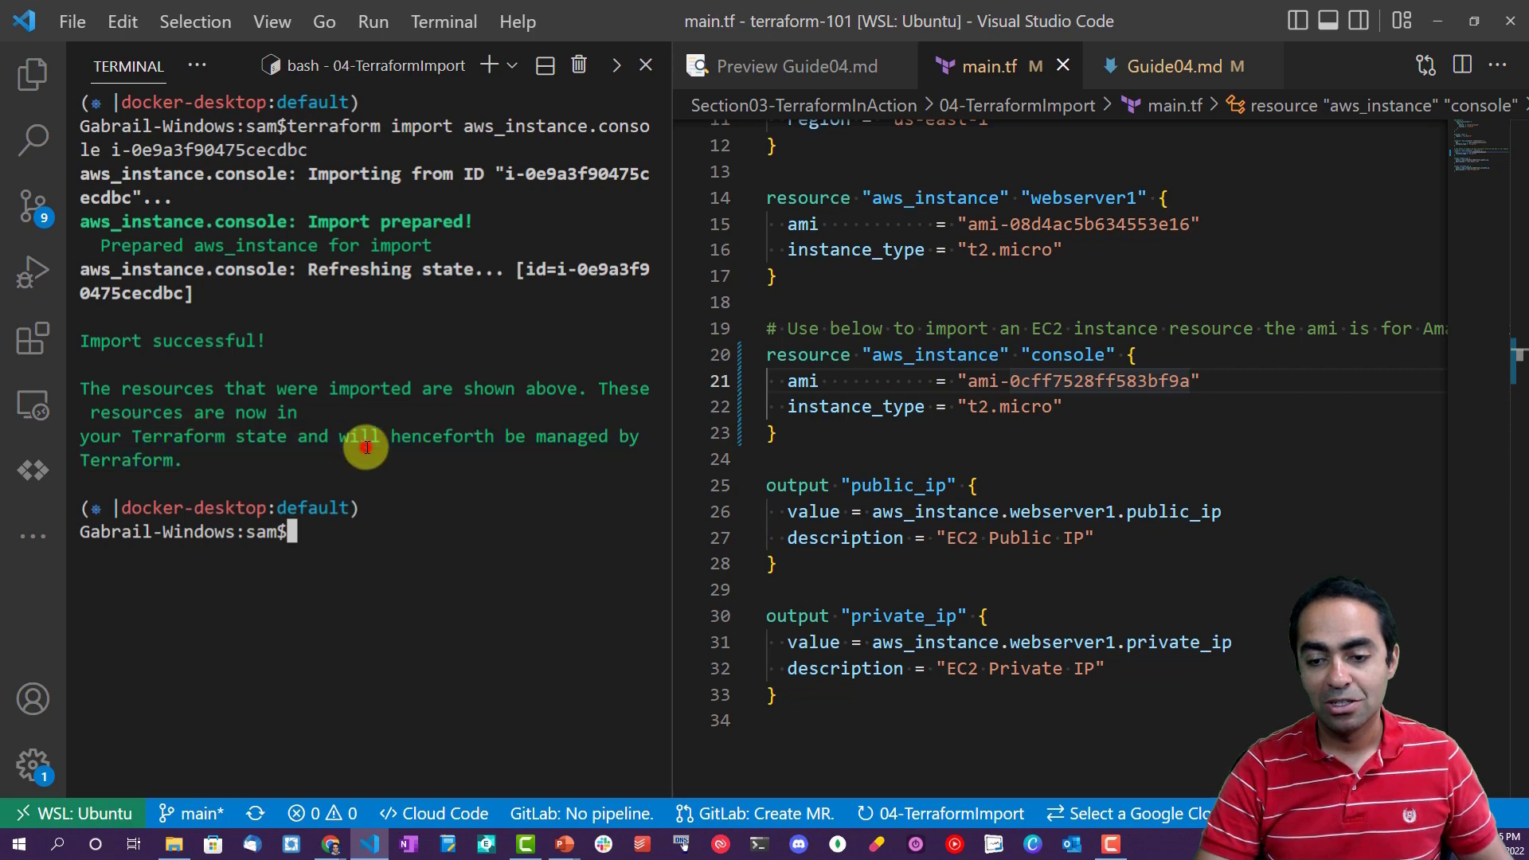
{"action": "left_click", "coordinate": [793, 65]}
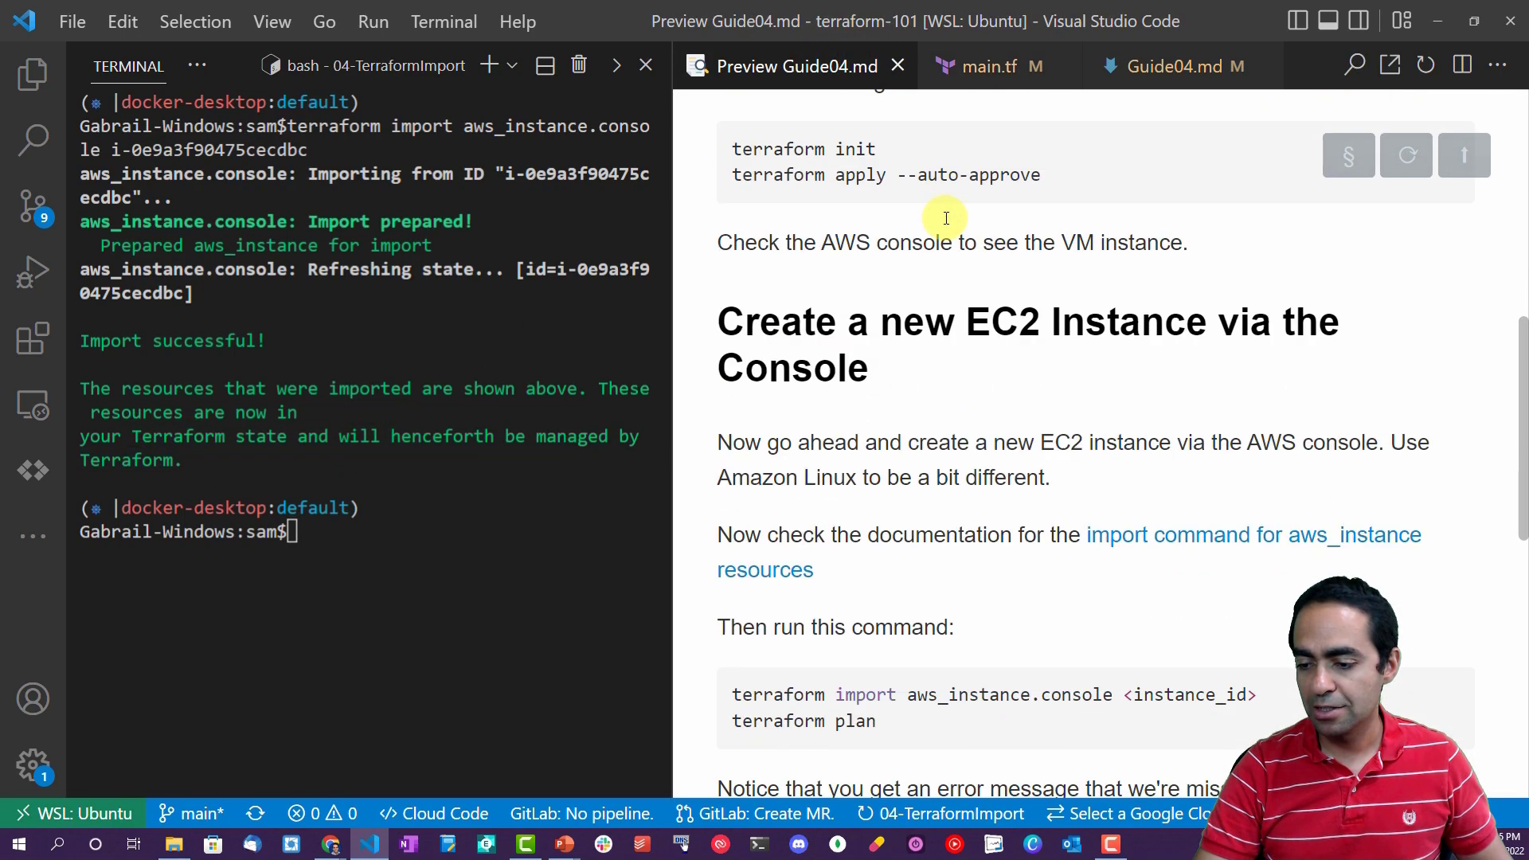
{"action": "scroll", "scroll_direction": "down", "scroll_amount": 3}
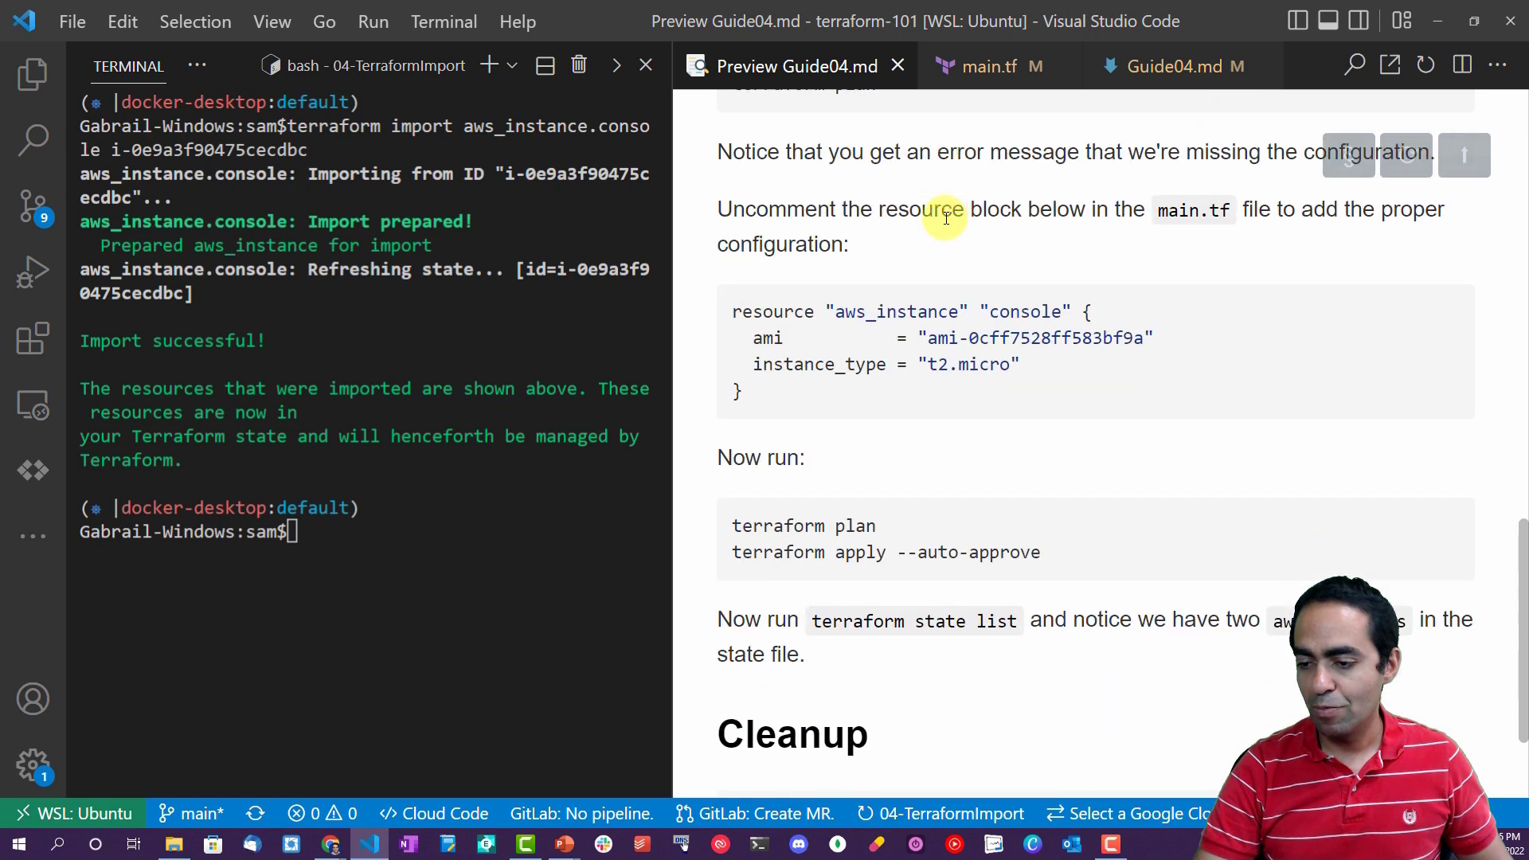
Run terraform plan and apply (no changes), then terraform state list showing aws_instance.console and aws_instance.webserver1.
{"action": "scroll", "scroll_direction": "down", "scroll_amount": 3}
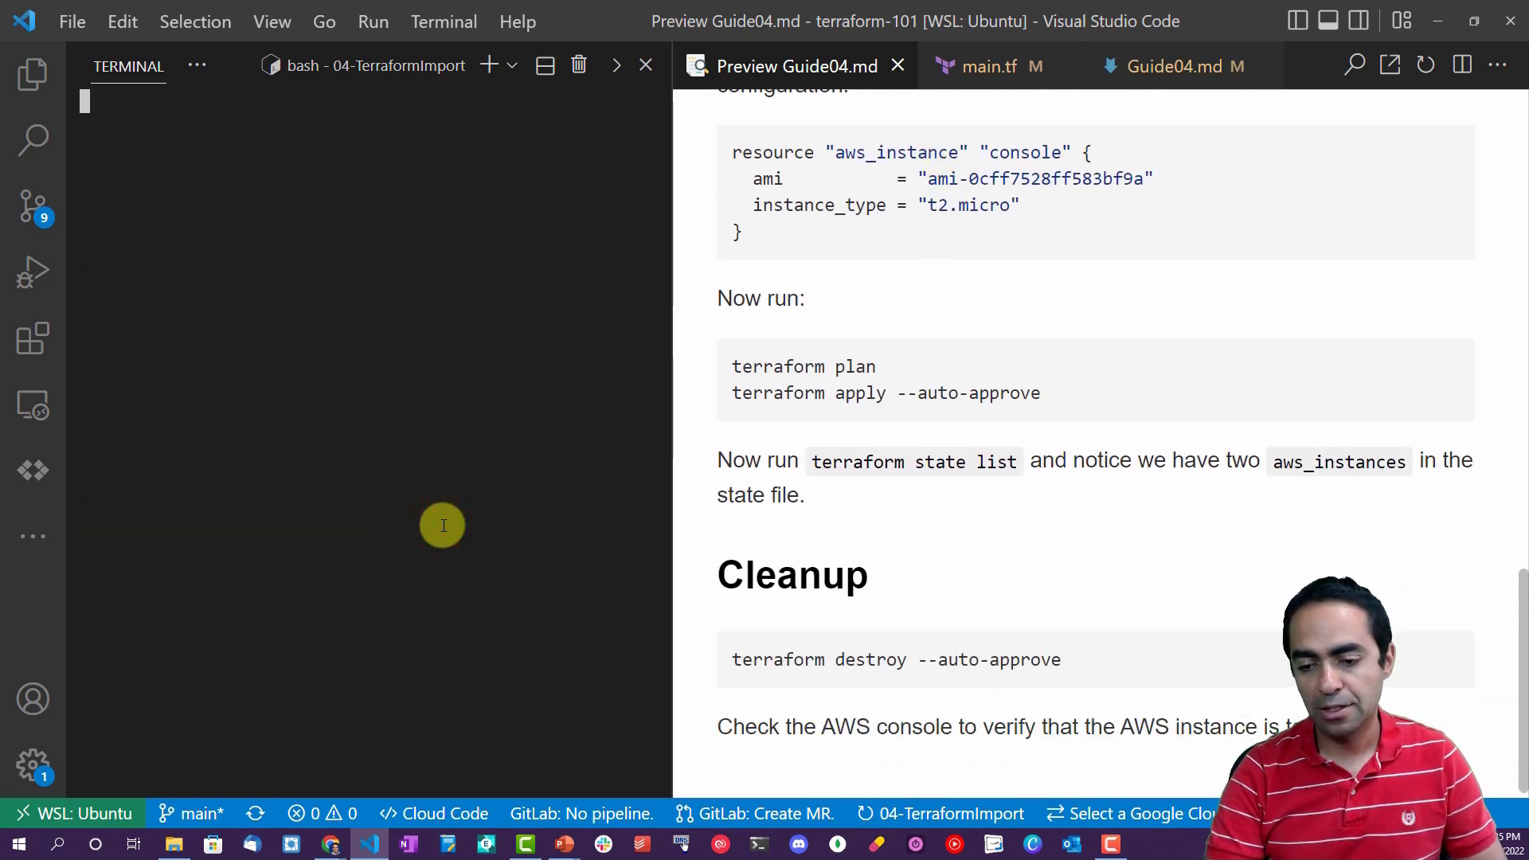
{"action": "type", "text": "terraform plan"}
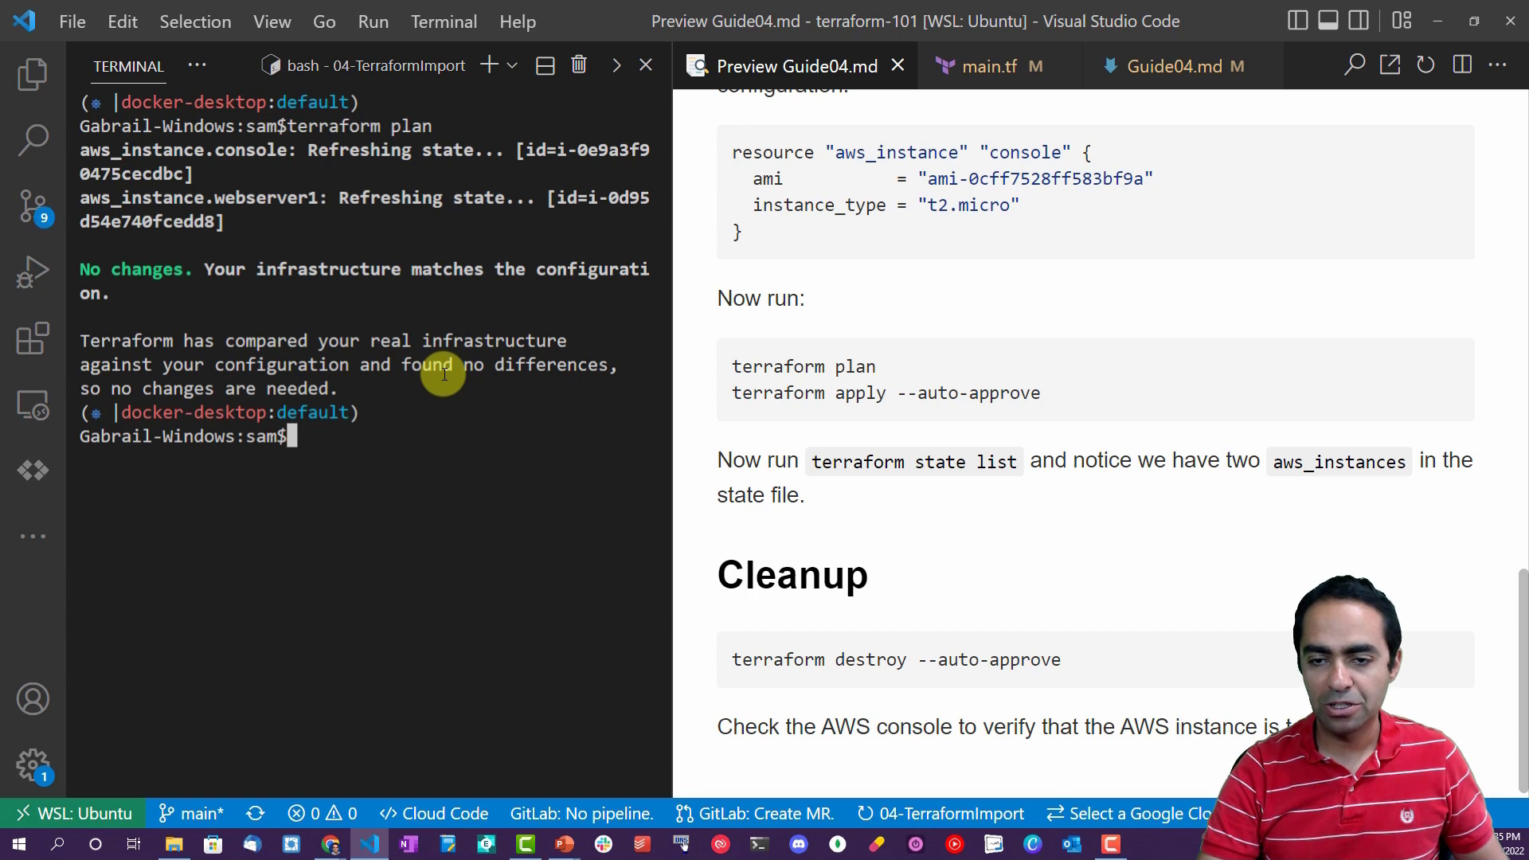
{"action": "mouse_move", "coordinate": [450, 427]}
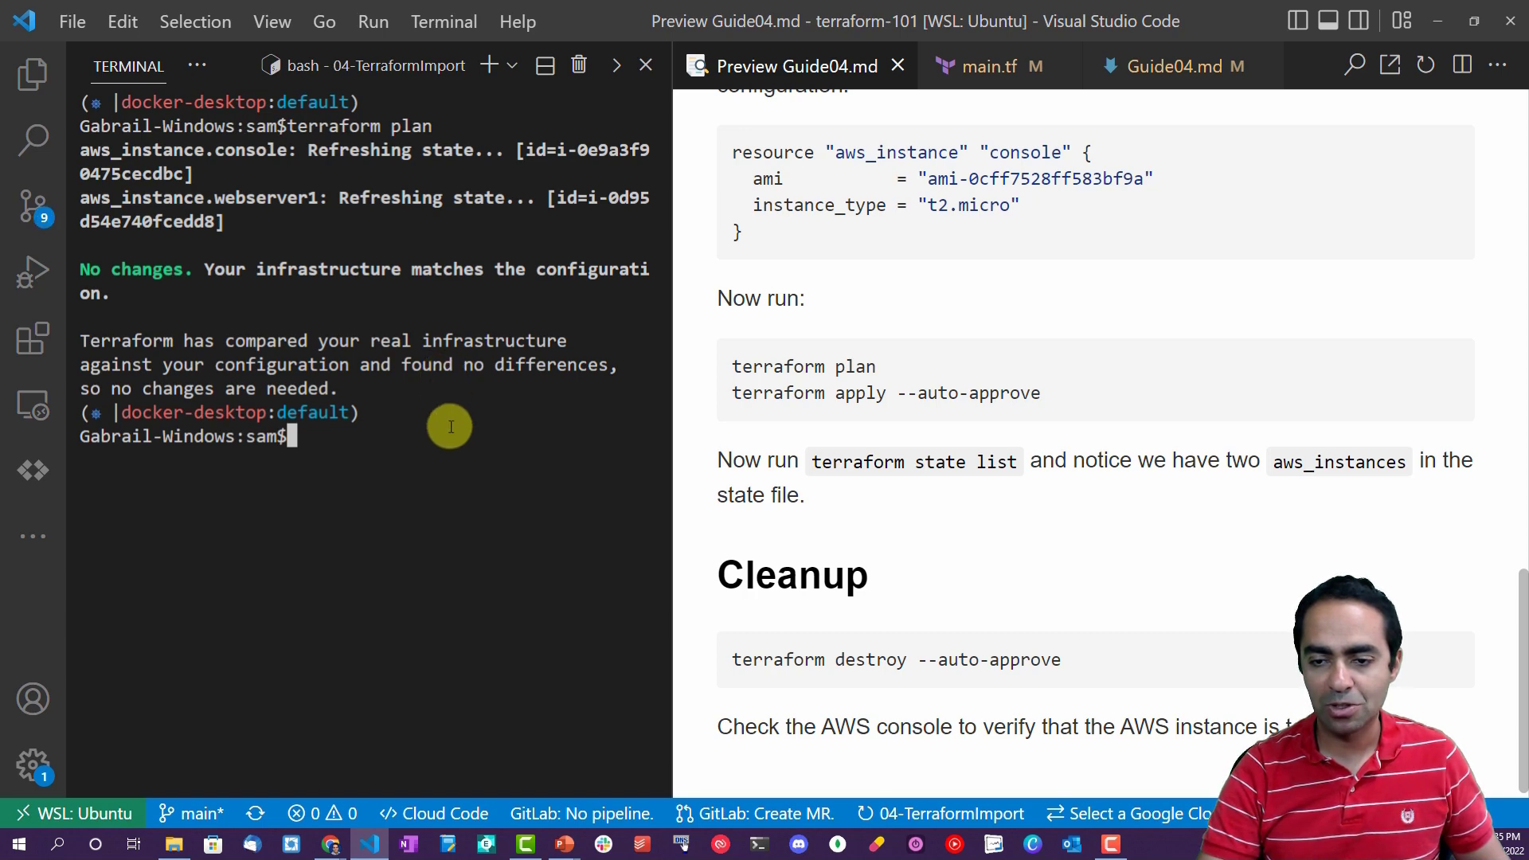
{"action": "mouse_move", "coordinate": [473, 610]}
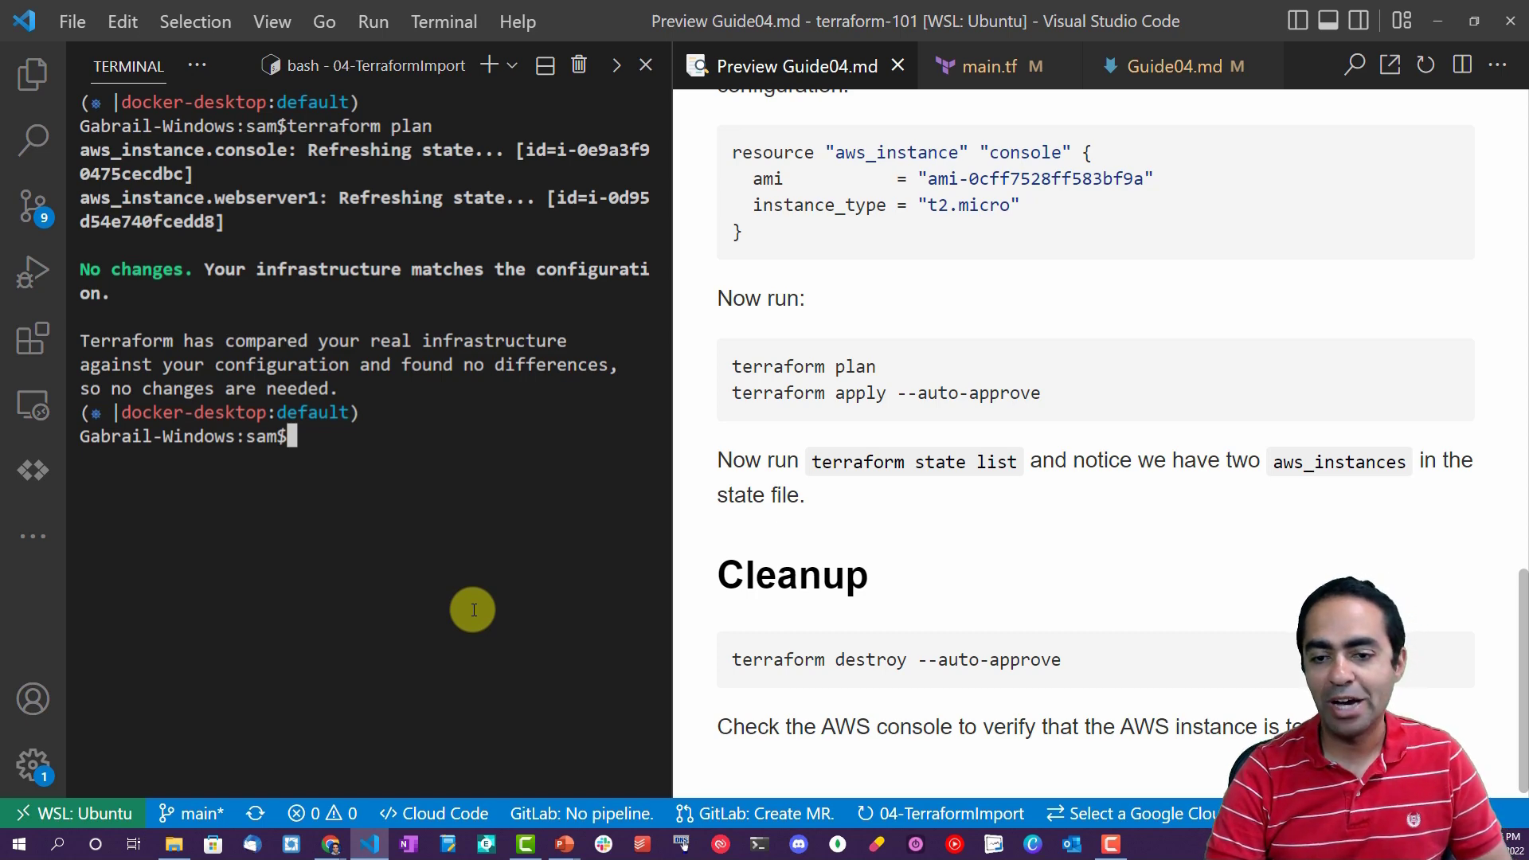
{"action": "type", "text": "terraform apply --auto-approve"}
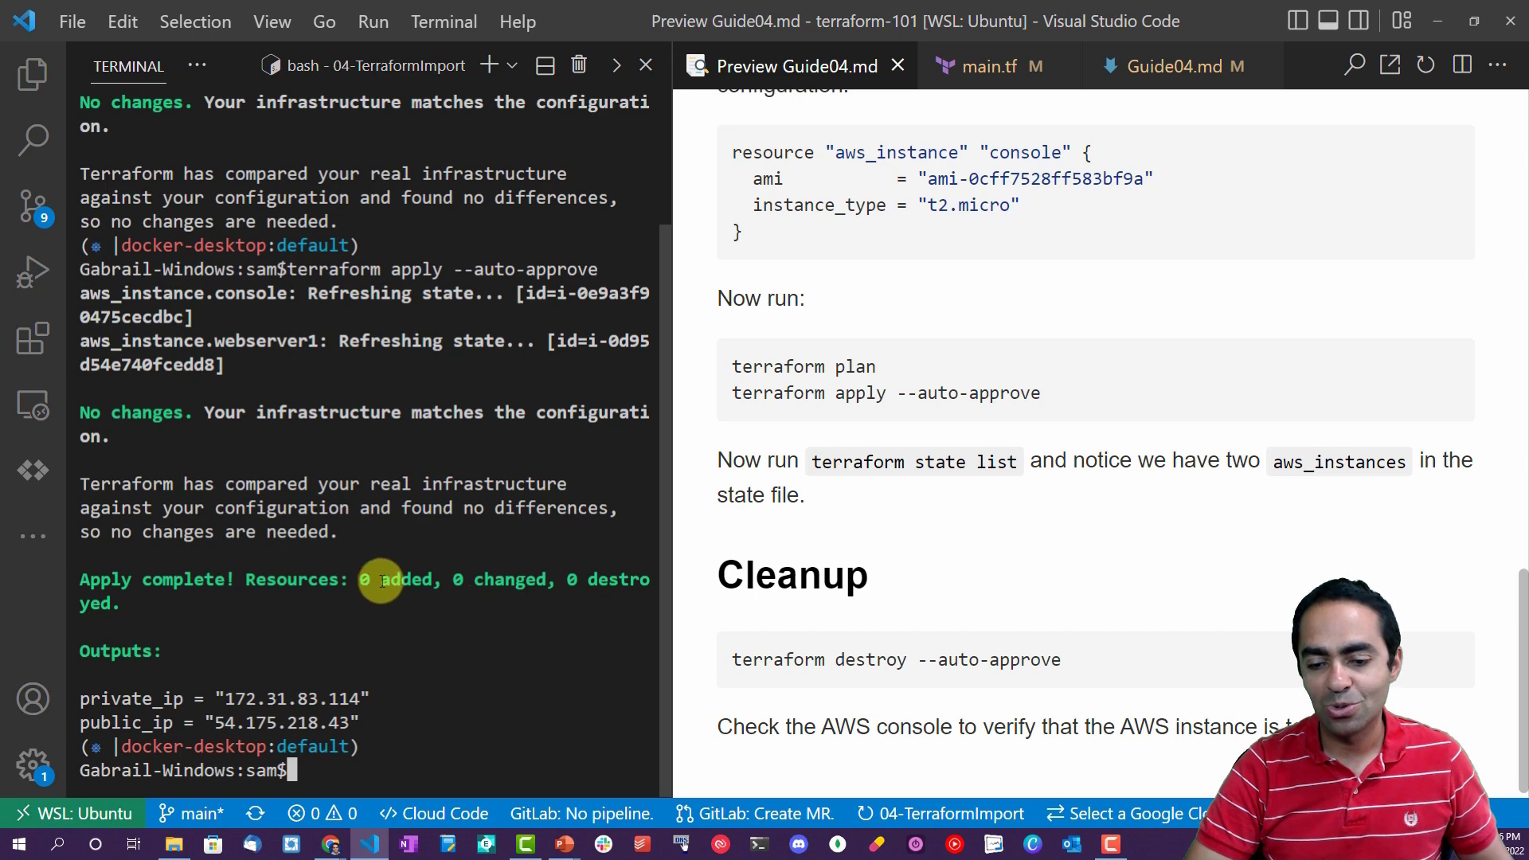
{"action": "type", "text": "cl"}
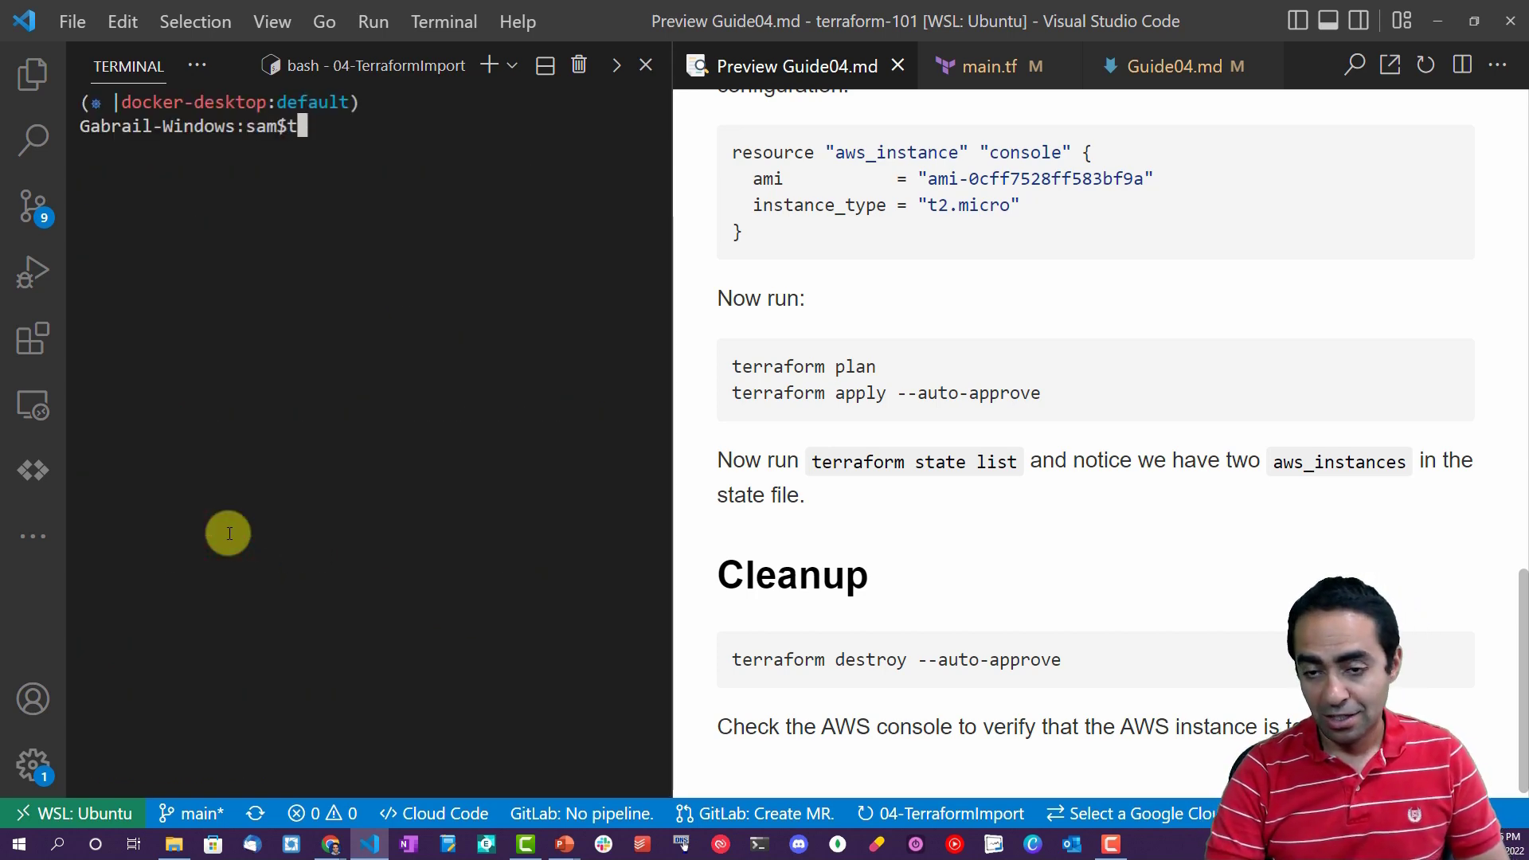
{"action": "type", "text": "erraform state list"}
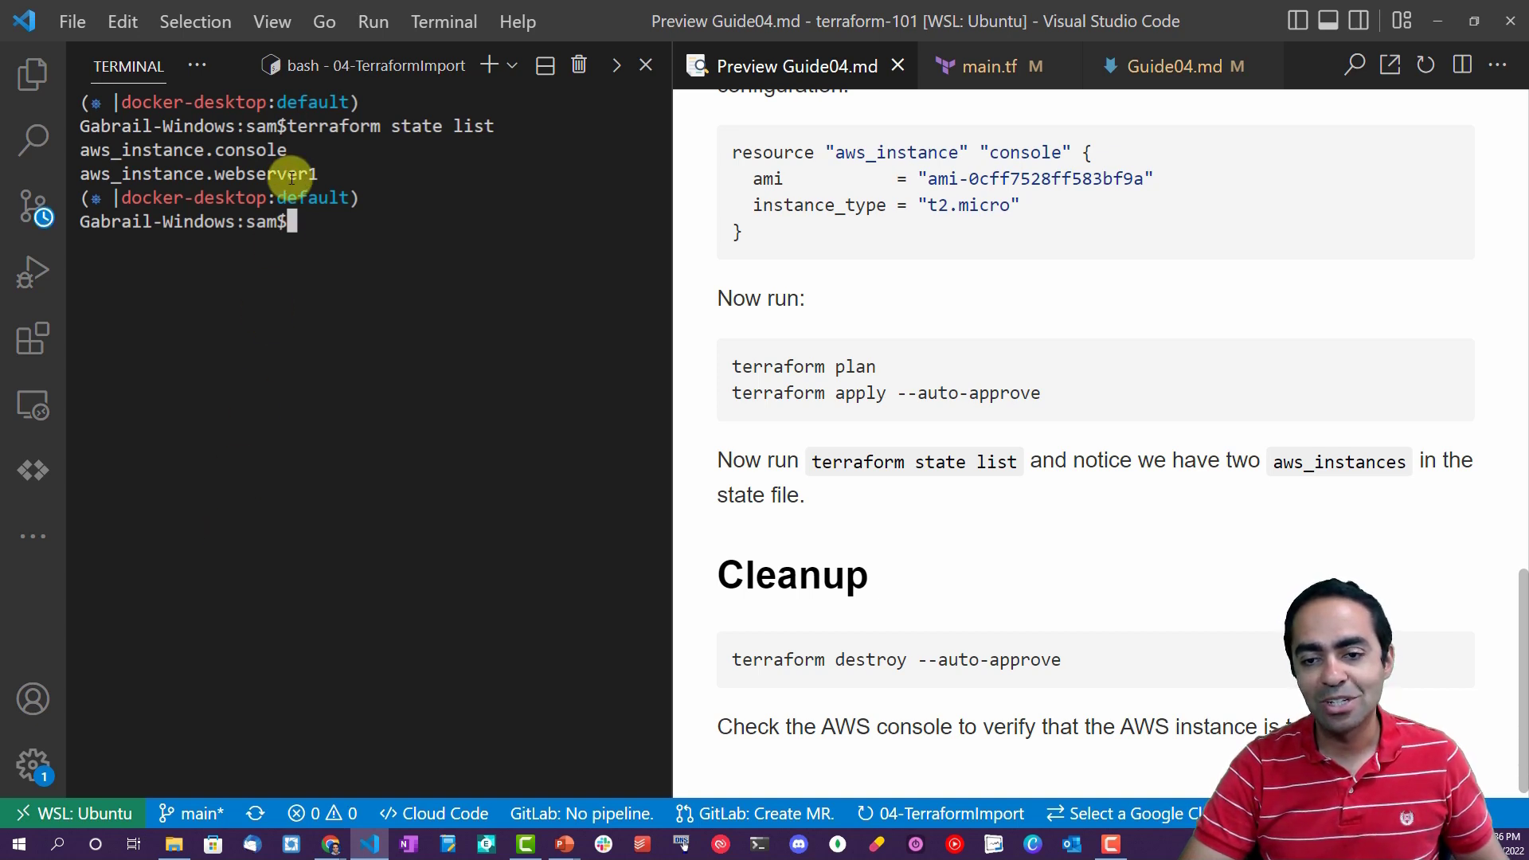
{"action": "mouse_move", "coordinate": [555, 319]}
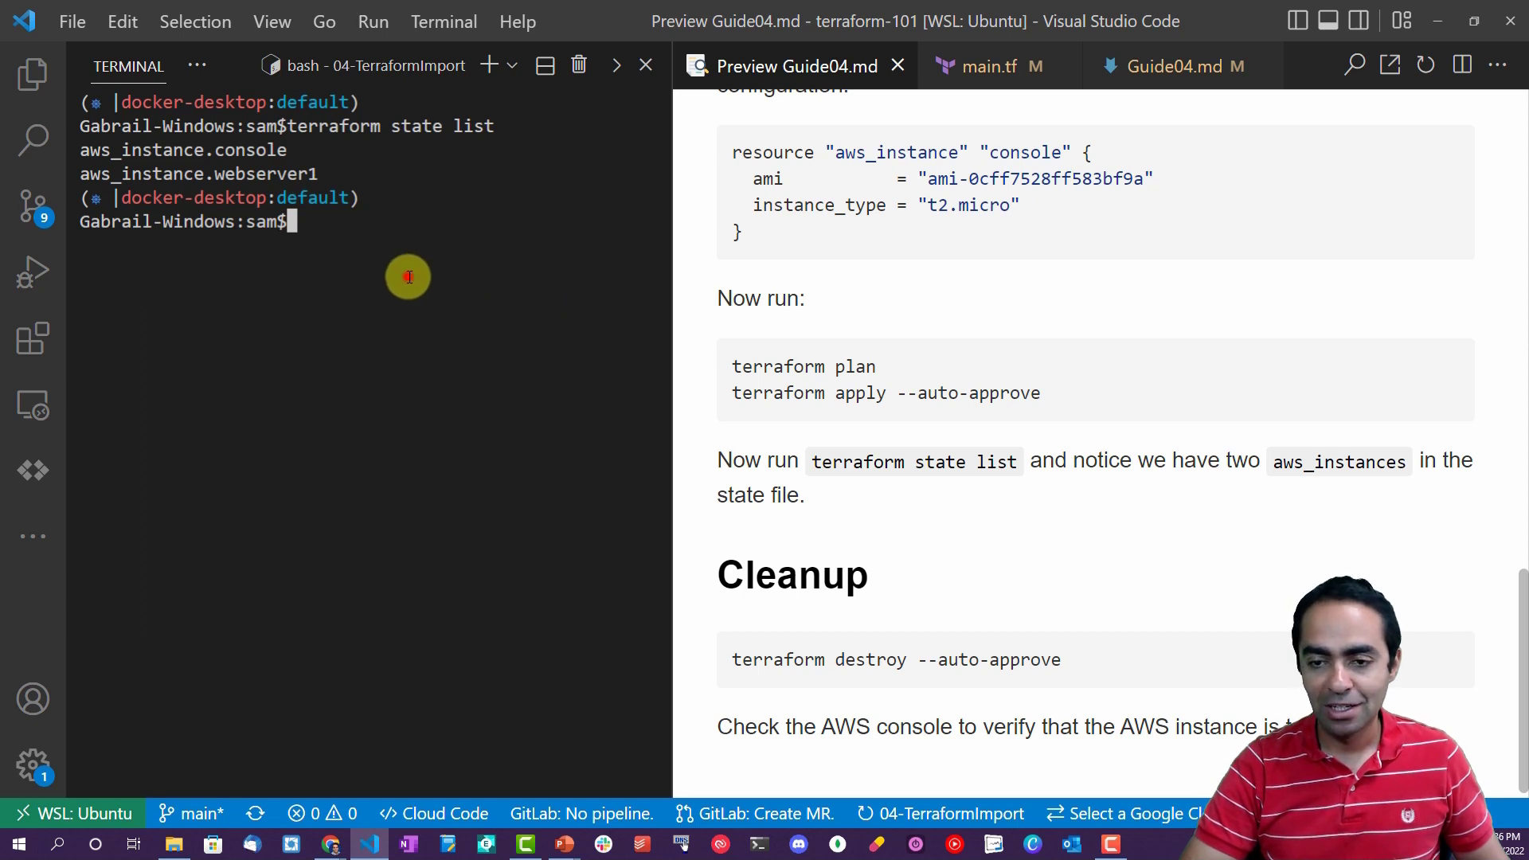
Run terraform destroy --auto-approve and refresh the AWS Instances list to show both shutting down.
{"action": "type", "text": "terraform destr"}
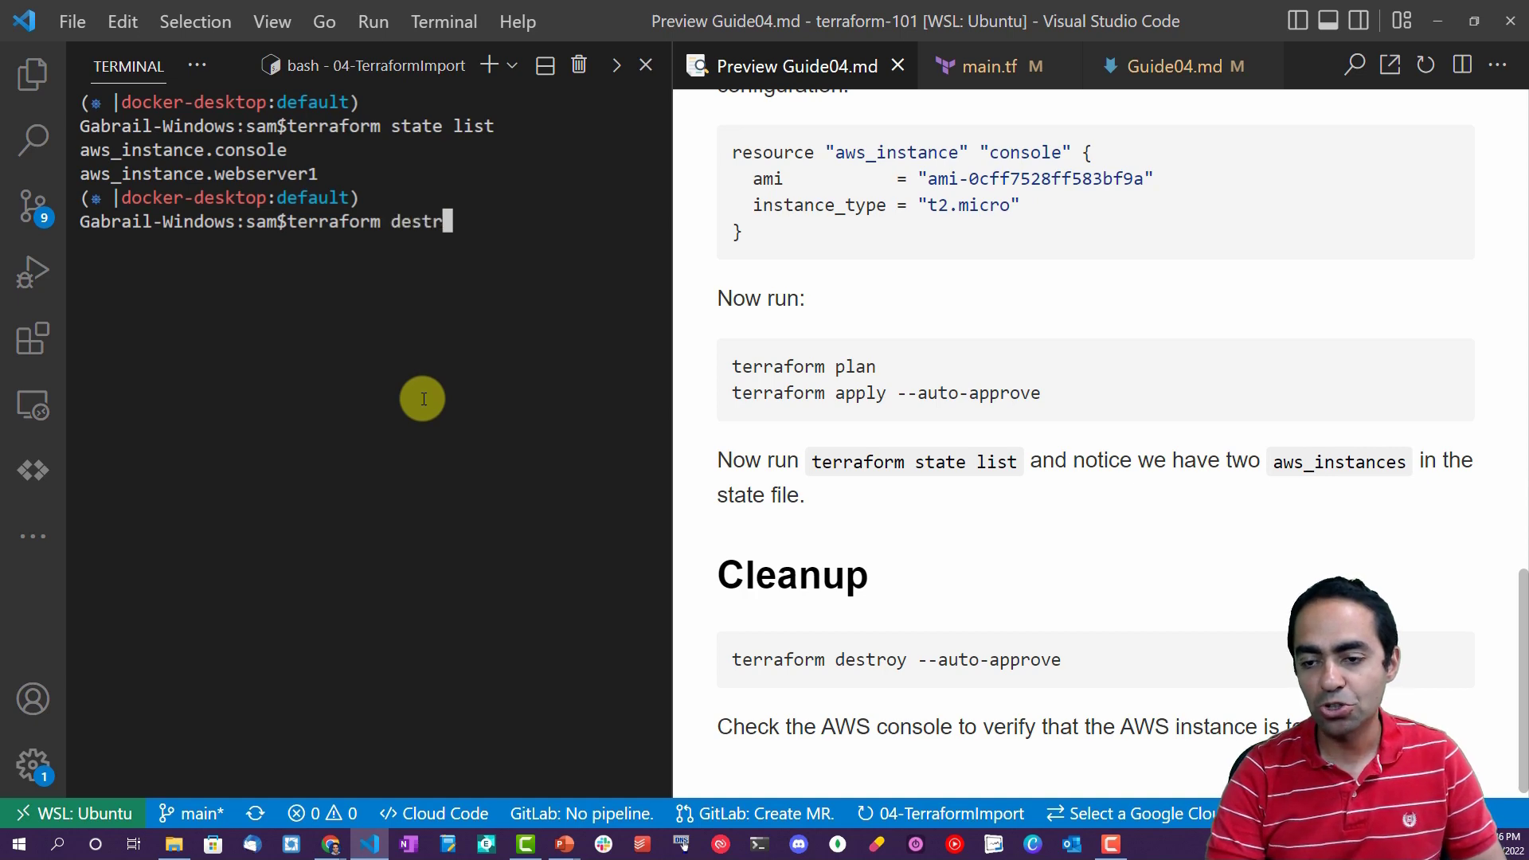
{"action": "type", "text": "oy --auto-a"}
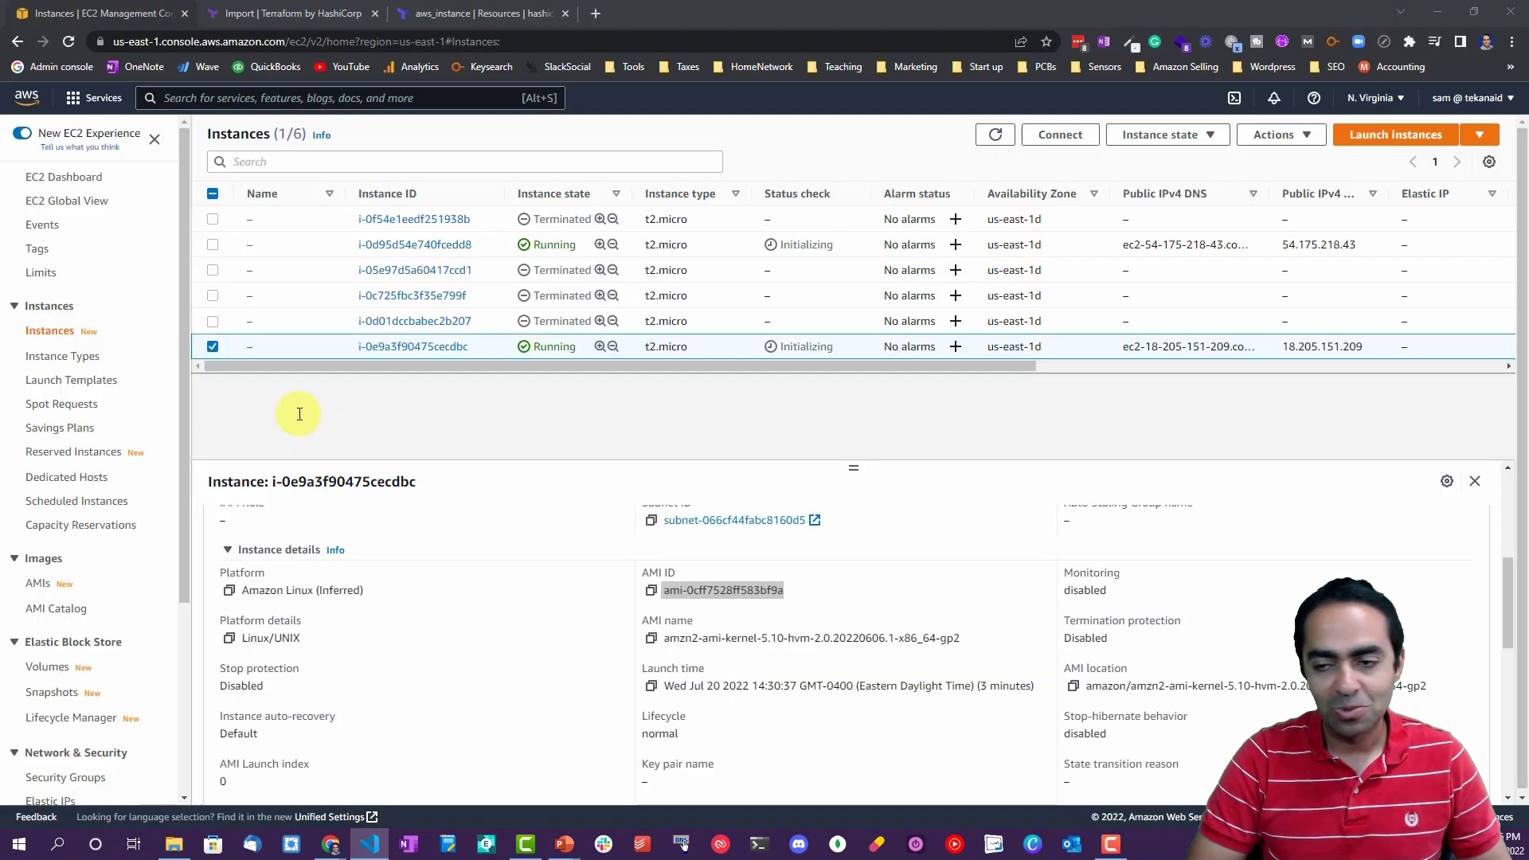
{"action": "left_click", "coordinate": [994, 134]}
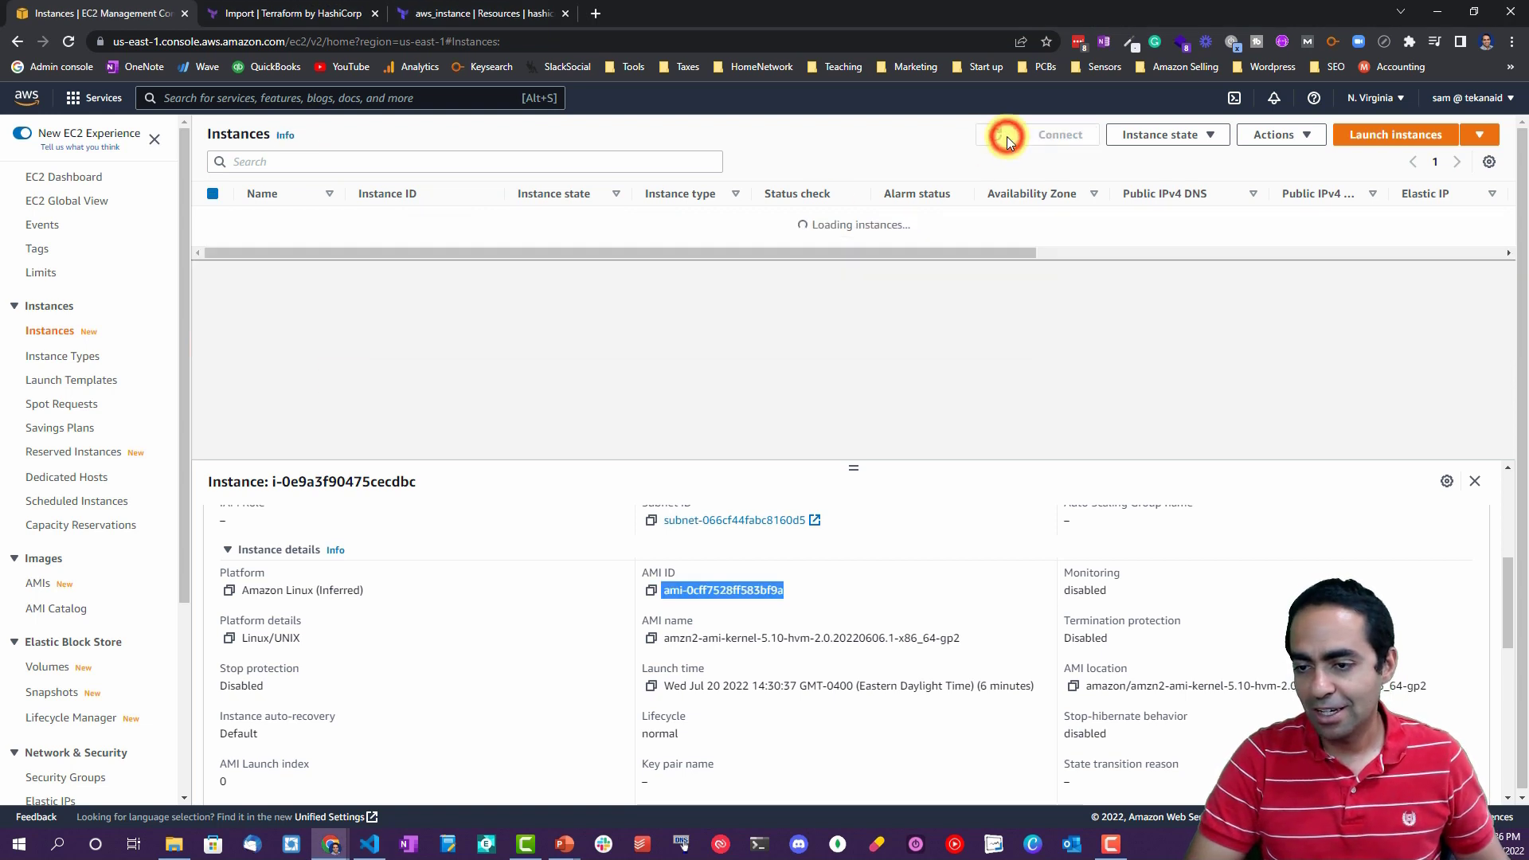
{"action": "left_click", "coordinate": [994, 134]}
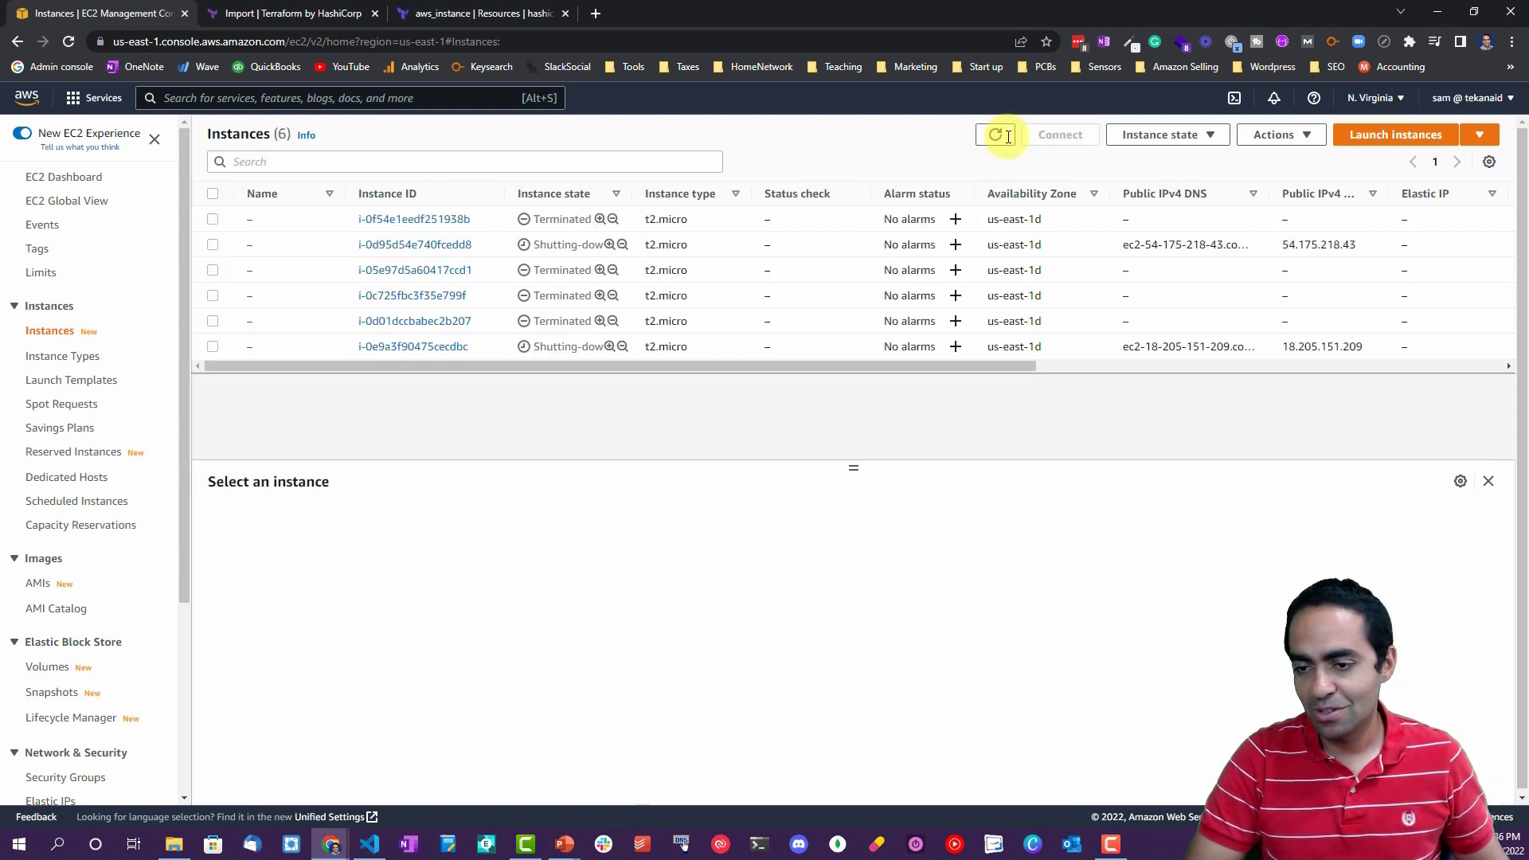